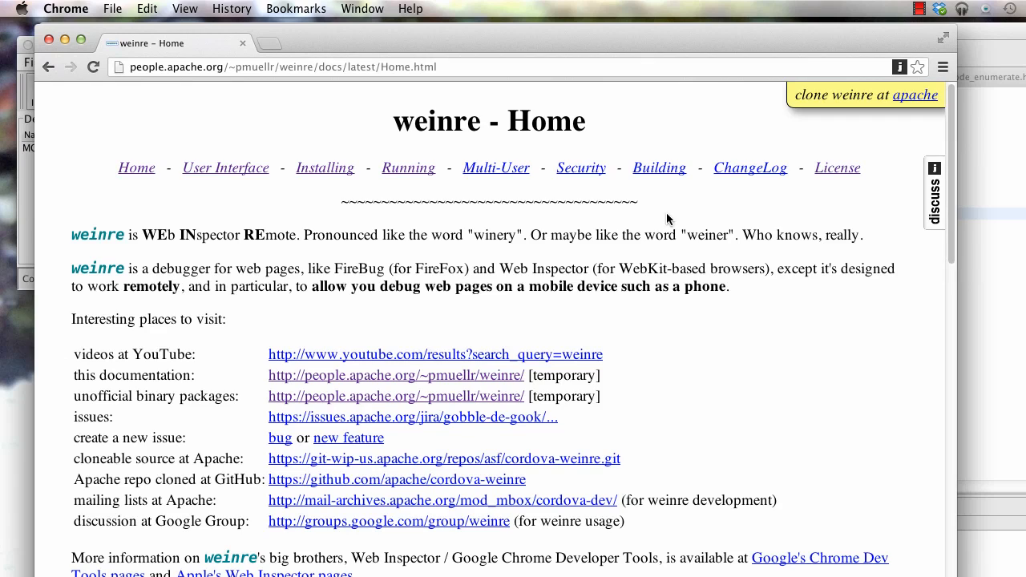
pyautogui.moveTo(600, 138)
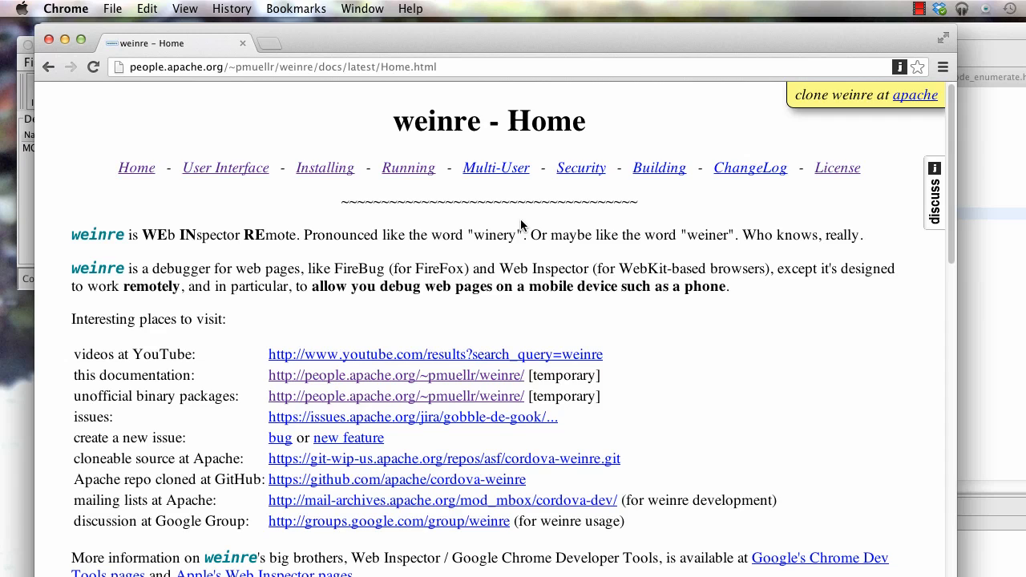
pyautogui.moveTo(400, 202)
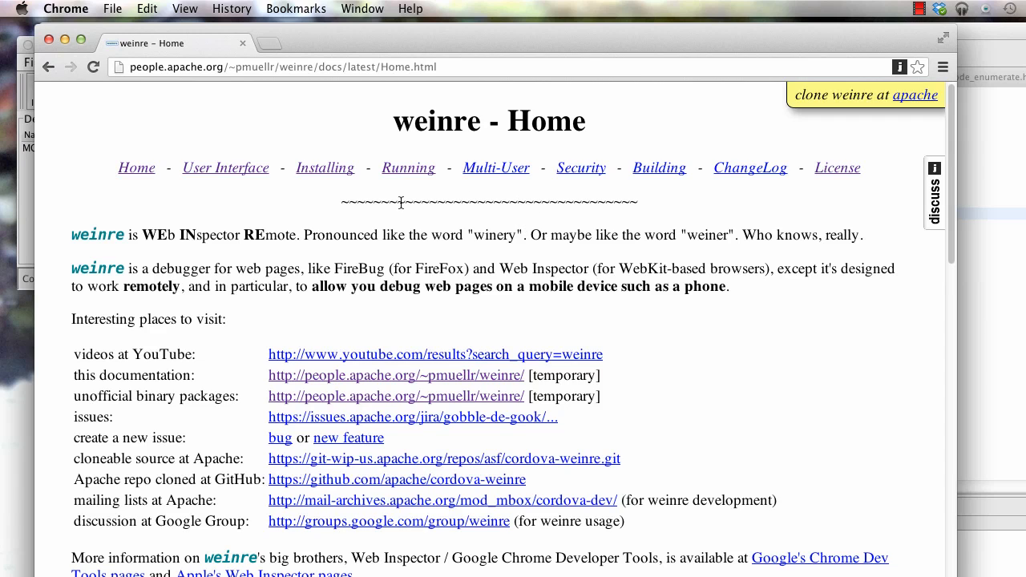
# Go to the weinre Installing page and highlight the 'npm -g install weinre' command
pyautogui.scroll(-3)
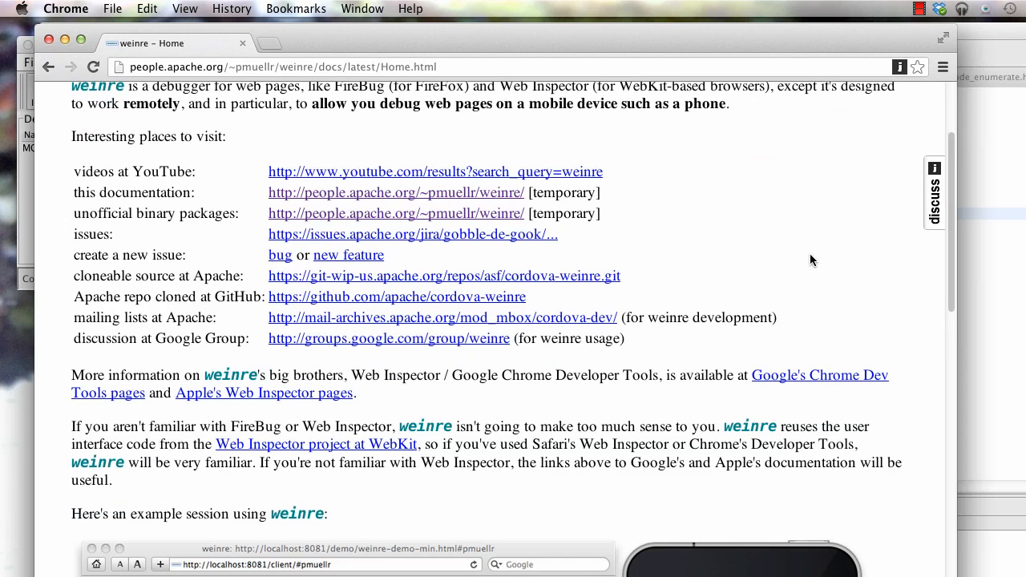
pyautogui.scroll(-3)
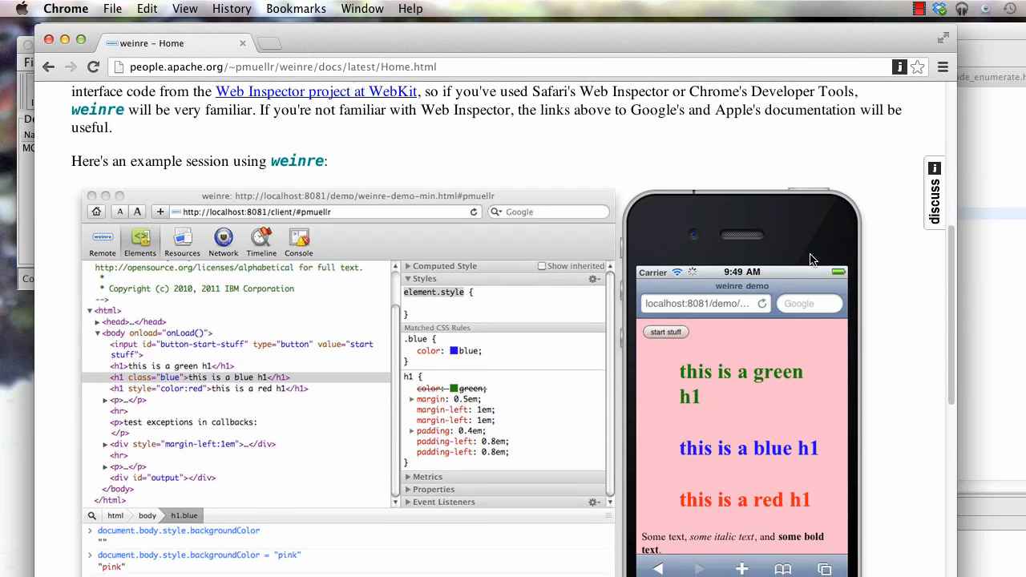
pyautogui.scroll(-3)
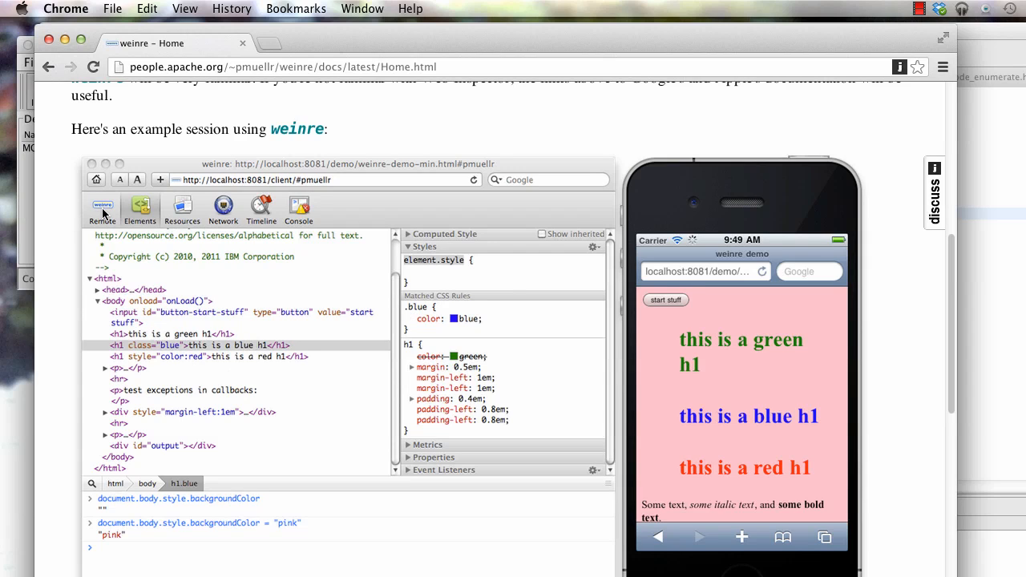
pyautogui.moveTo(157, 215)
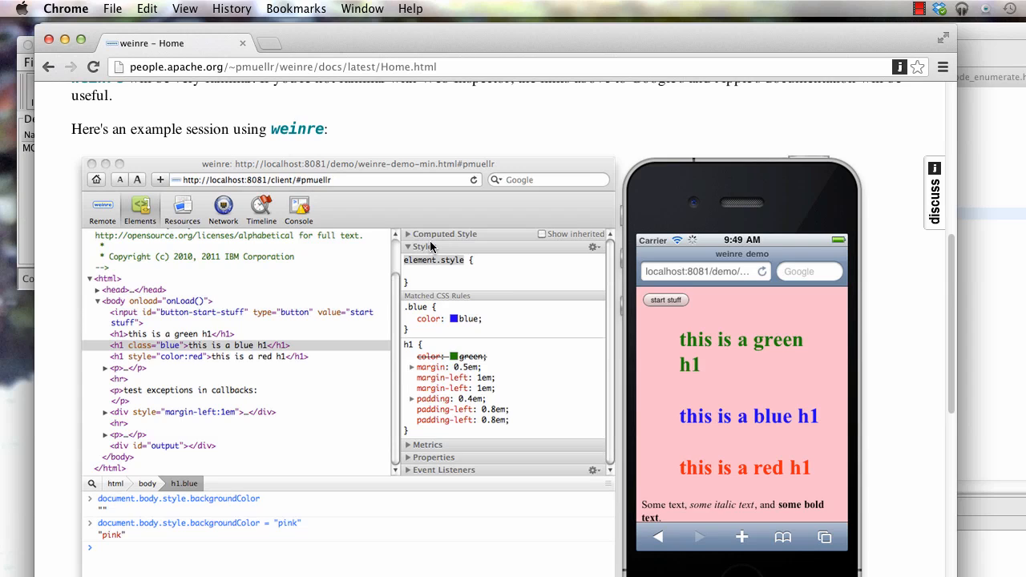
pyautogui.moveTo(441, 263)
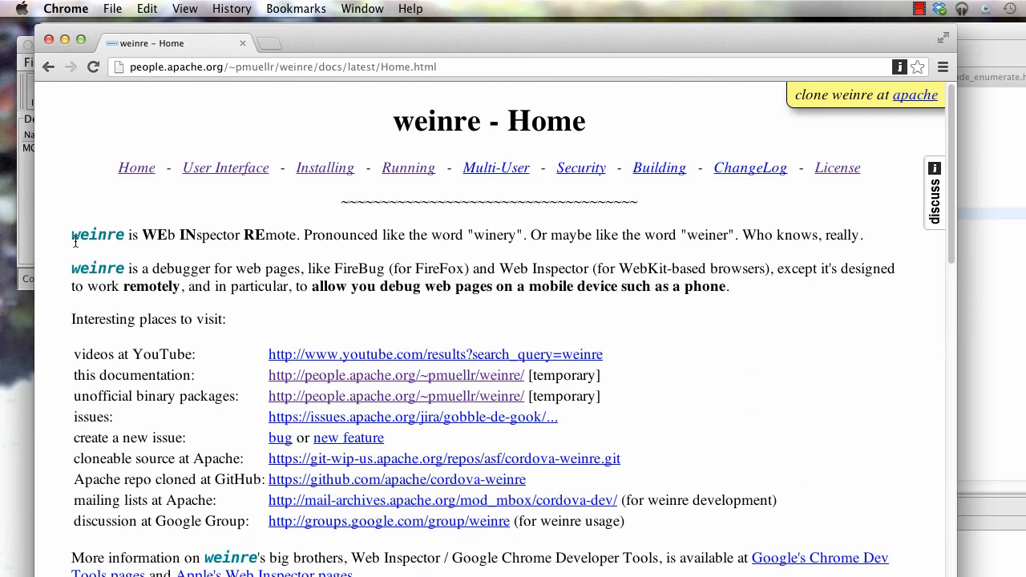
pyautogui.moveTo(176, 77)
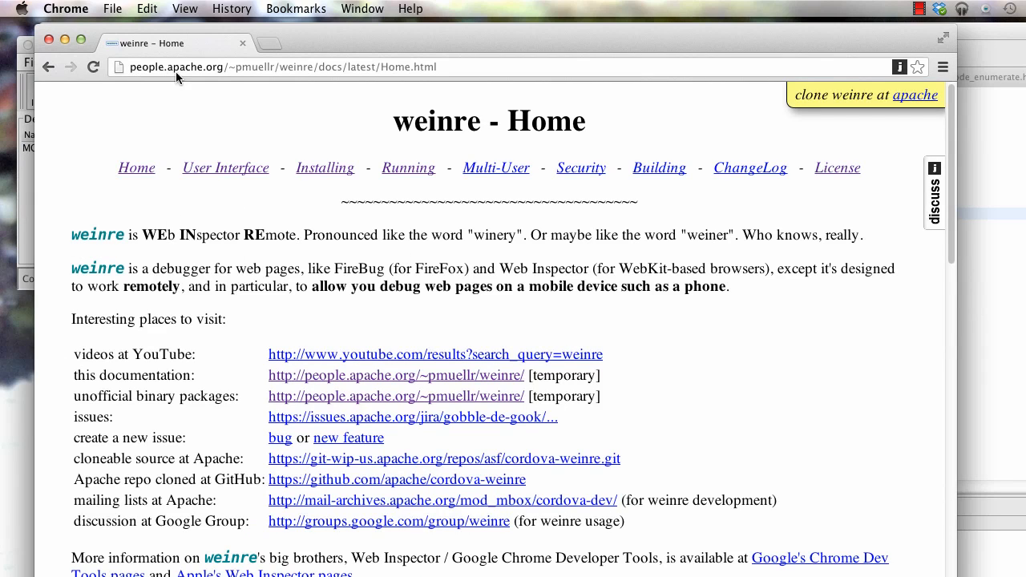
pyautogui.moveTo(303, 194)
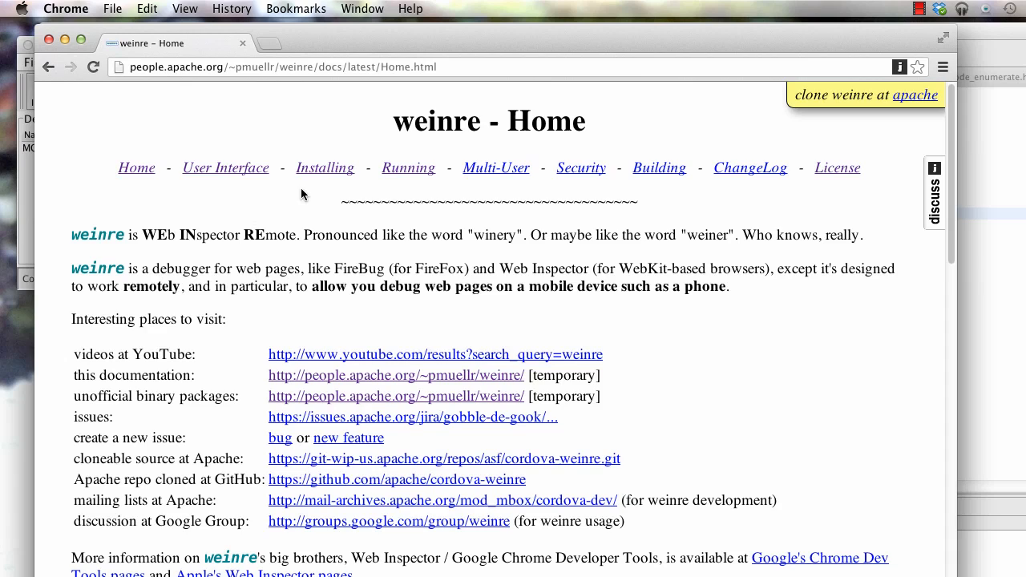
pyautogui.moveTo(396, 285)
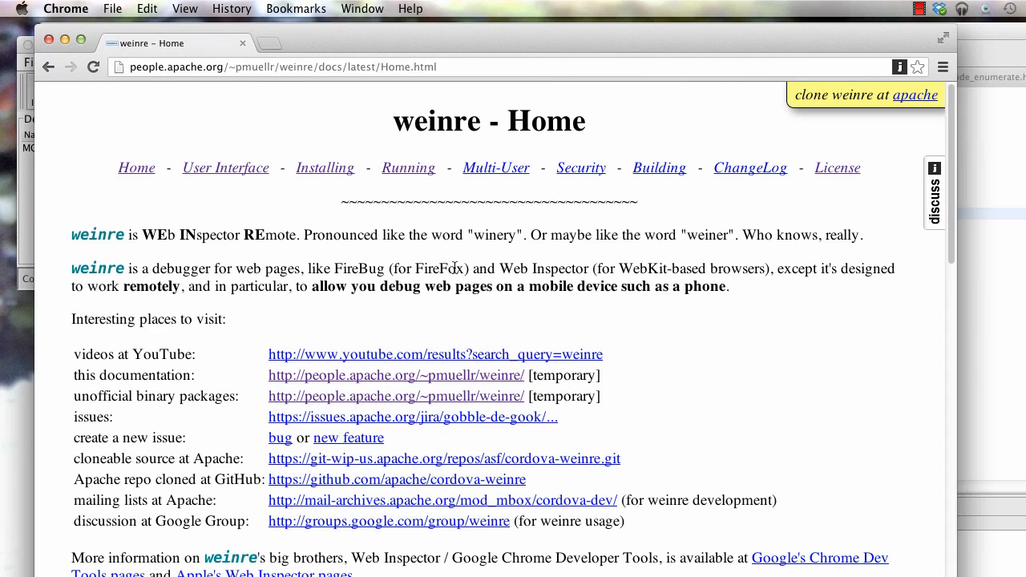
pyautogui.moveTo(622, 346)
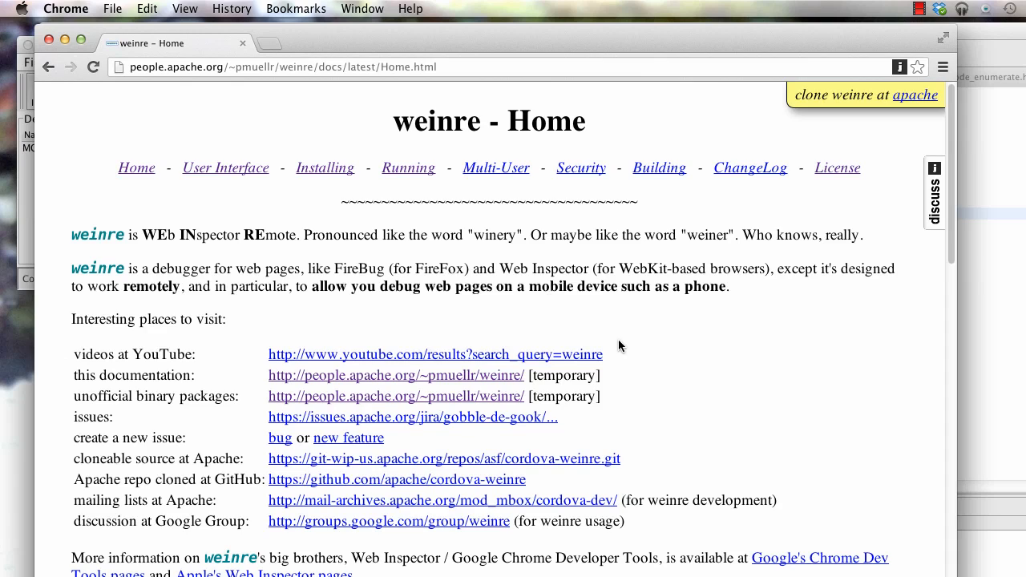
pyautogui.moveTo(322, 180)
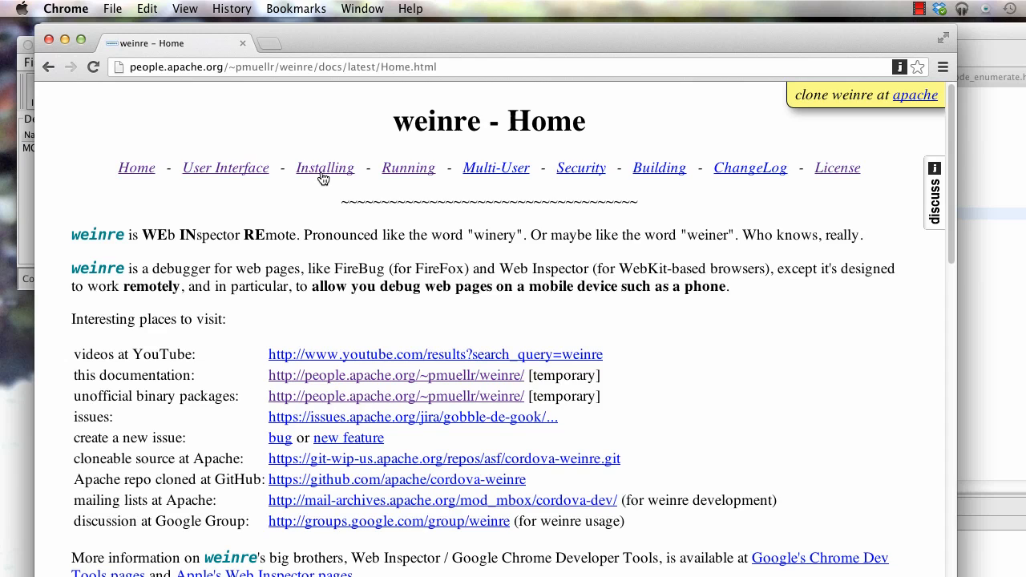
pyautogui.click(325, 169)
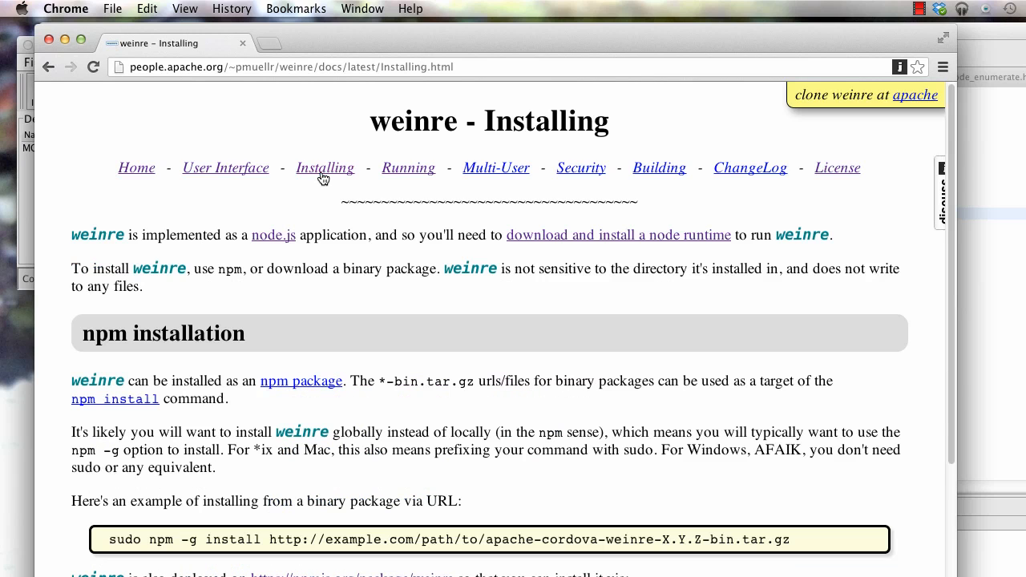
pyautogui.scroll(-3)
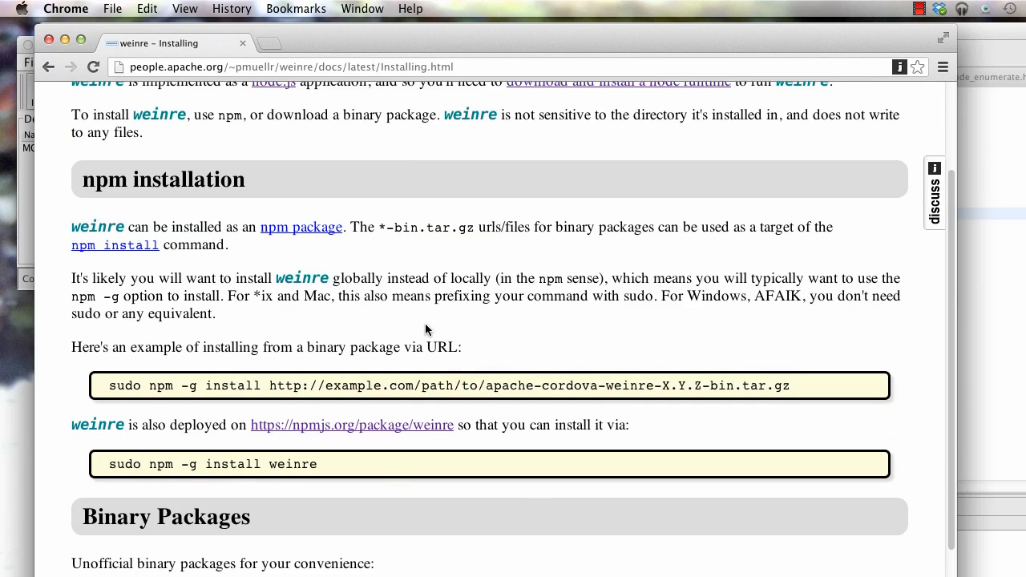
pyautogui.moveTo(148, 465); pyautogui.dragTo(191, 465)
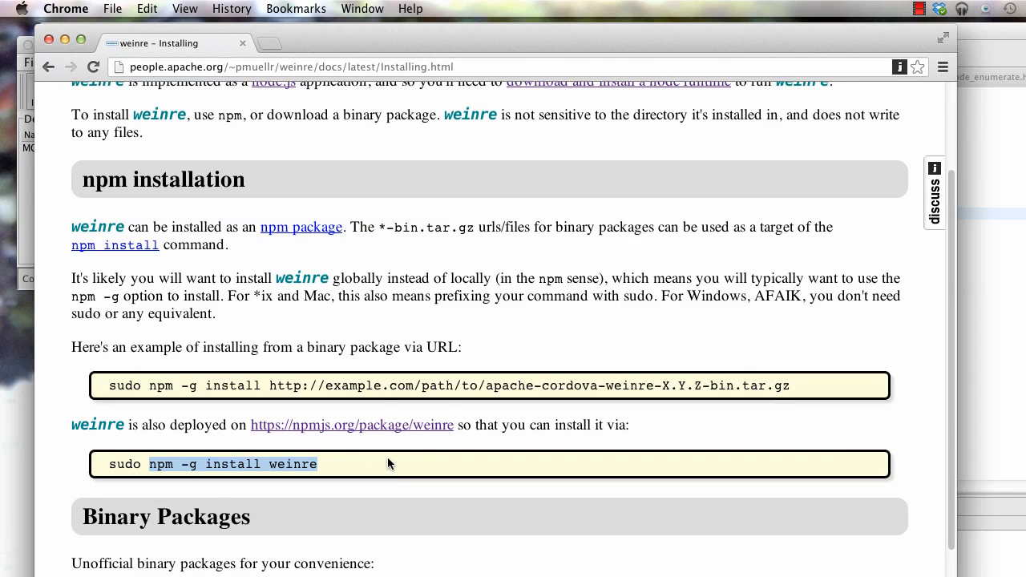
pyautogui.moveTo(168, 356)
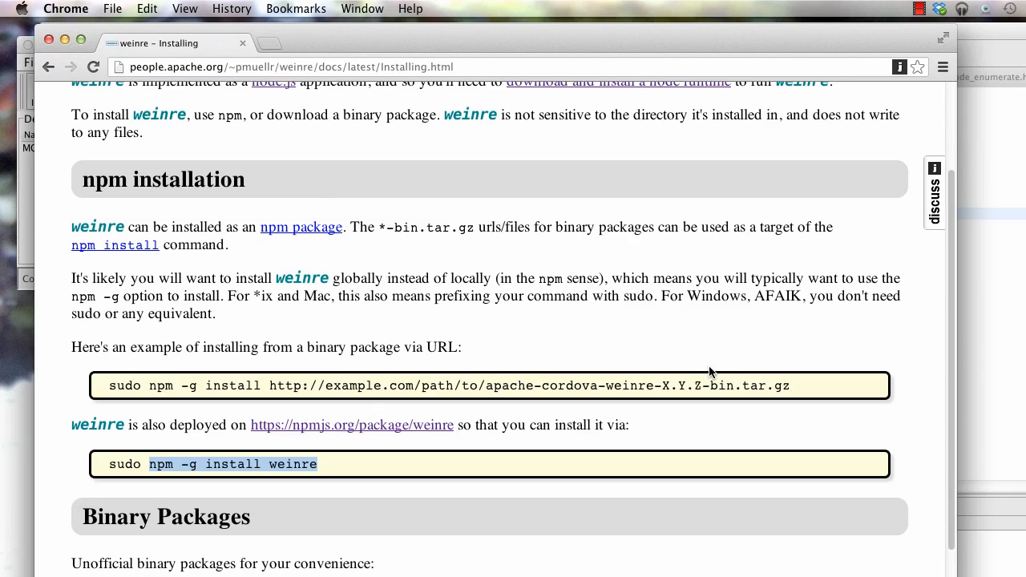
pyautogui.moveTo(408, 407)
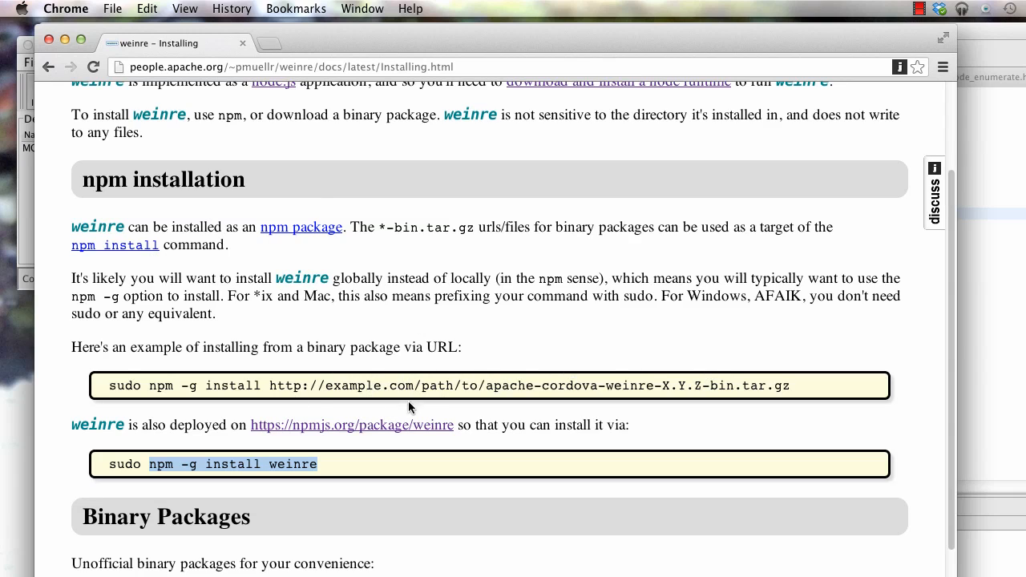
pyautogui.moveTo(463, 373)
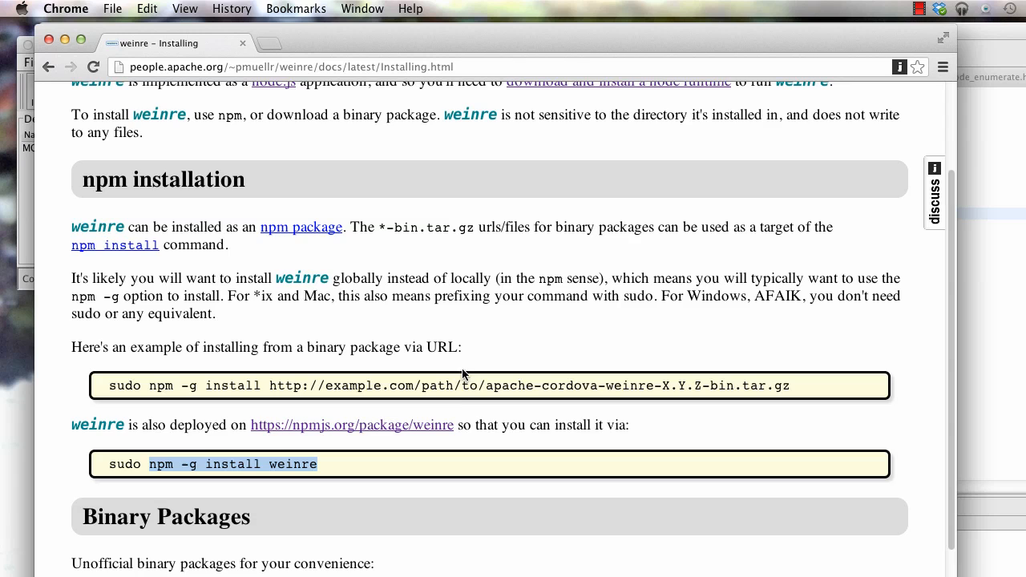
pyautogui.scroll(3)
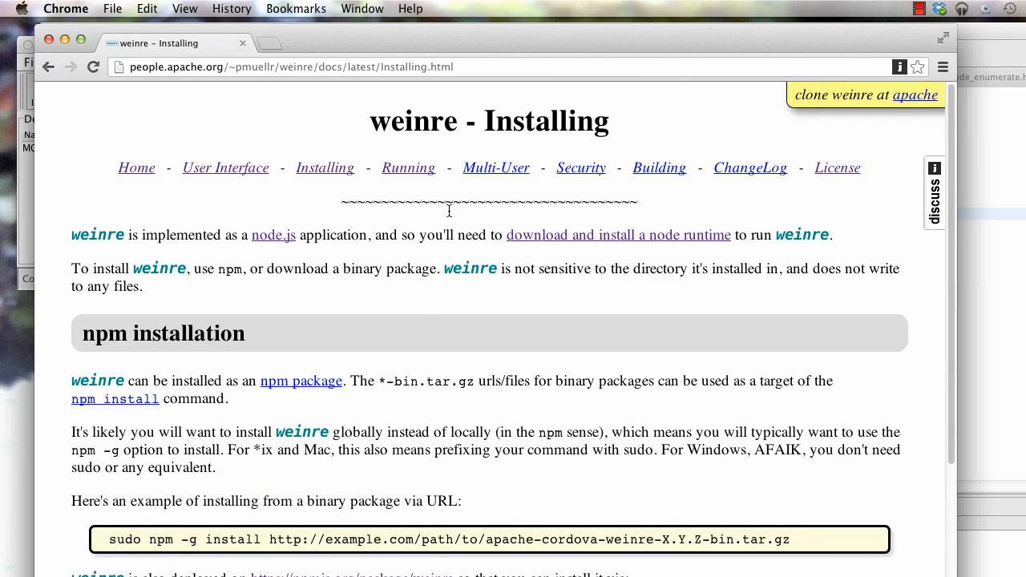
# Go to the weinre Running page listing the 'weinre [options]' server options
pyautogui.click(407, 168)
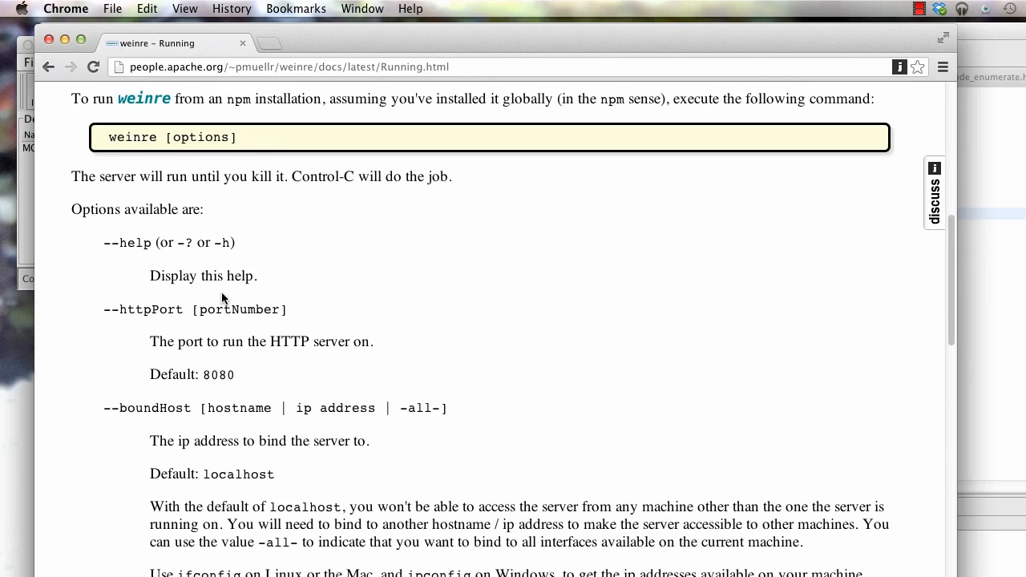
pyautogui.moveTo(173, 365)
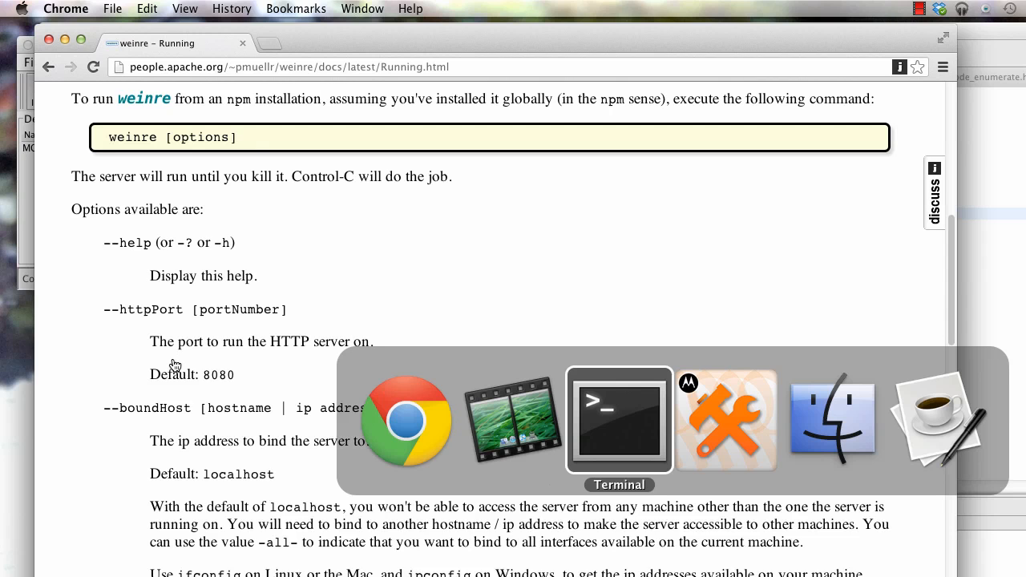
# In Terminal run weinre --help, then enter 'weinre --boundHost 192.168.0.194'
pyautogui.click(618, 420)
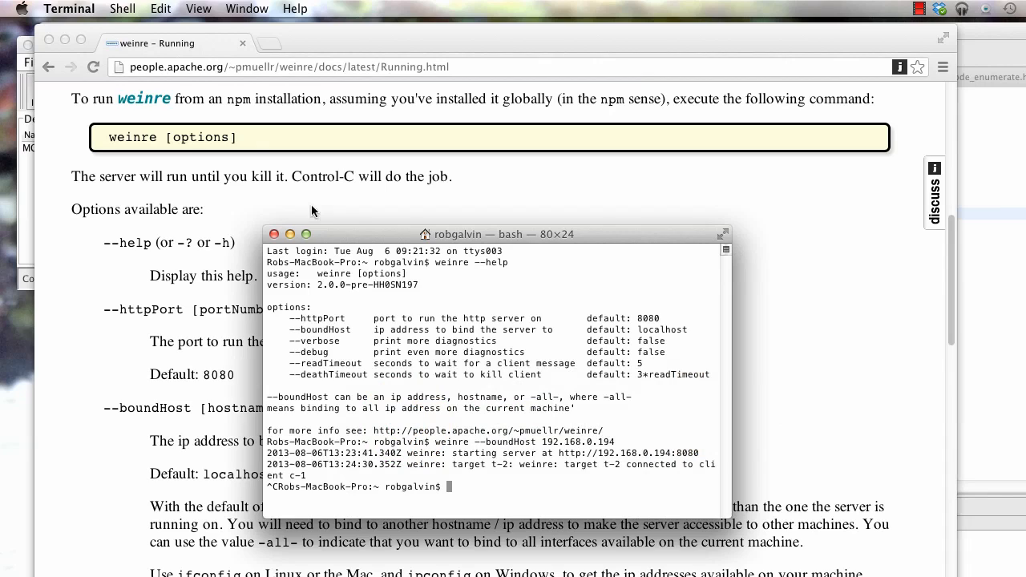
pyautogui.moveTo(372, 238)
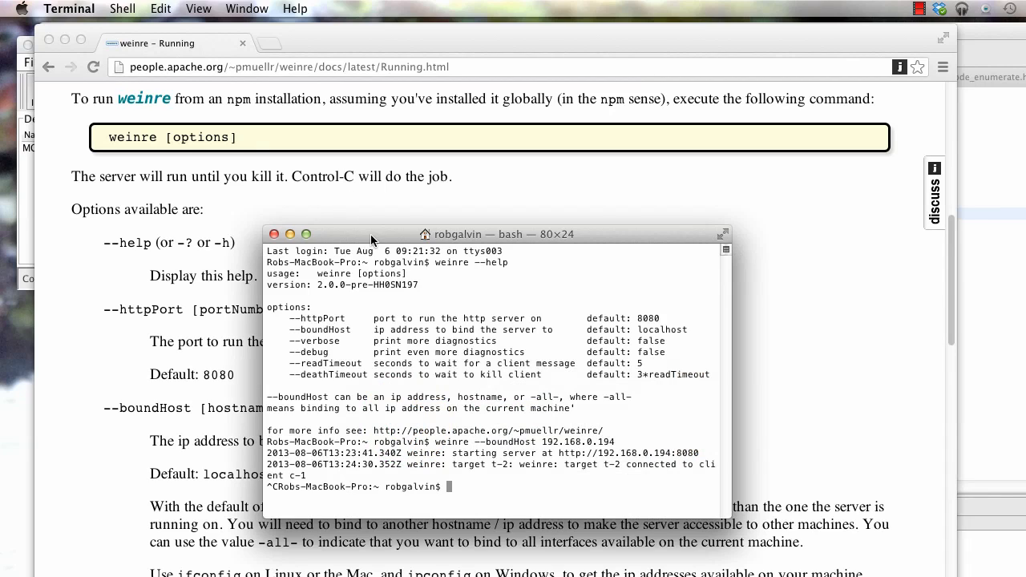
pyautogui.write('weinre --help')
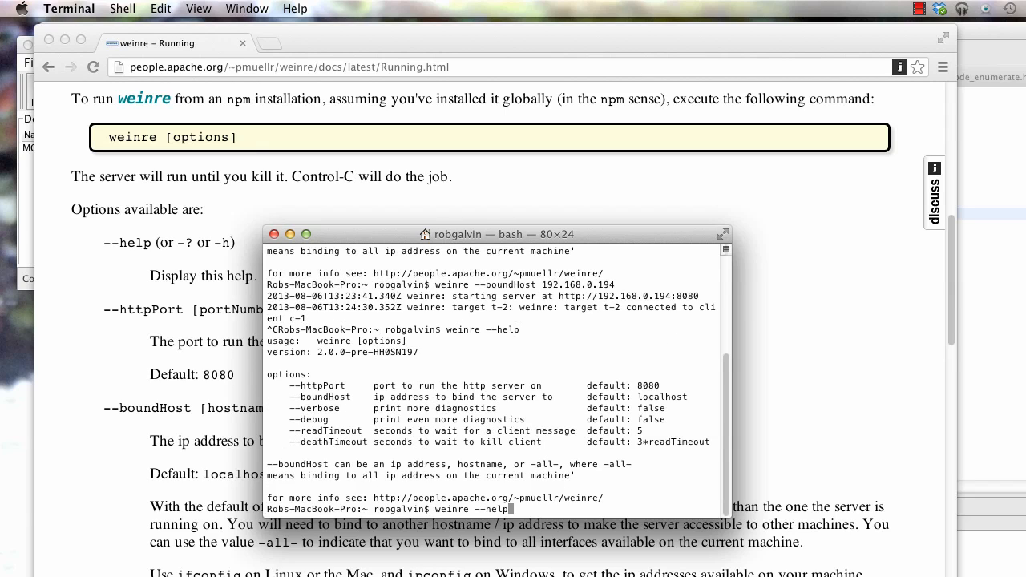
pyautogui.write('weinre --boundHost 192.168.0.194')
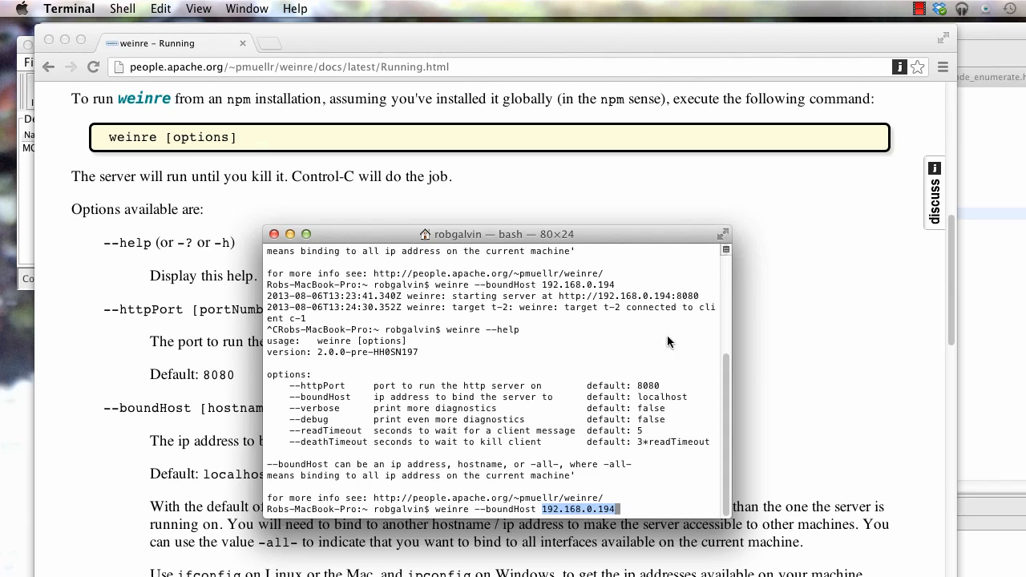
pyautogui.moveTo(662, 234)
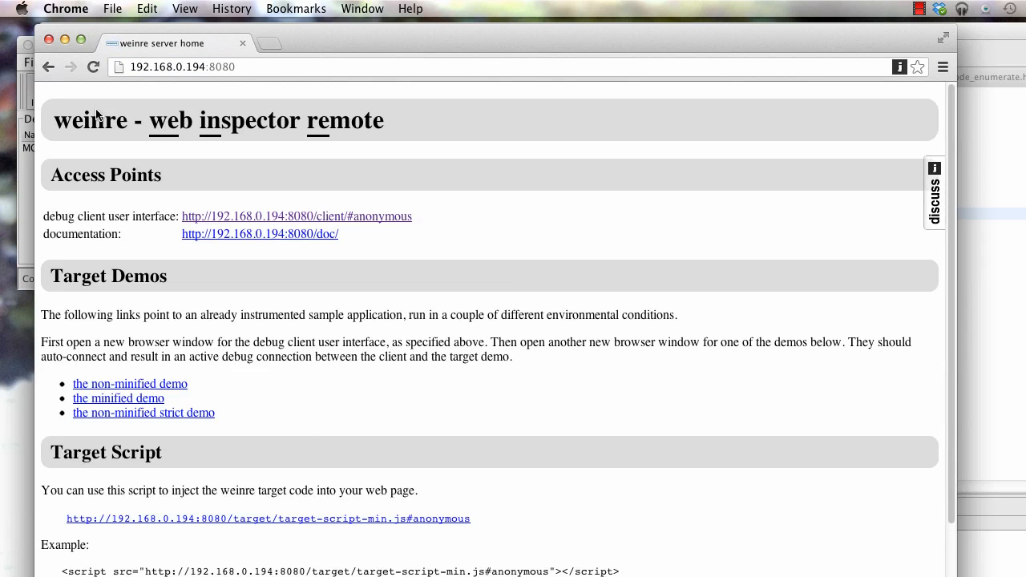
pyautogui.moveTo(280, 298)
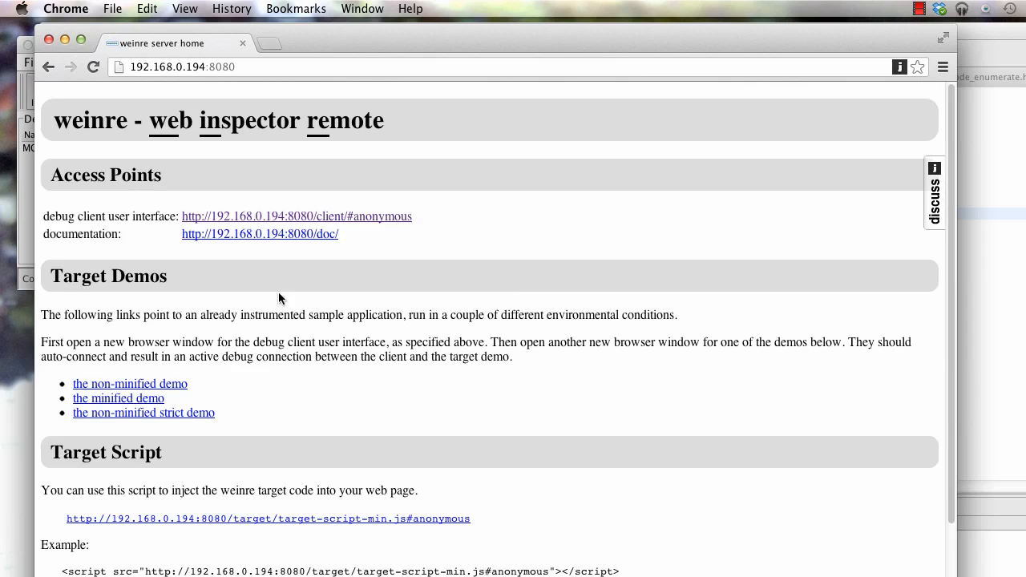
pyautogui.moveTo(422, 371)
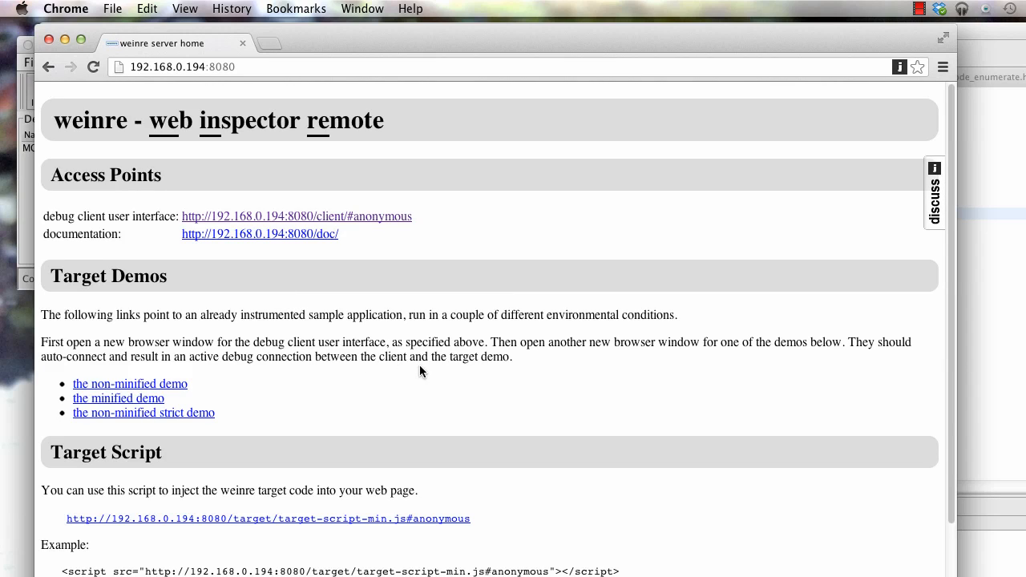
pyautogui.moveTo(385, 391)
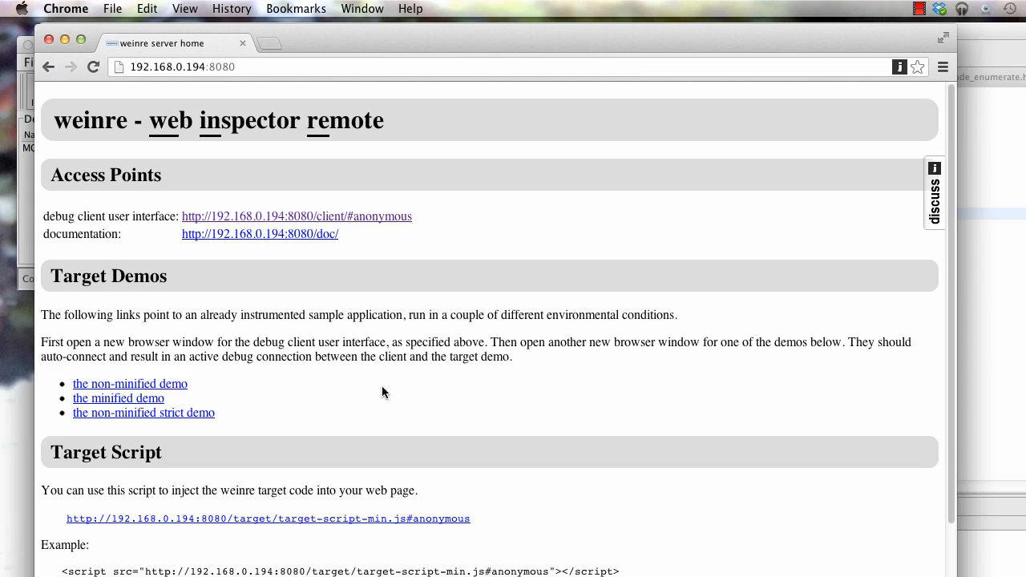
pyautogui.moveTo(387, 375)
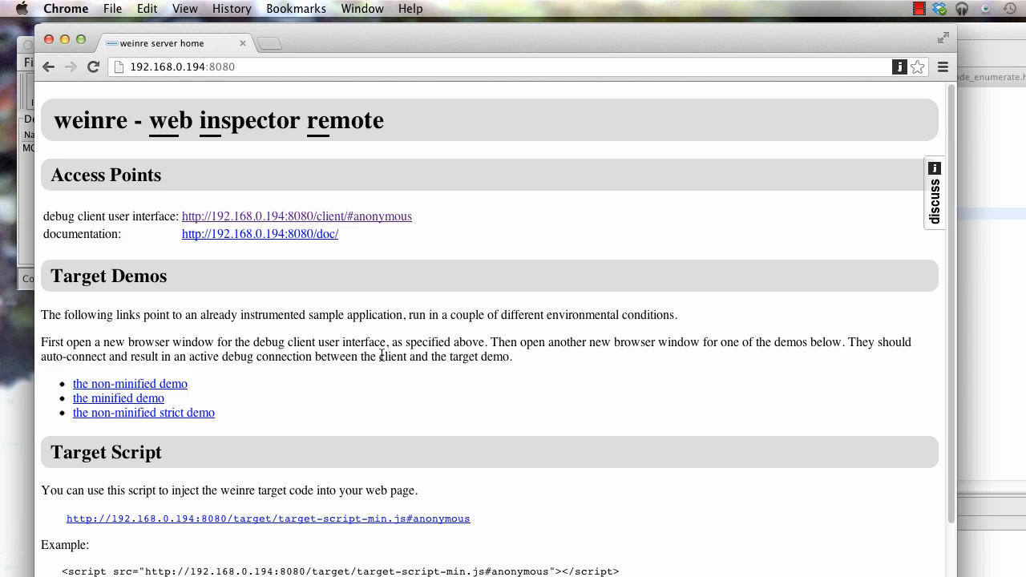
# Scroll the weinre server home page down to the Target Script example
pyautogui.scroll(-3)
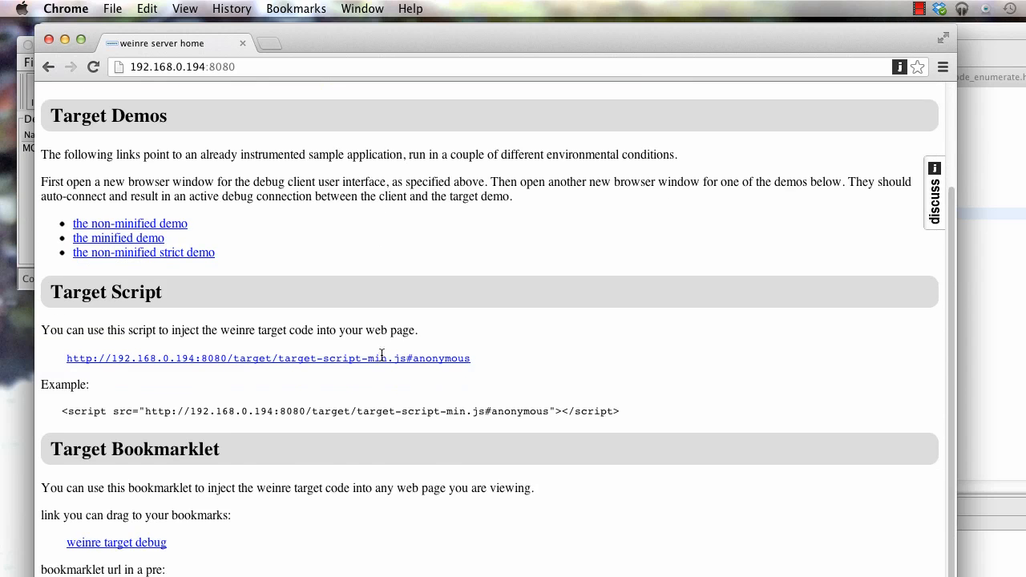
pyautogui.scroll(-3)
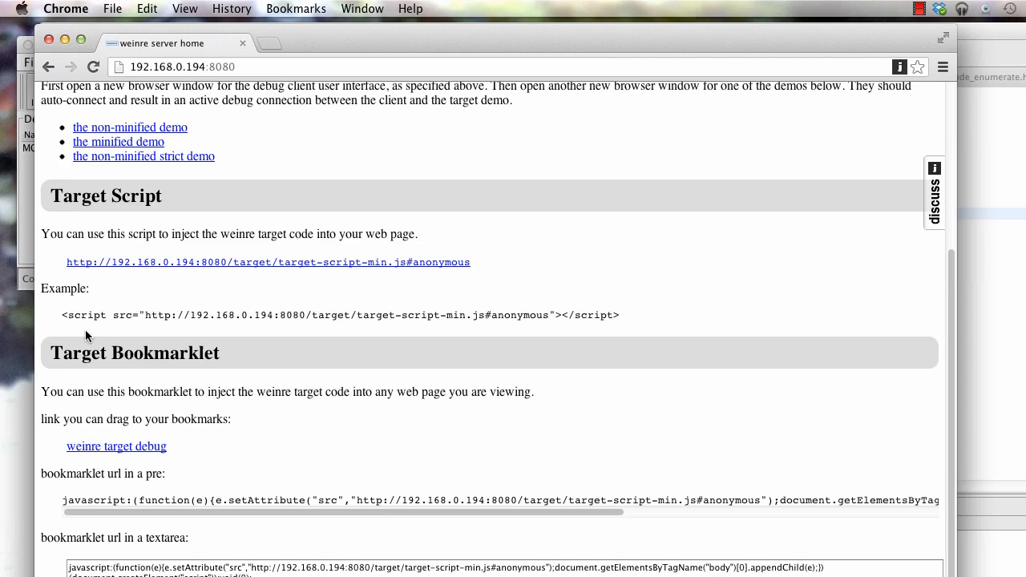
pyautogui.moveTo(74, 327)
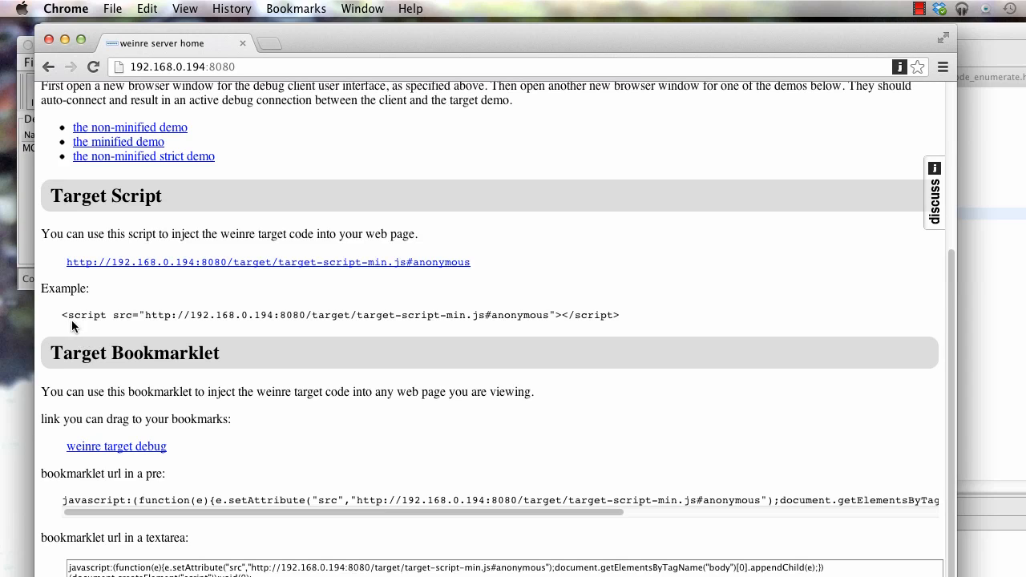
pyautogui.moveTo(71, 319)
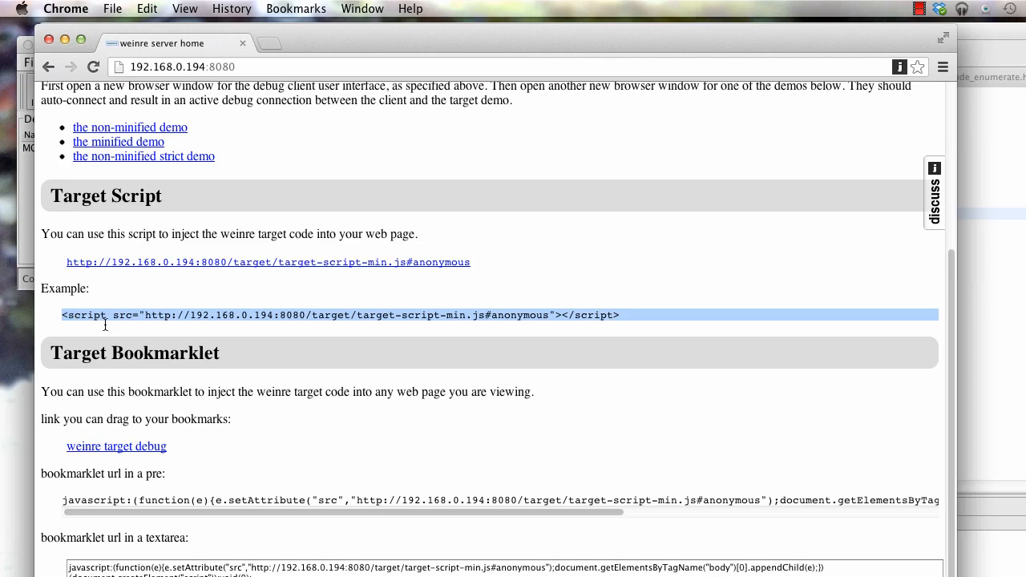
pyautogui.moveTo(489, 314)
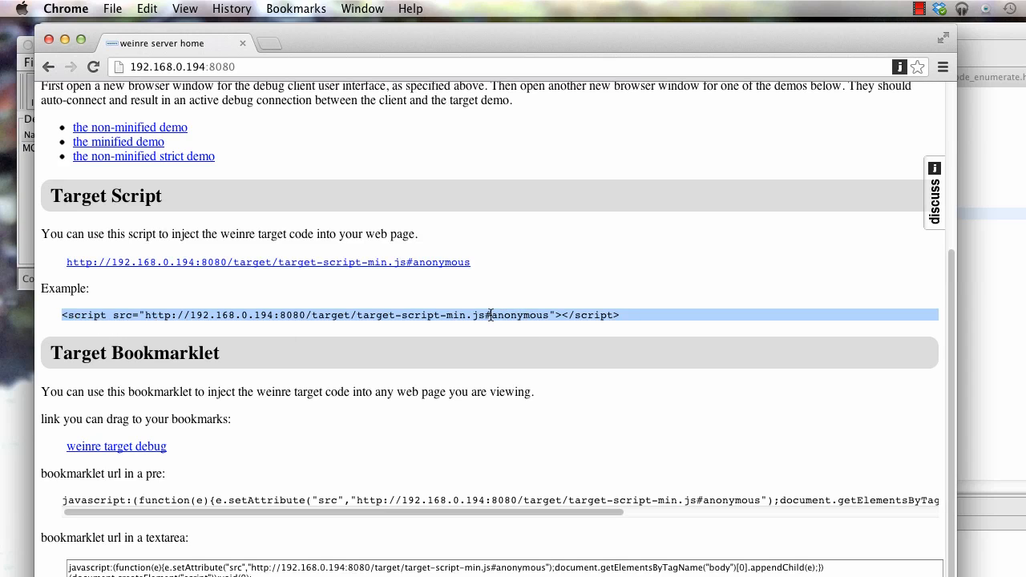
pyautogui.moveTo(237, 315)
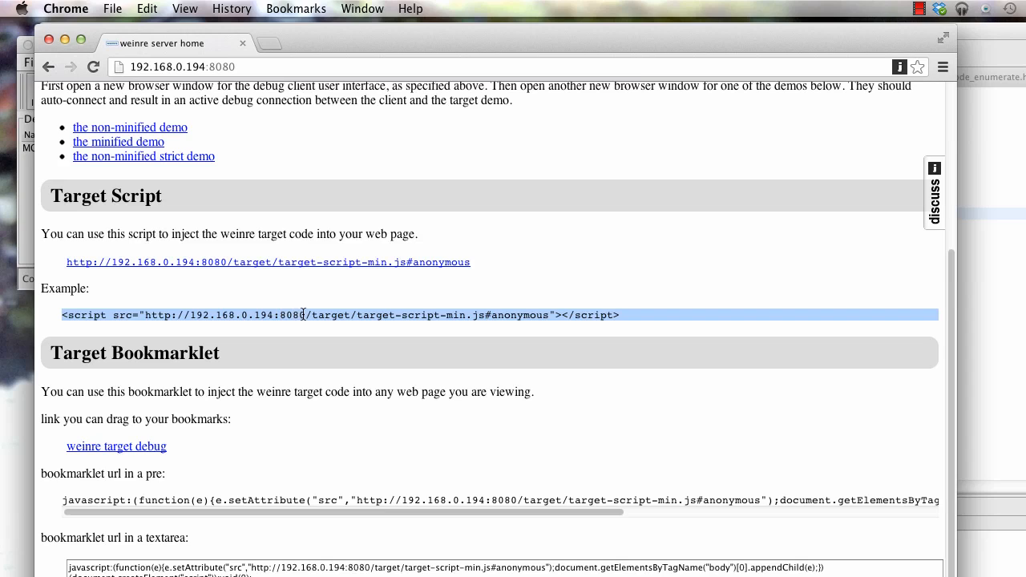
pyautogui.moveTo(513, 327)
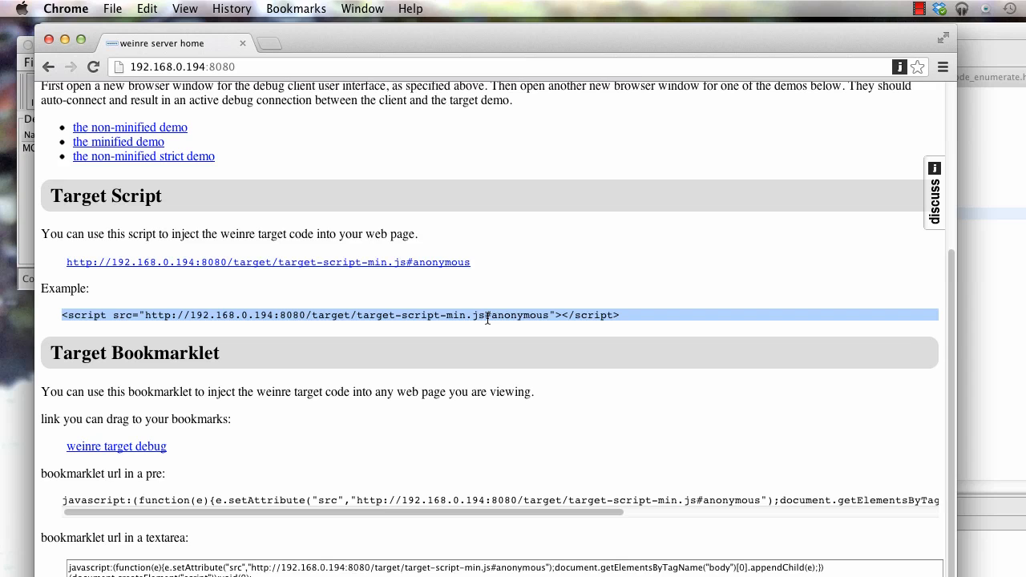
pyautogui.moveTo(504, 327)
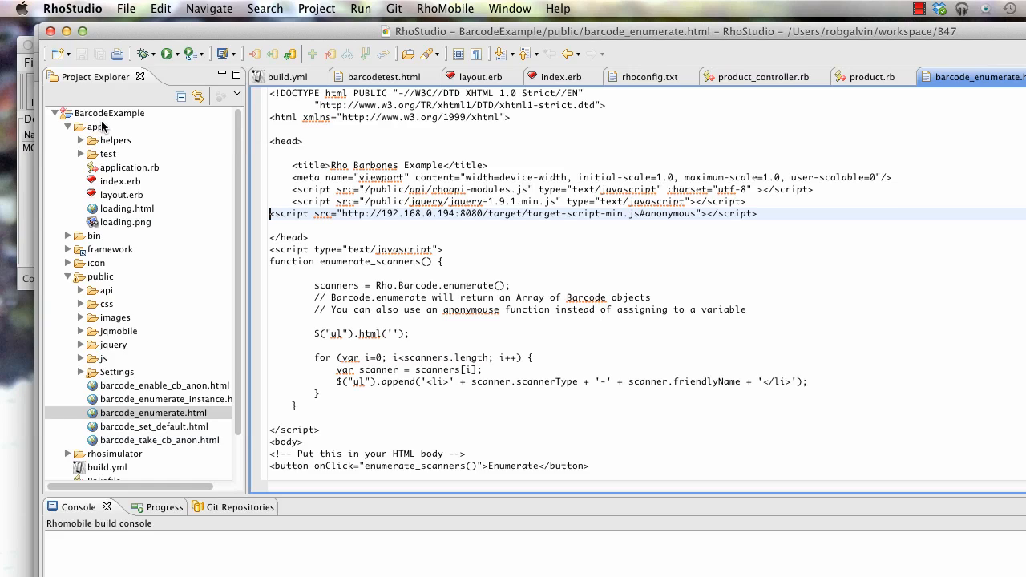
pyautogui.moveTo(218, 234)
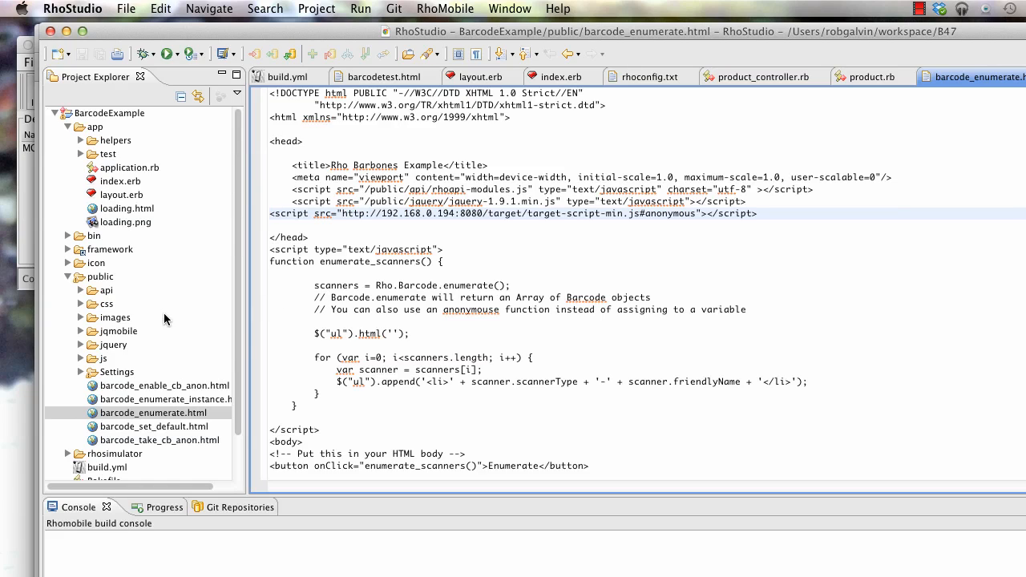
# Show index.erb with its links to Enumerate and the other barcode example pages
pyautogui.click(121, 179)
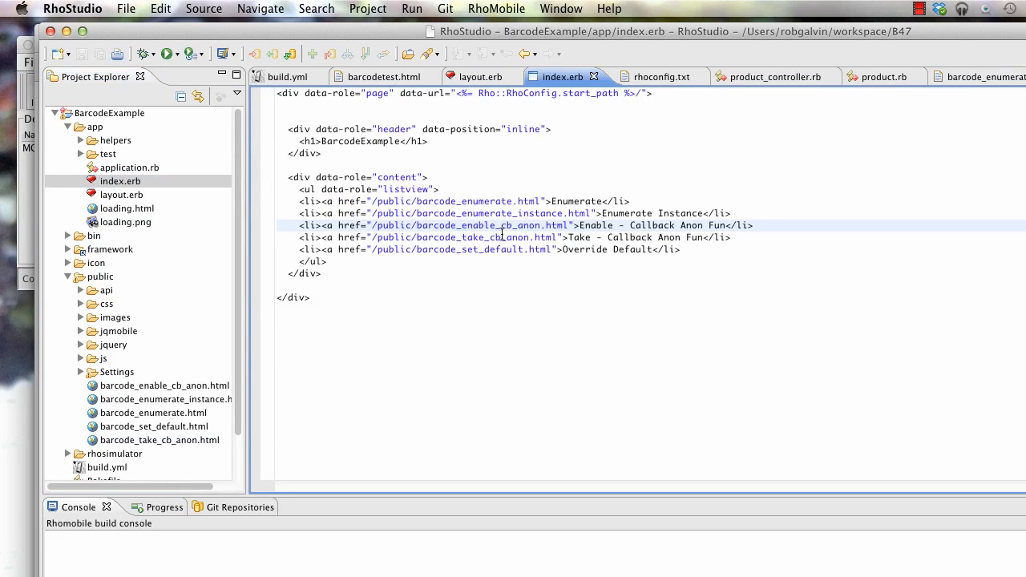
pyautogui.moveTo(539, 200)
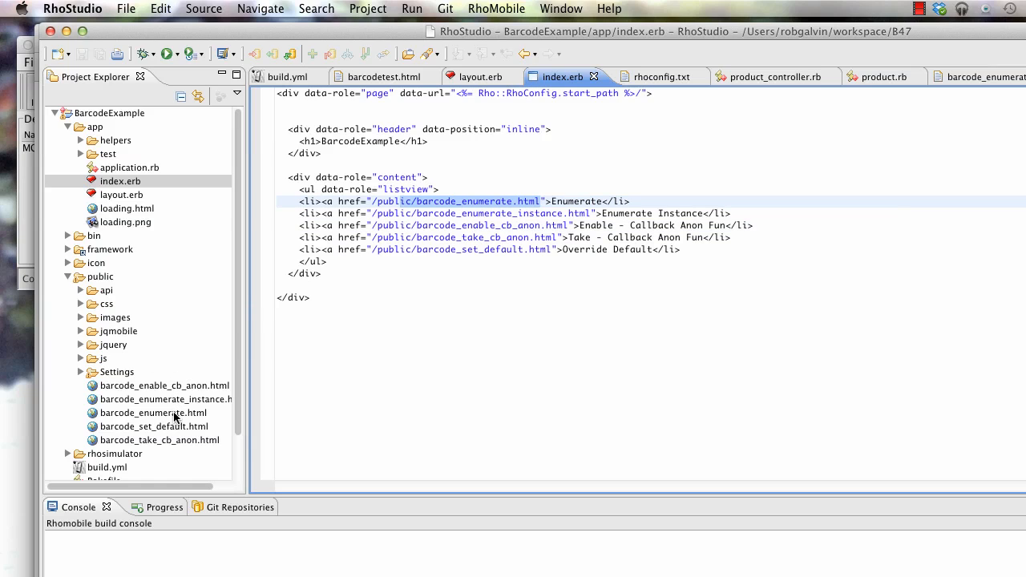
pyautogui.moveTo(179, 426)
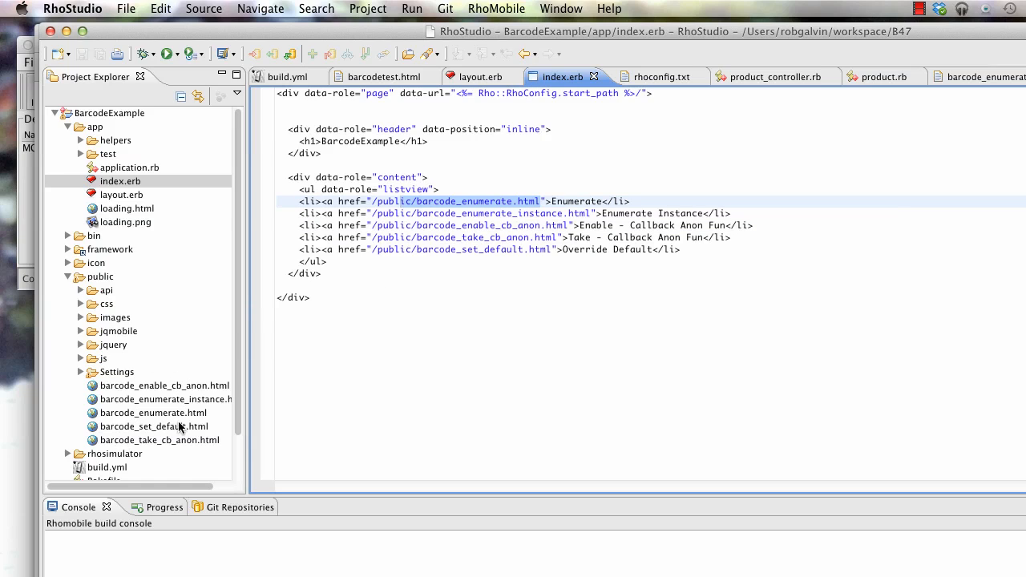
pyautogui.rightClick(152, 413)
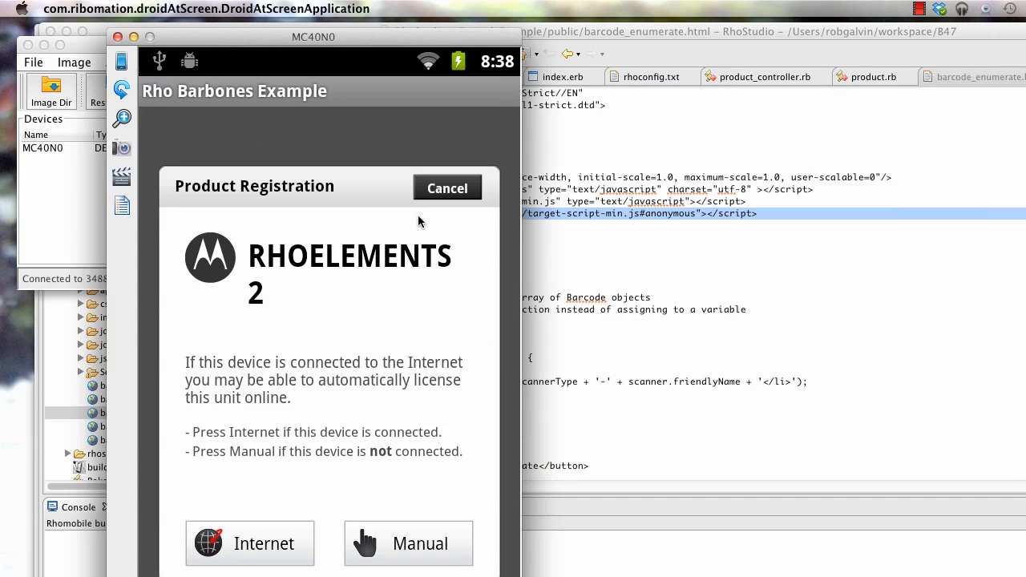
# Cancel the Product Registration prompt, return to the BarcodeExample menu, and switch back to Chrome
pyautogui.click(445, 187)
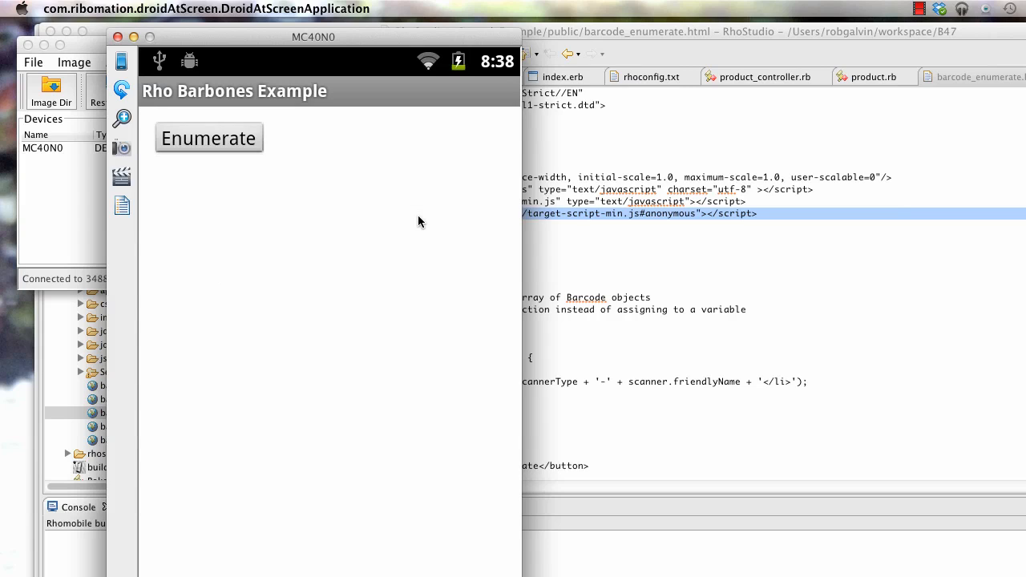
pyautogui.click(209, 138)
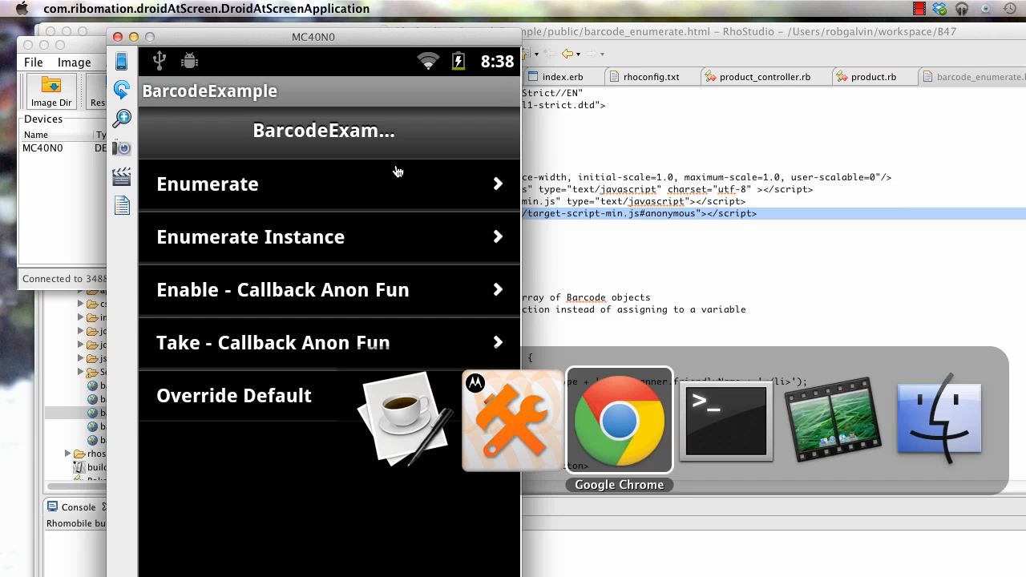
pyautogui.click(619, 423)
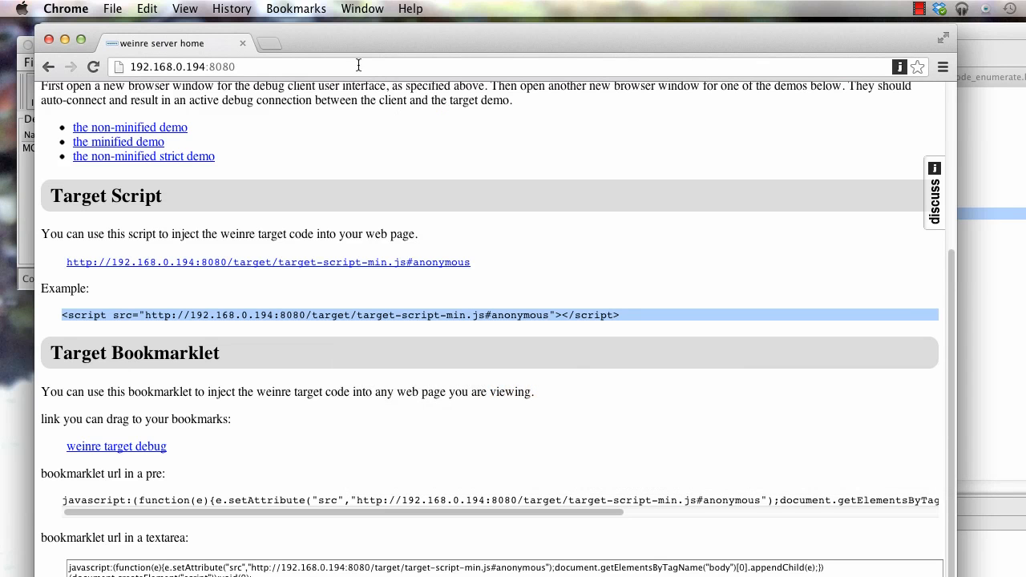
pyautogui.moveTo(393, 186)
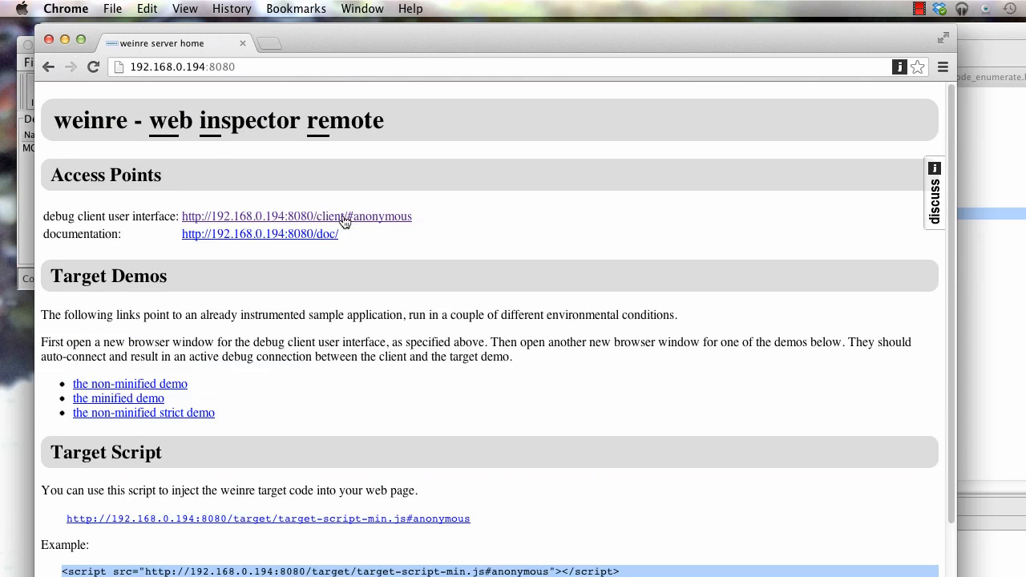
pyautogui.moveTo(237, 222)
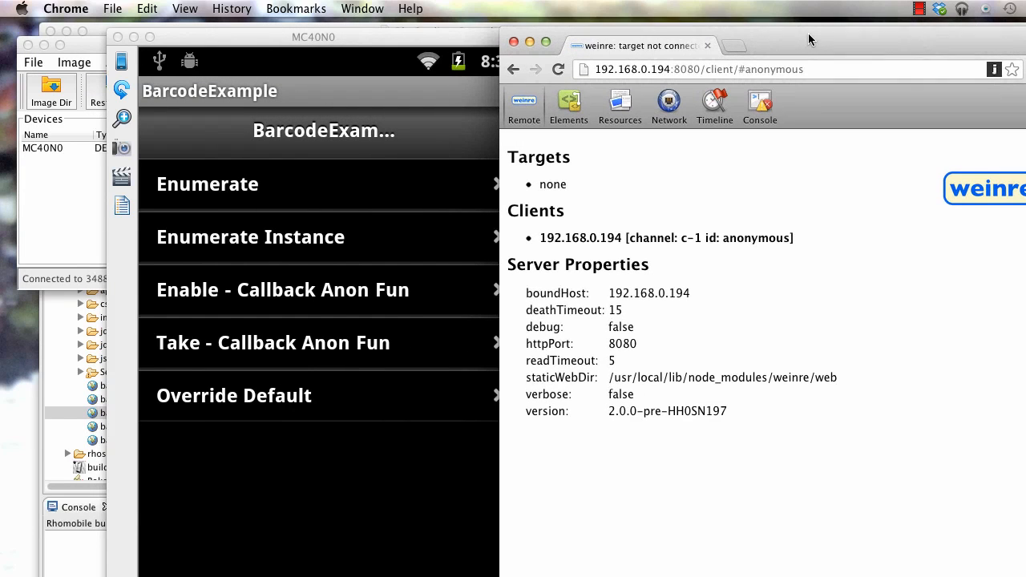
pyautogui.moveTo(312, 36); pyautogui.dragTo(254, 32)
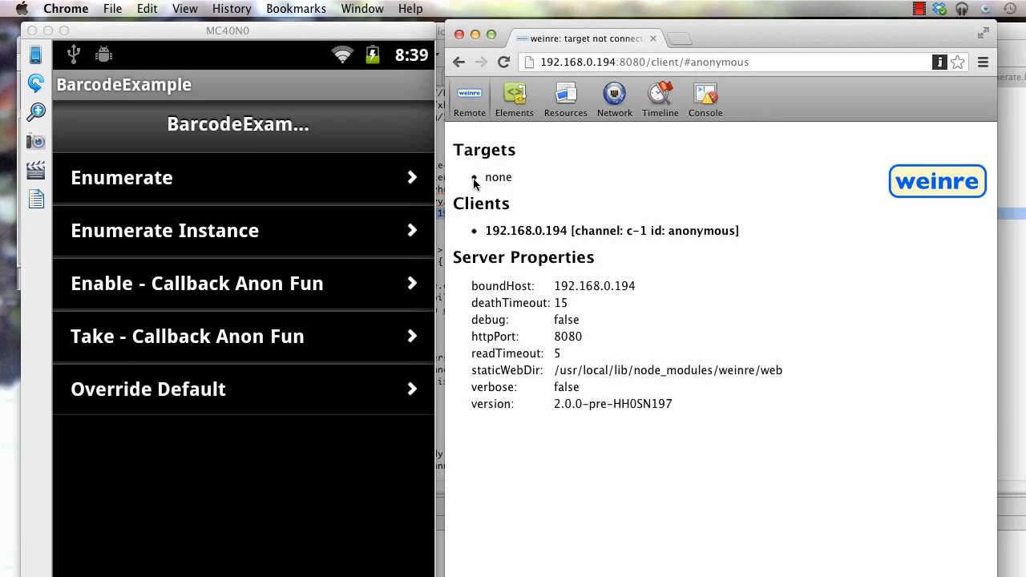
pyautogui.moveTo(497, 183)
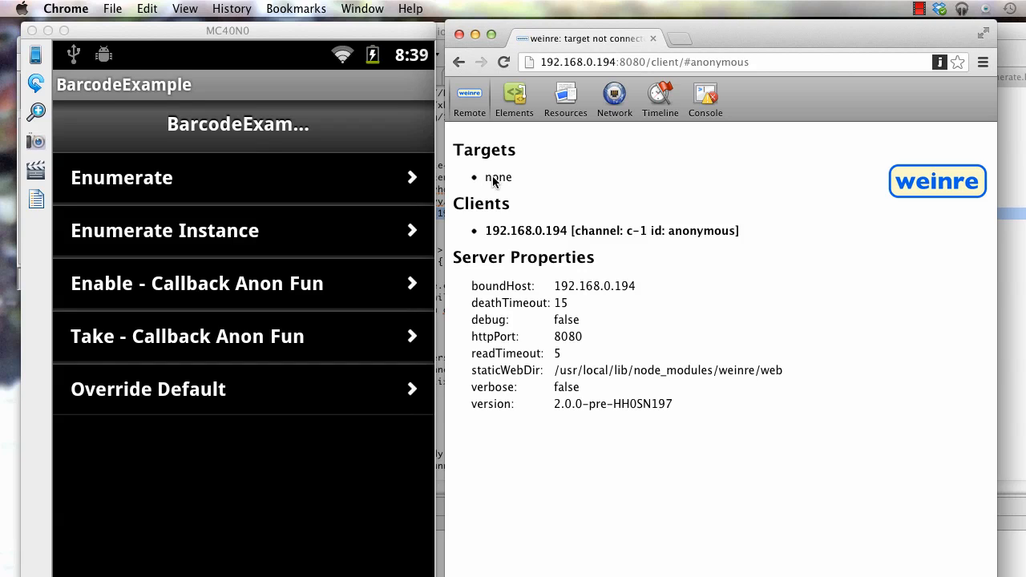
pyautogui.moveTo(315, 186)
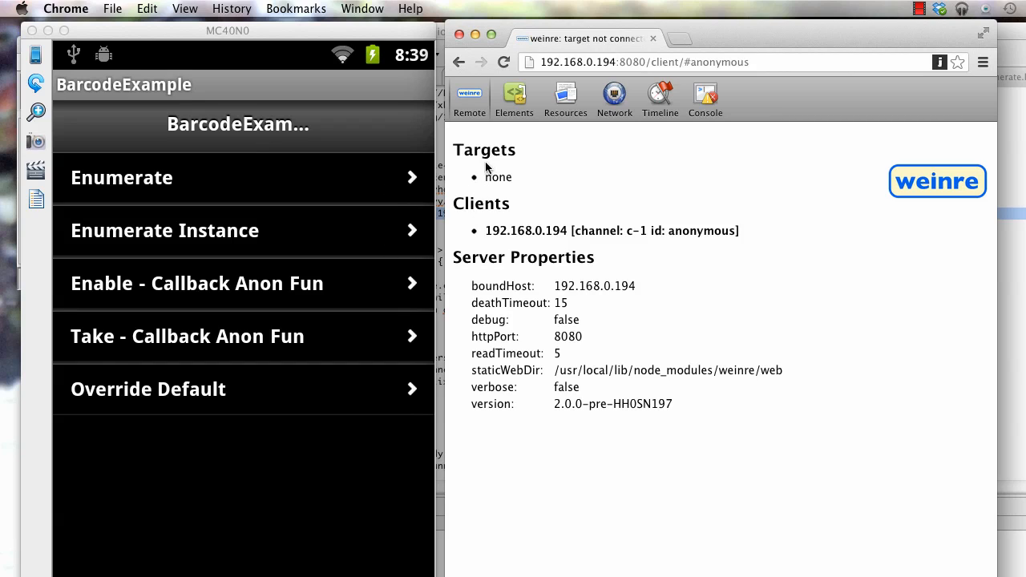
pyautogui.moveTo(565, 177)
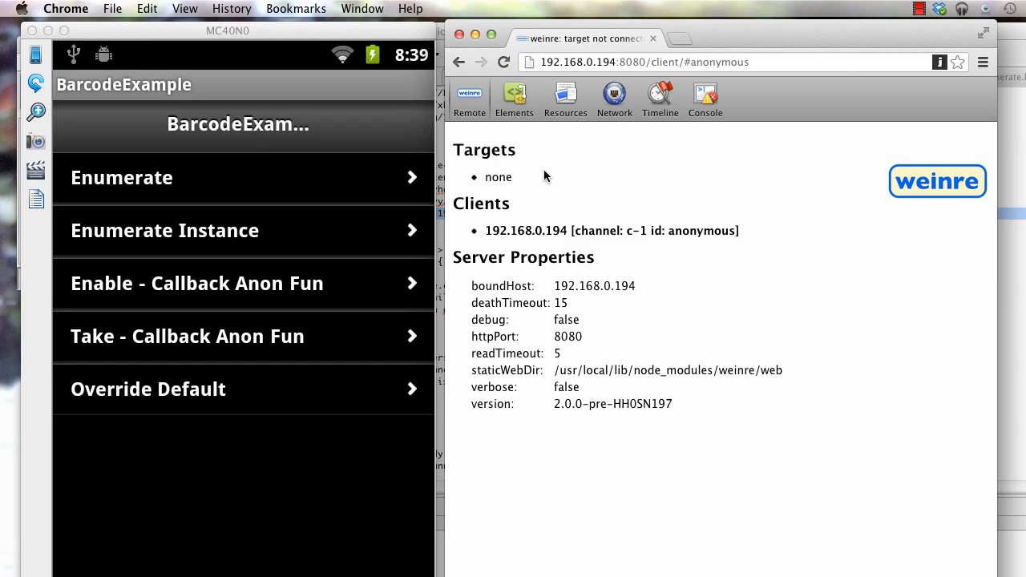
pyautogui.moveTo(620, 186)
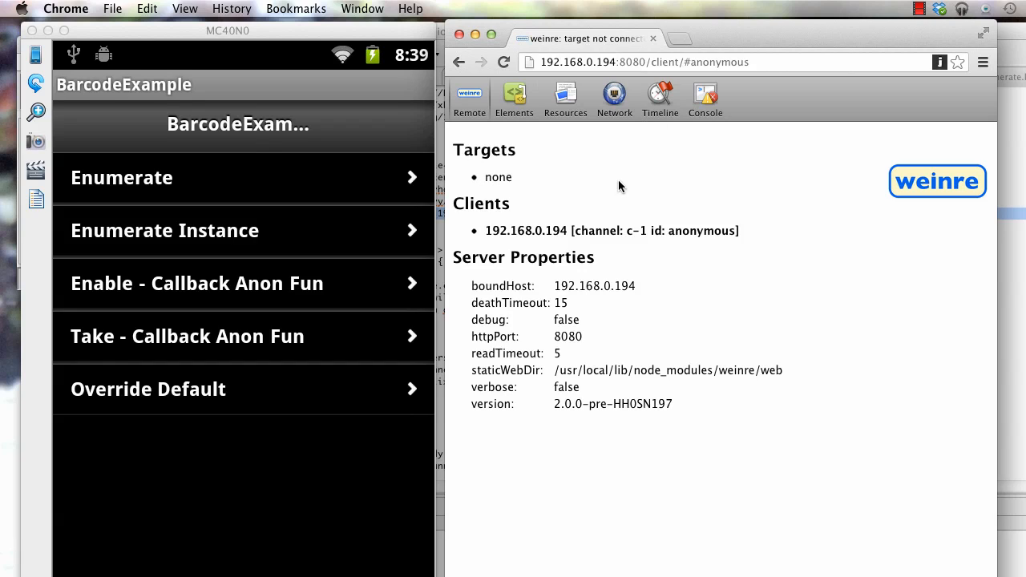
pyautogui.moveTo(600, 250)
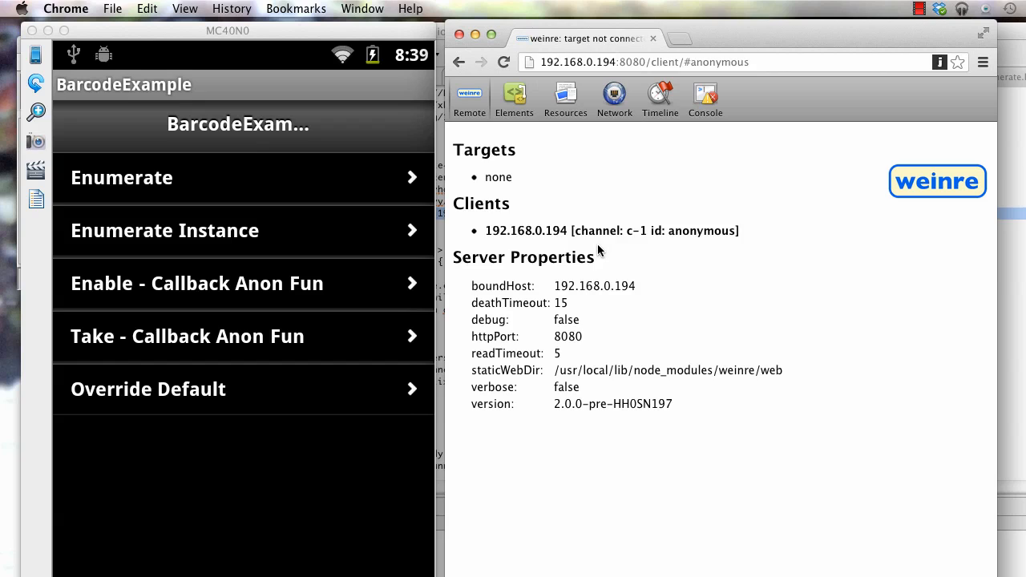
# Launch the Enumerate example on the device so it appears as a weinre target
pyautogui.click(243, 390)
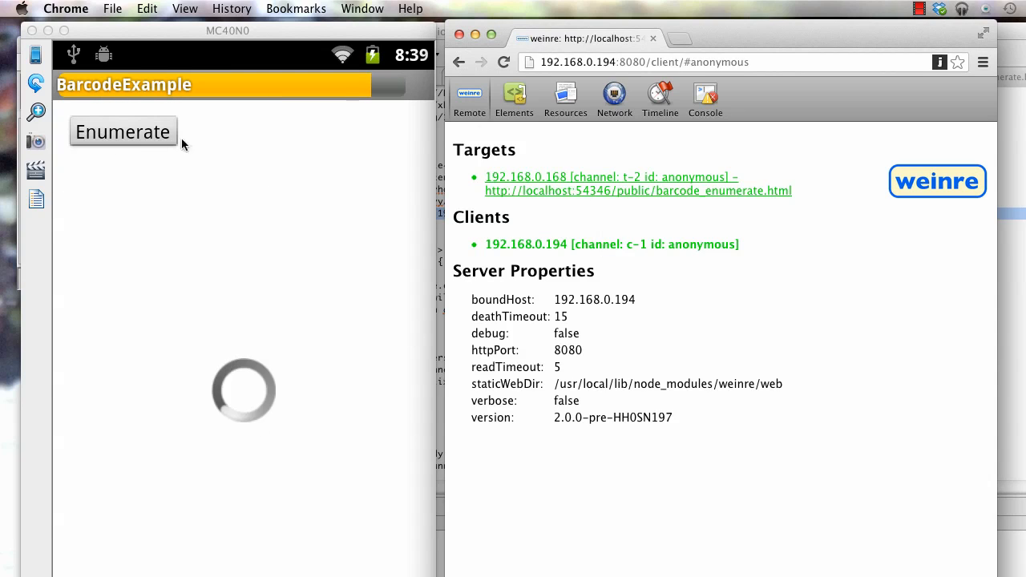
pyautogui.moveTo(224, 208)
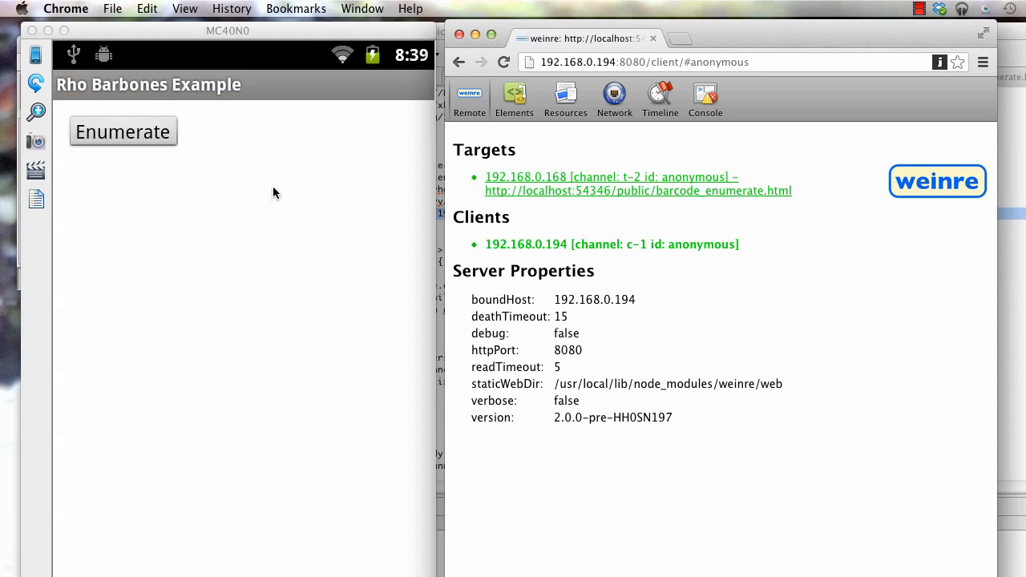
pyautogui.moveTo(518, 165)
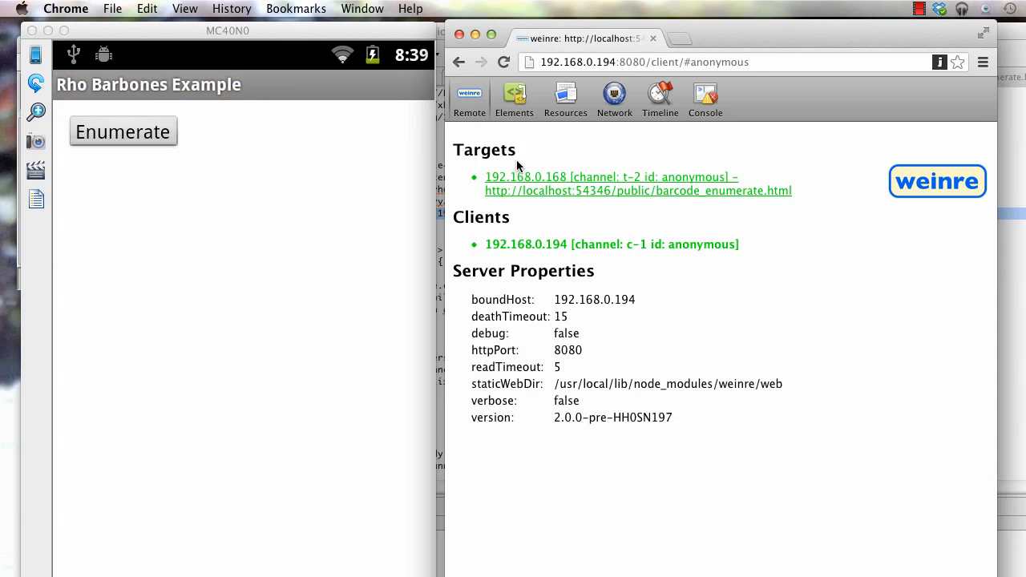
pyautogui.moveTo(519, 189)
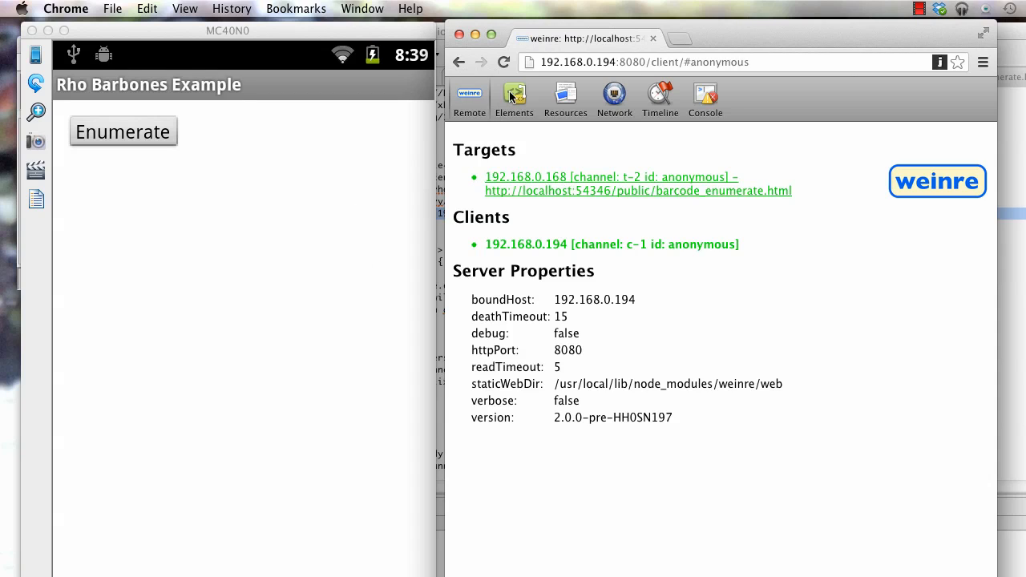
pyautogui.moveTo(680, 92)
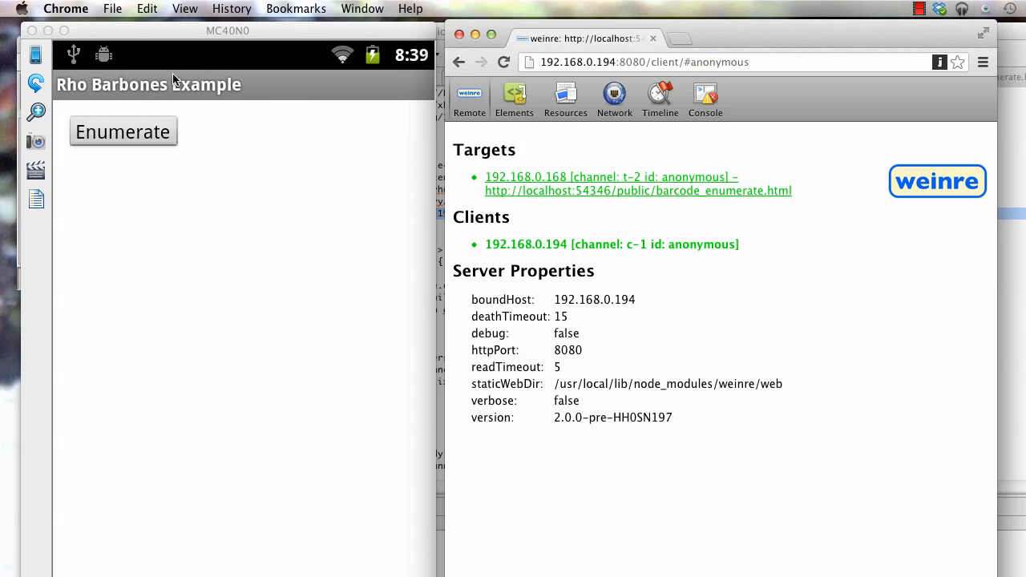
pyautogui.moveTo(494, 145)
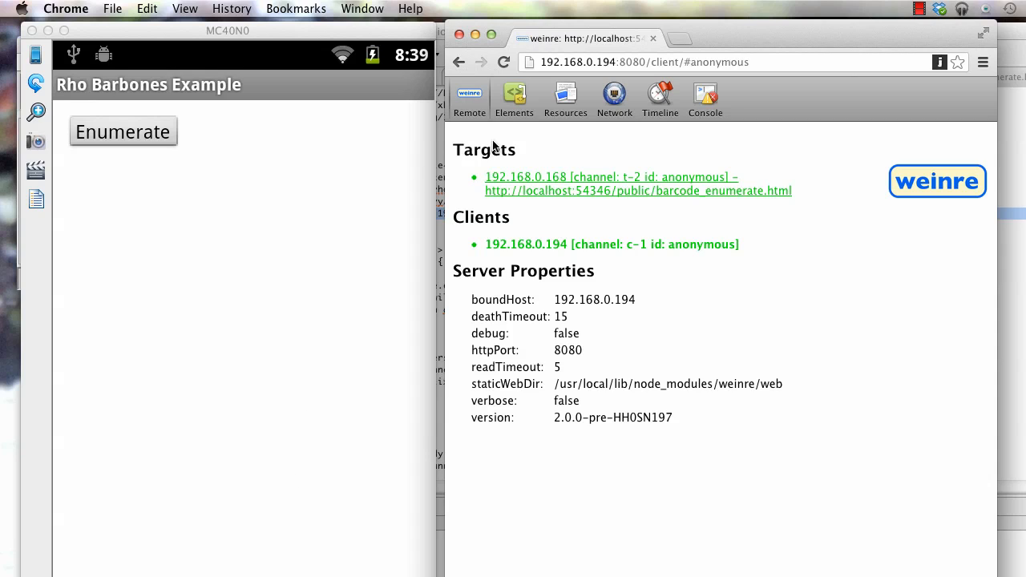
pyautogui.moveTo(579, 247)
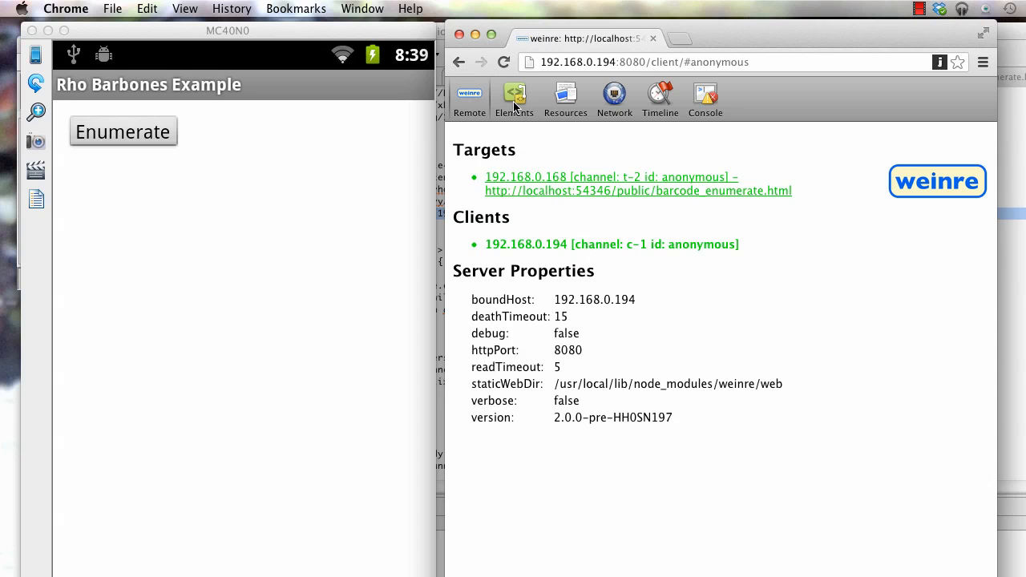
# Inspect the device page's DOM in the Elements panel, then switch to the empty Console
pyautogui.click(513, 96)
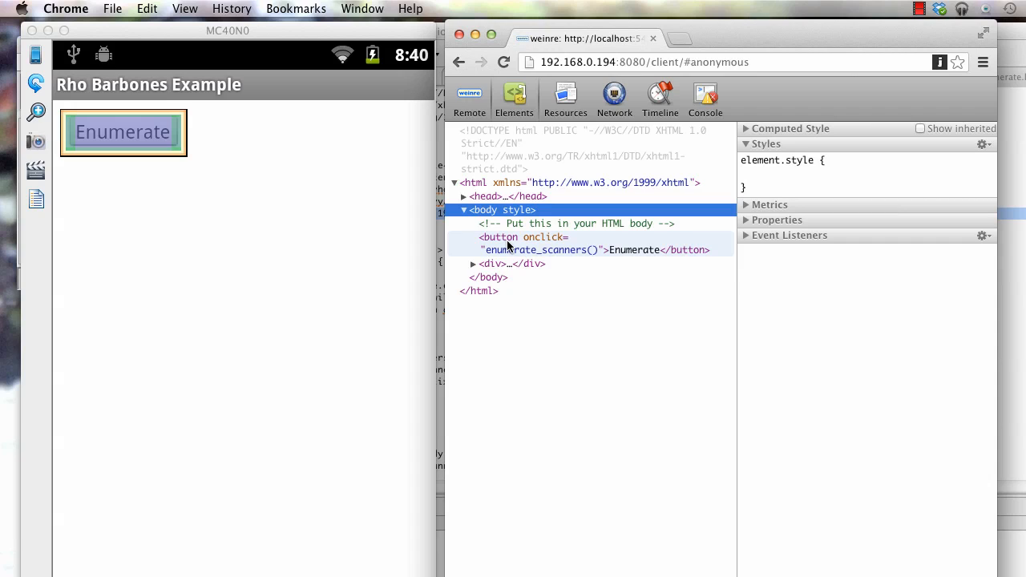
pyautogui.moveTo(619, 255)
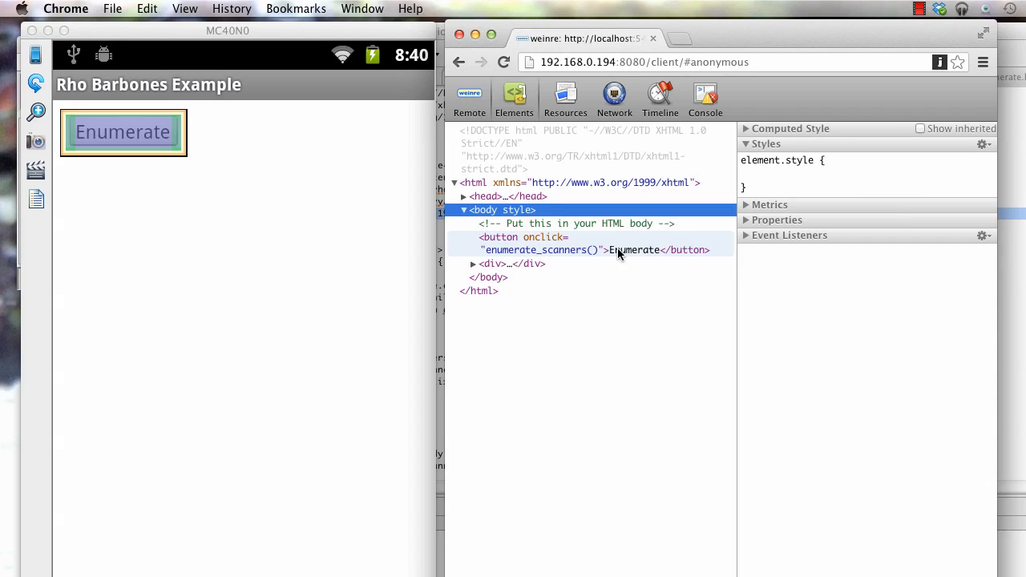
pyautogui.moveTo(509, 247)
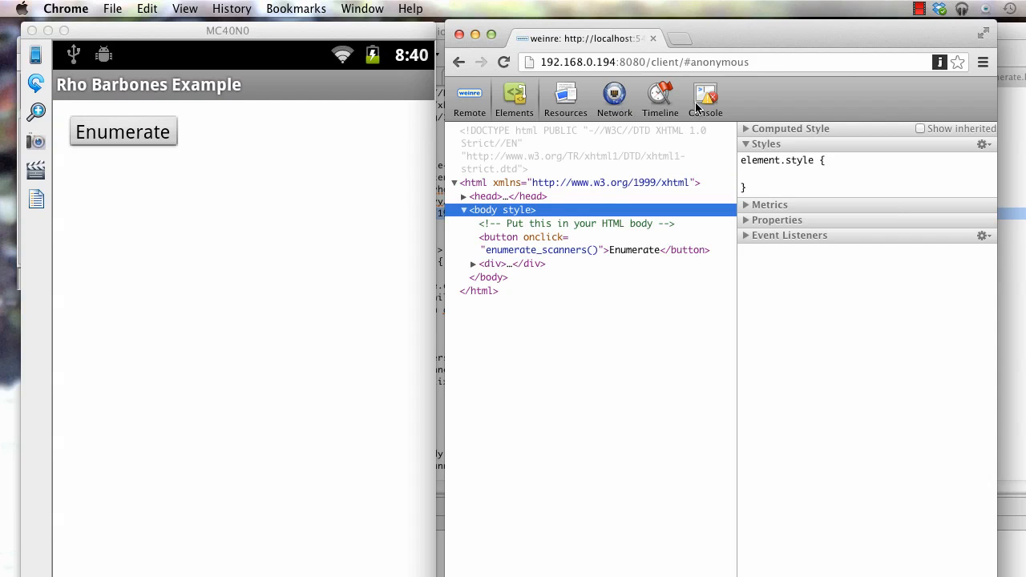
pyautogui.click(705, 99)
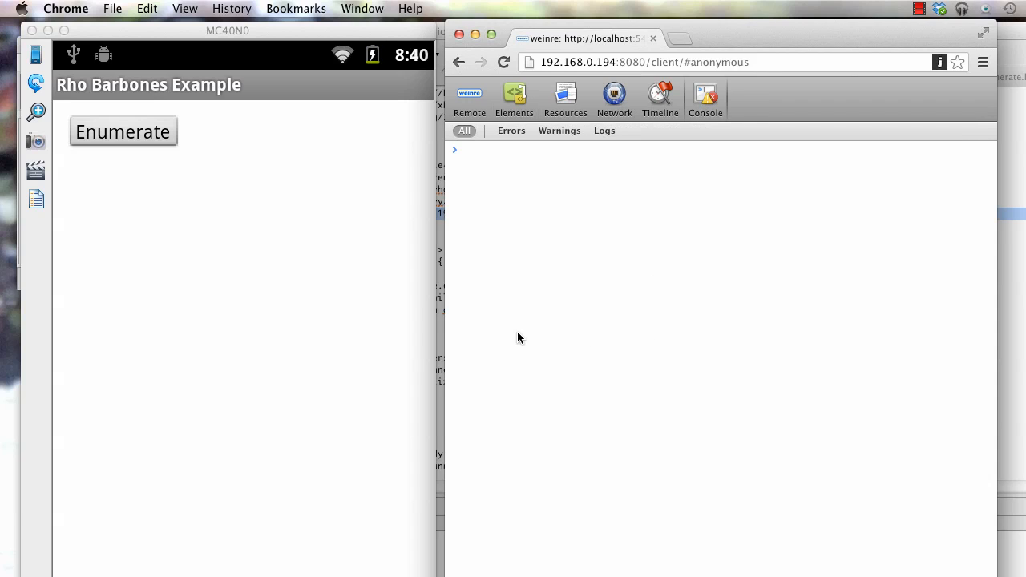
pyautogui.moveTo(325, 273)
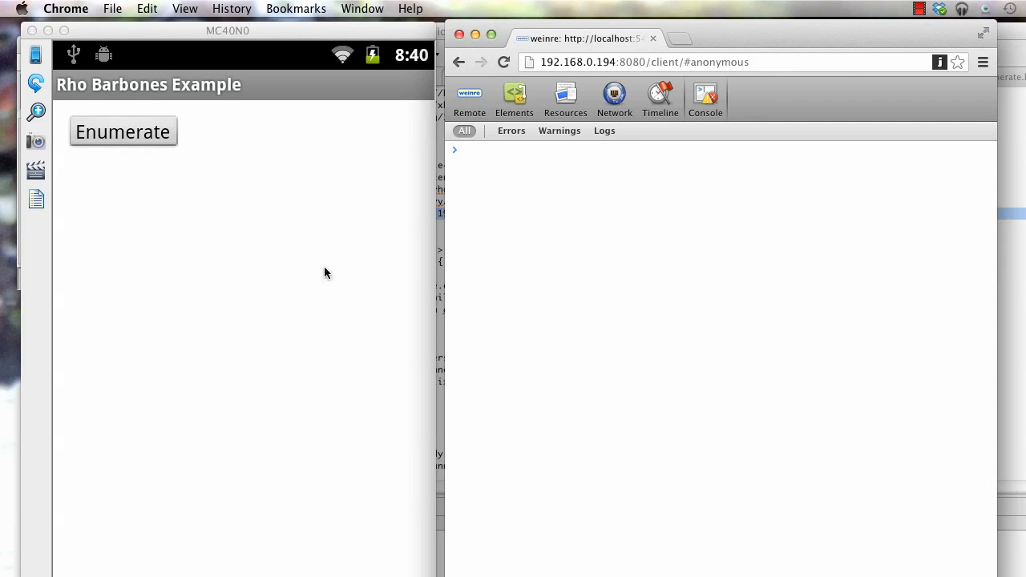
pyautogui.moveTo(109, 143)
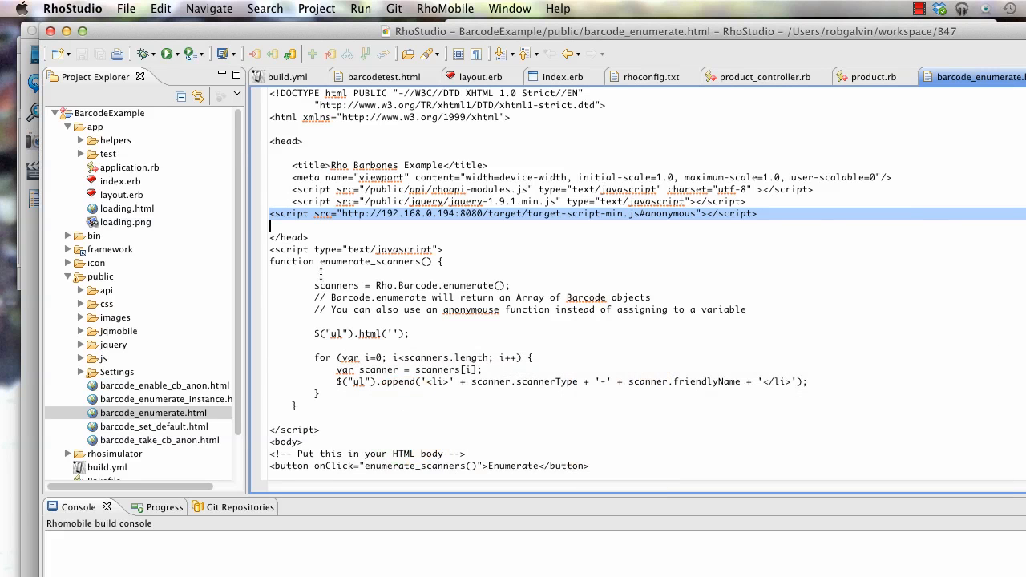
pyautogui.scroll(-3)
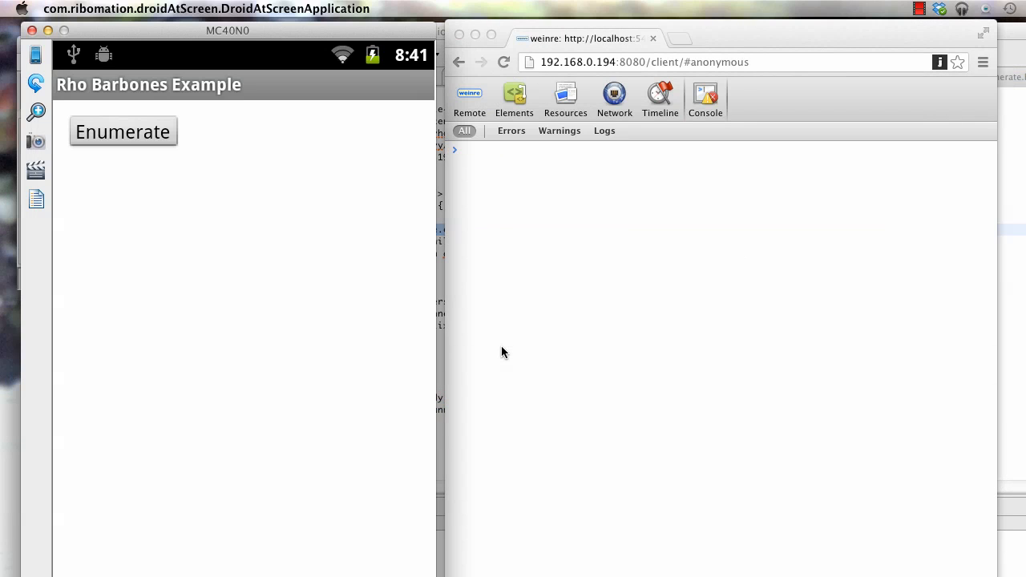
# Tap Enumerate on the device to list Camera Scanner and 2D Imager with Rho.Barcode calls logged
pyautogui.click(122, 131)
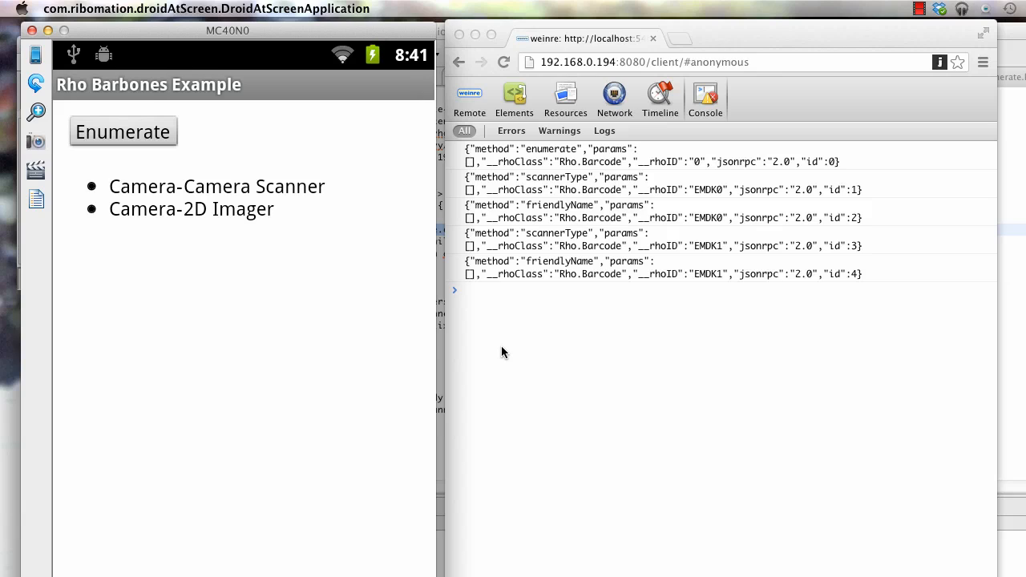
pyautogui.moveTo(515, 162)
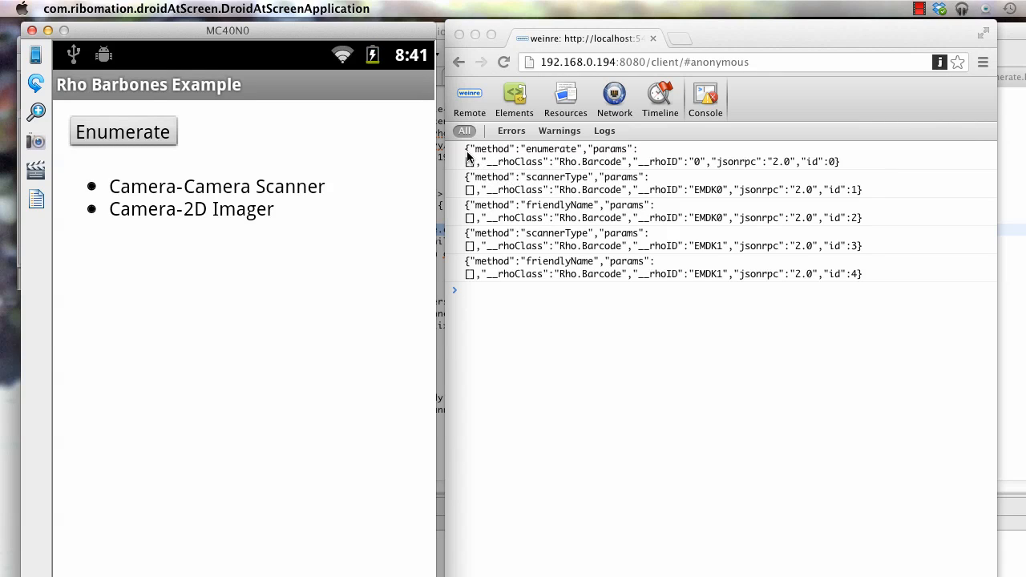
pyautogui.moveTo(388, 256)
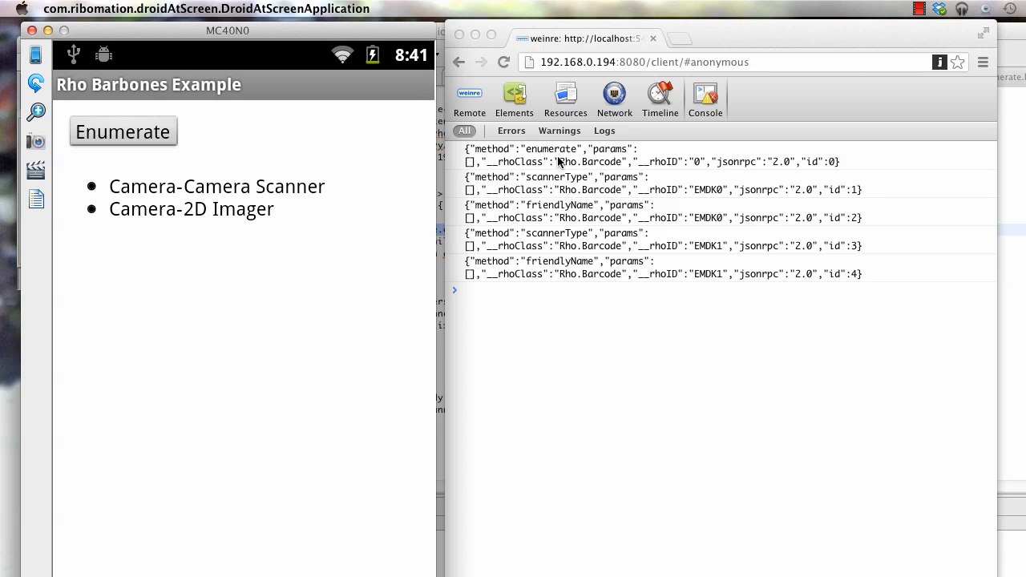
pyautogui.moveTo(548, 175)
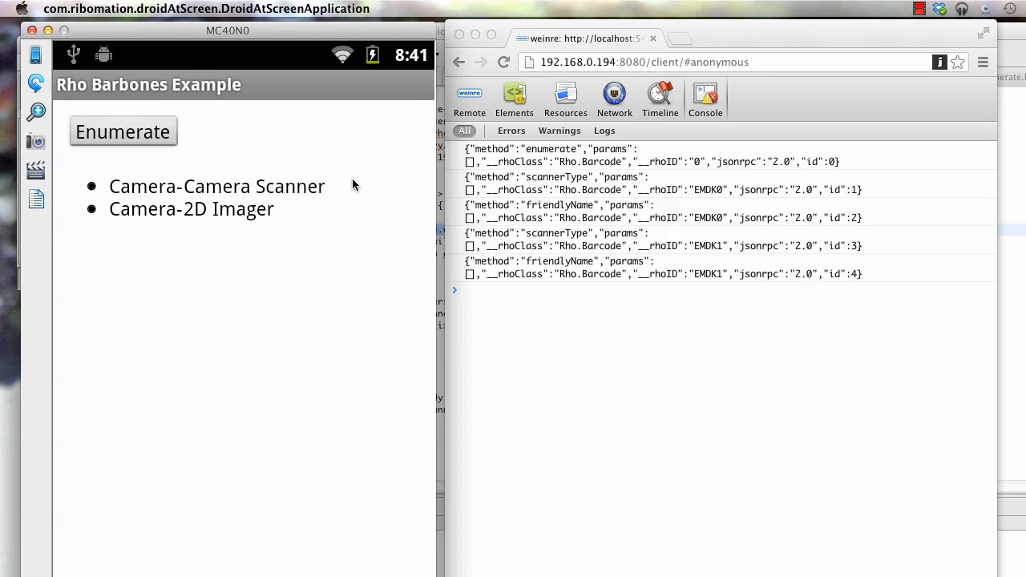
pyautogui.moveTo(423, 247)
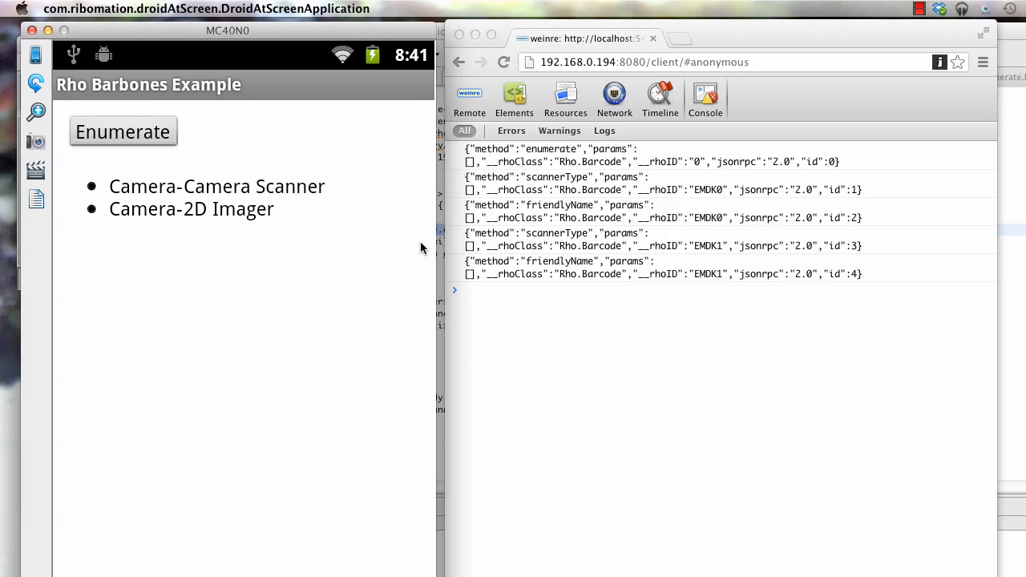
pyautogui.moveTo(503, 250)
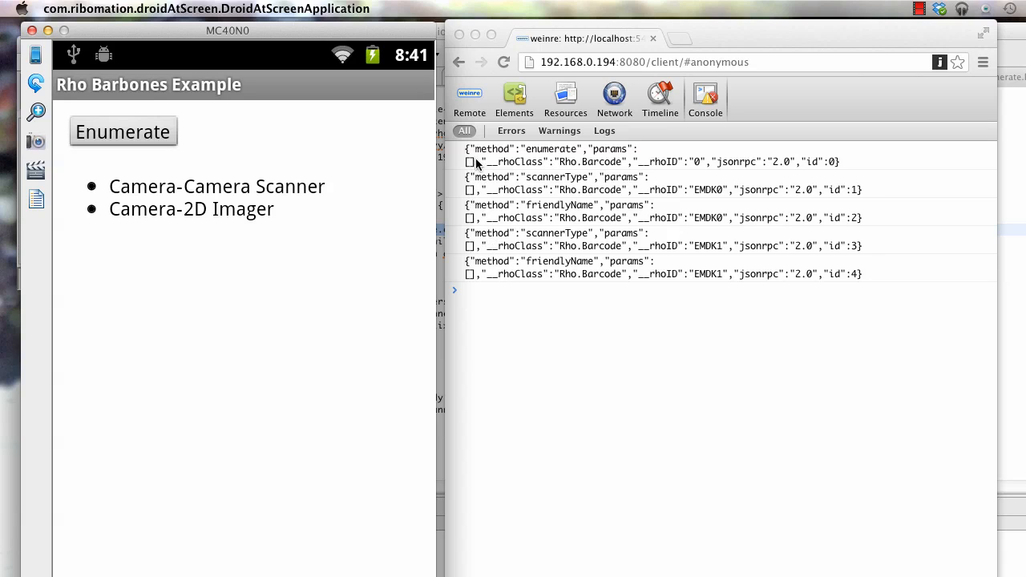
pyautogui.moveTo(505, 289)
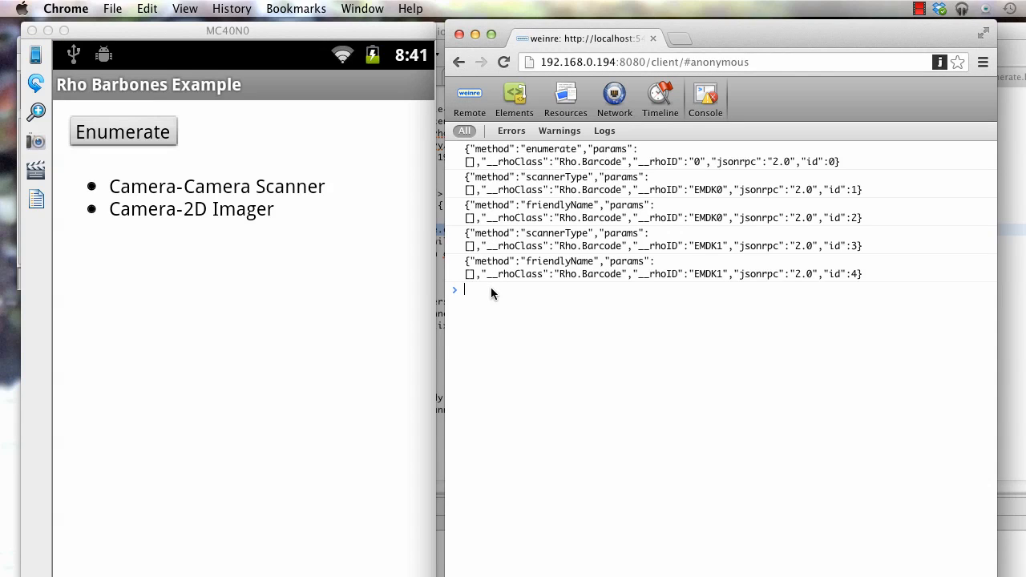
pyautogui.moveTo(126, 165)
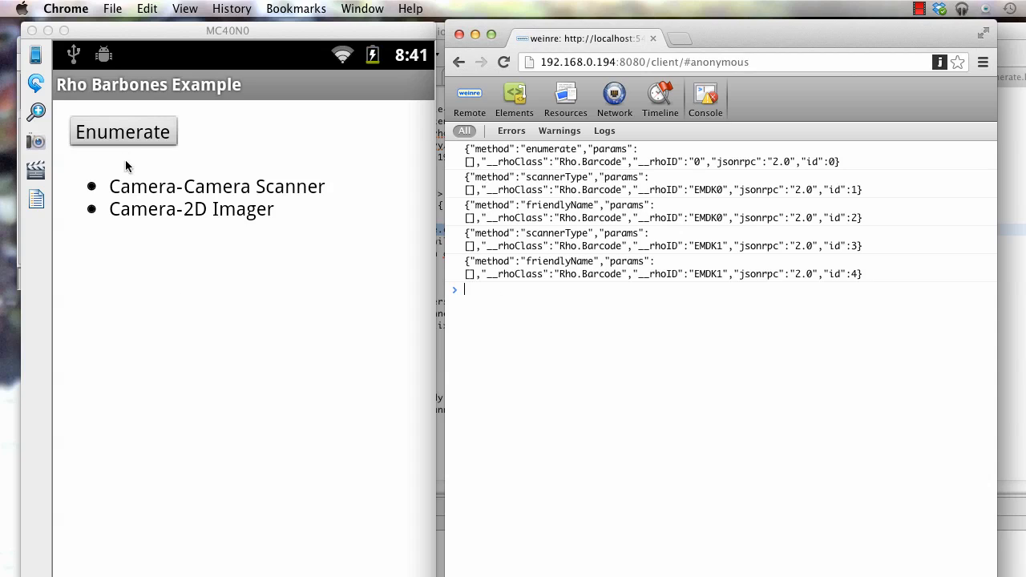
pyautogui.moveTo(356, 244)
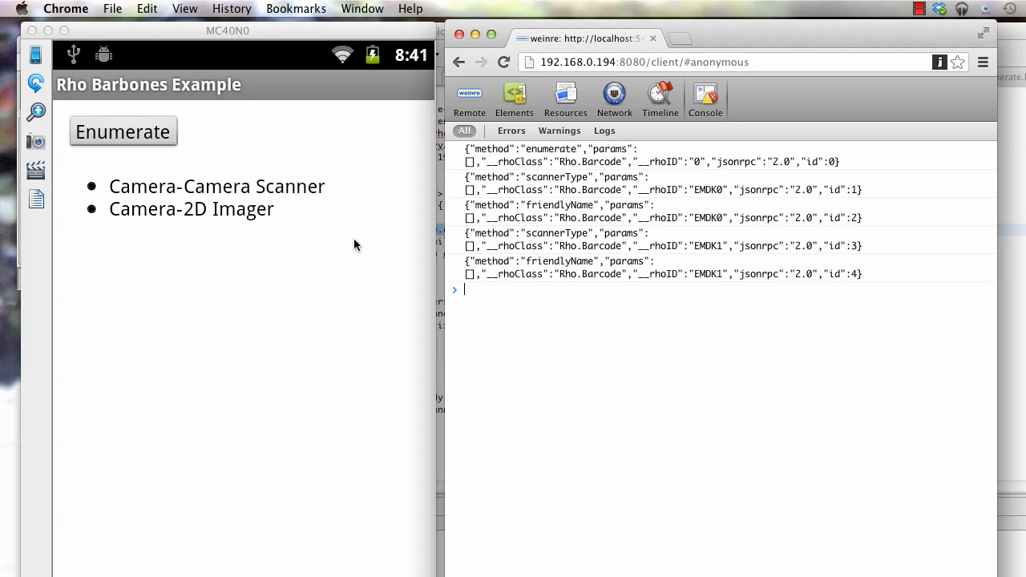
# Enter 'Rho.Barcode.enable({},function (e){console.log(e);})' at the console prompt without running it
pyautogui.write('Rho')
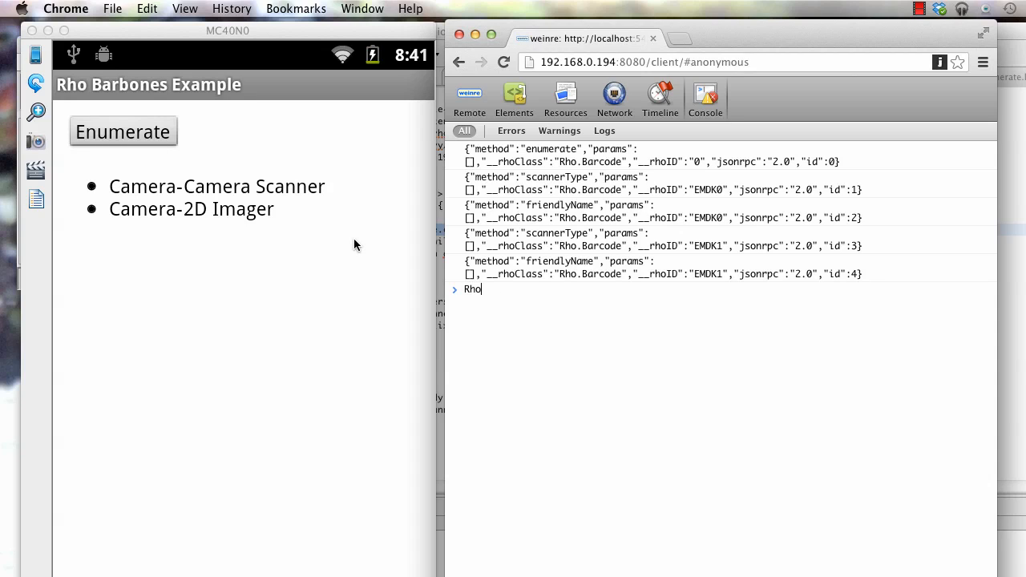
pyautogui.write('.Application')
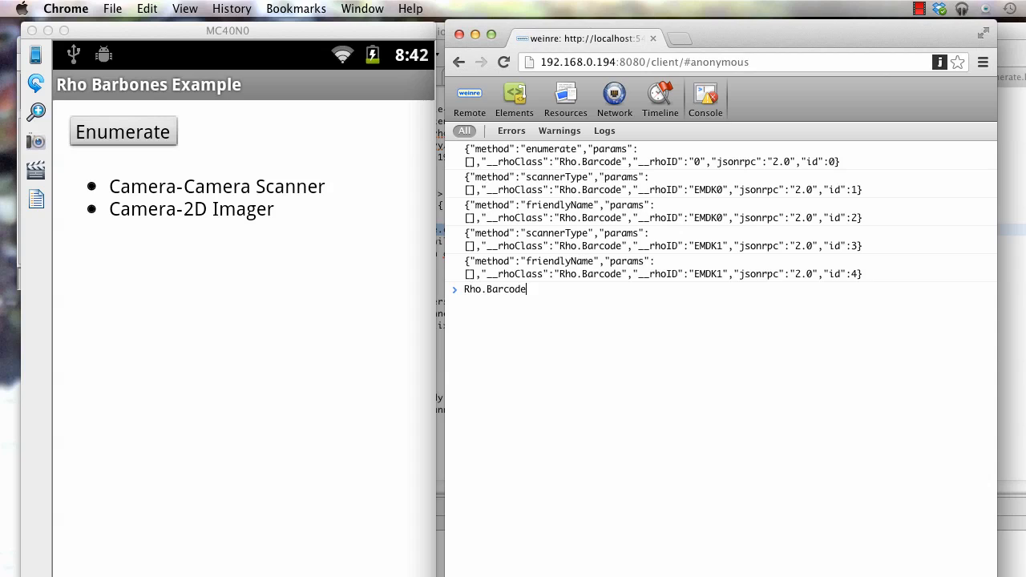
pyautogui.write('.enab')
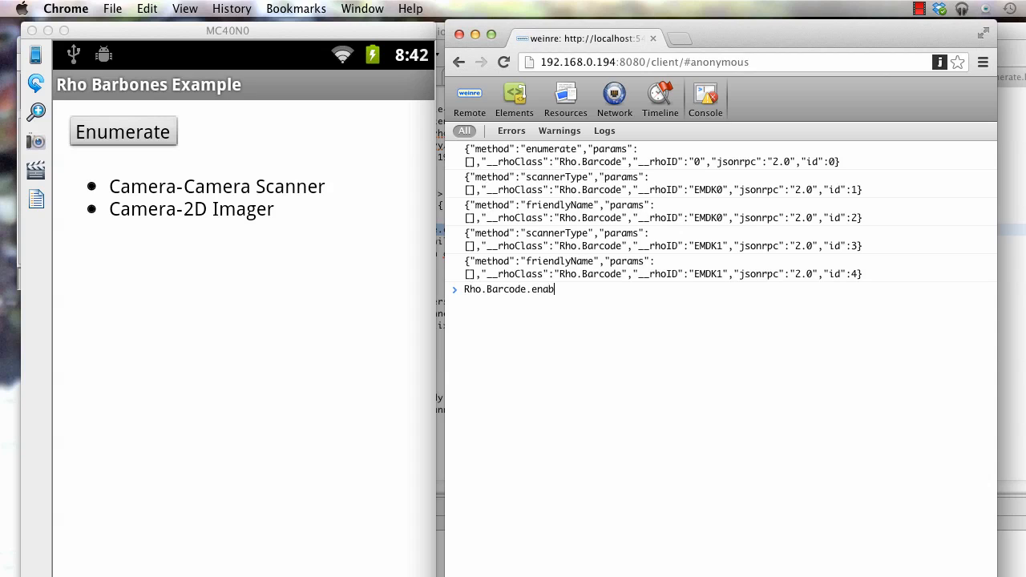
pyautogui.write('le({')
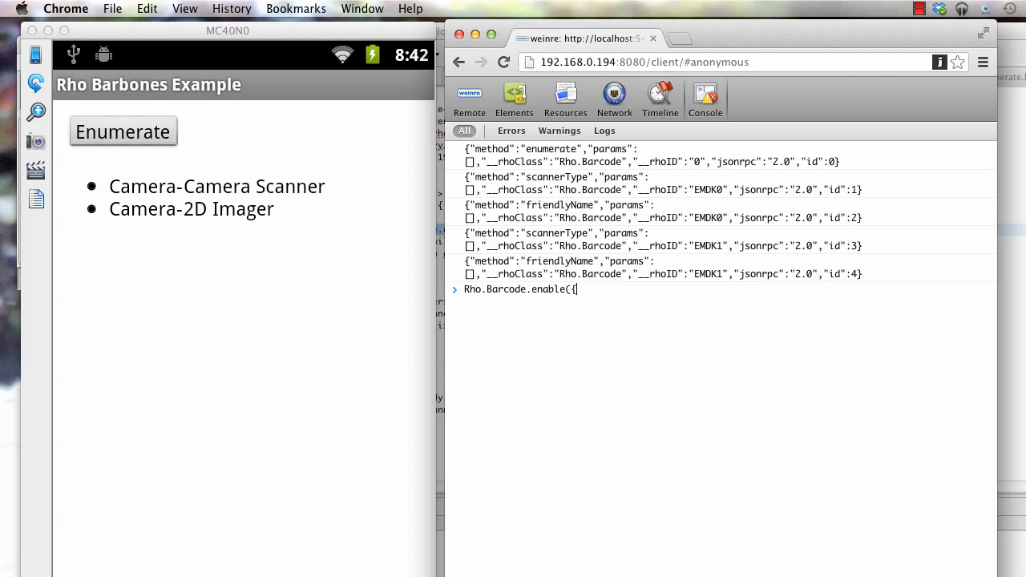
pyautogui.write('},function (e')
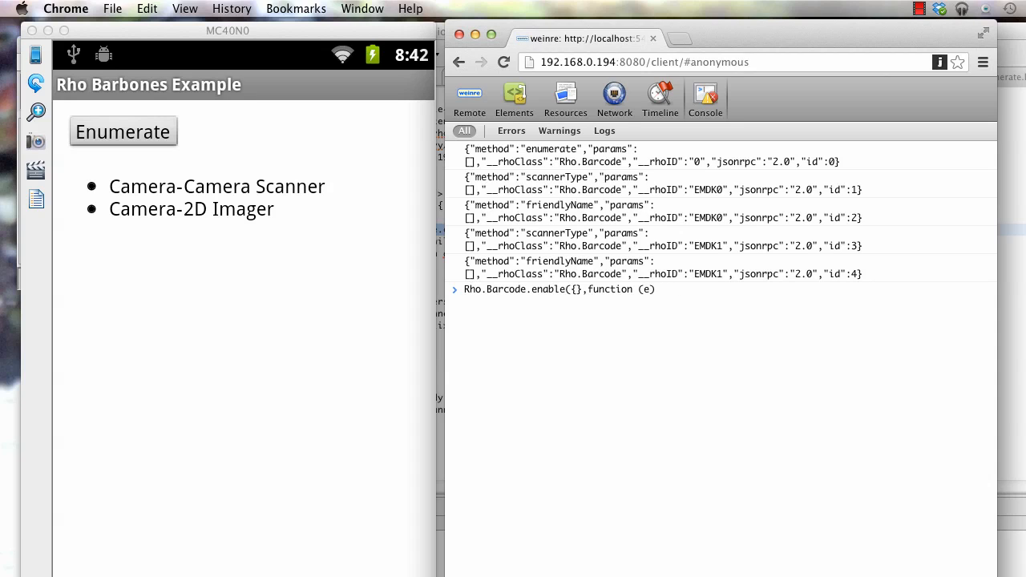
pyautogui.write('{')
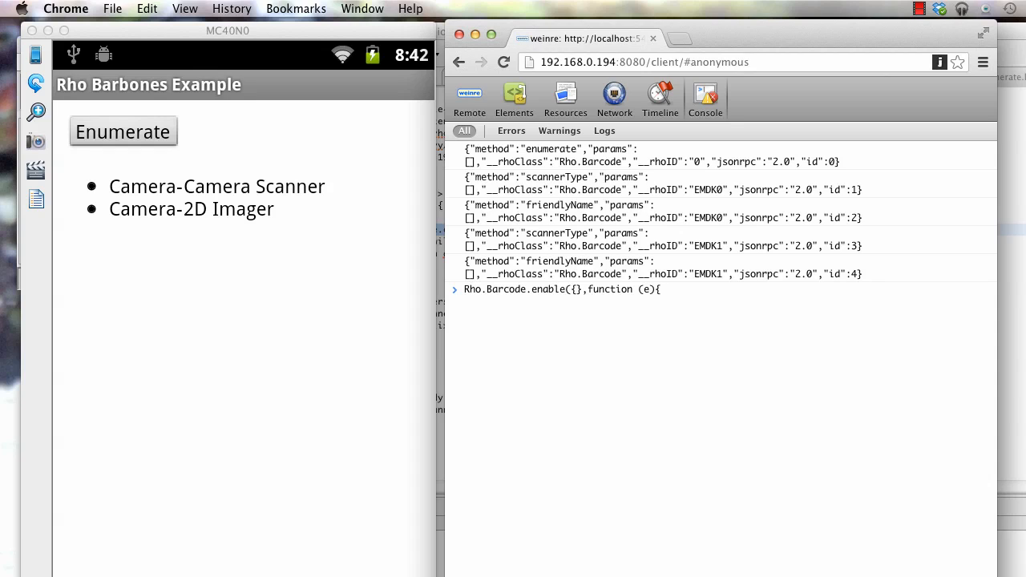
pyautogui.write('console')
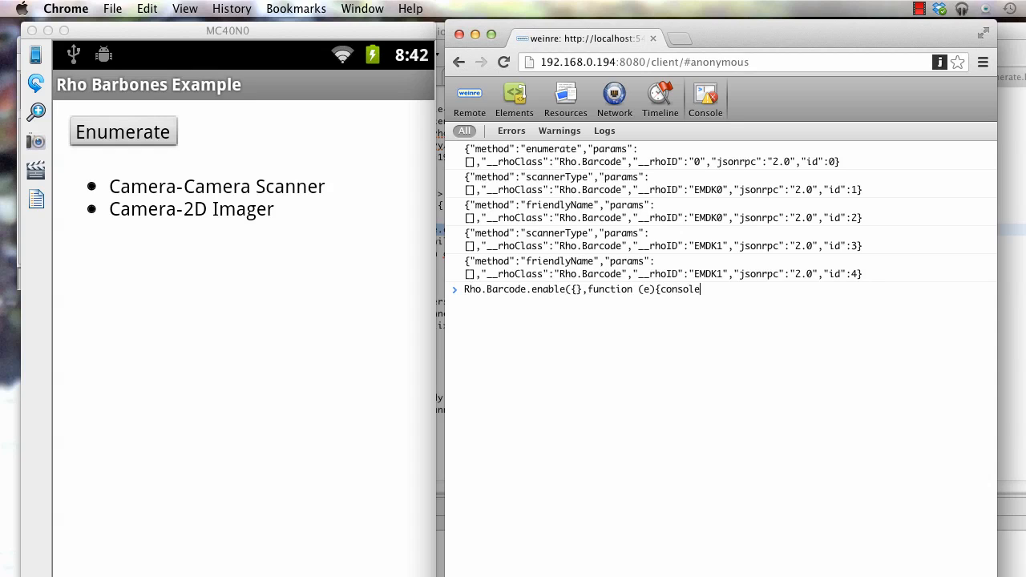
pyautogui.write('.log(')
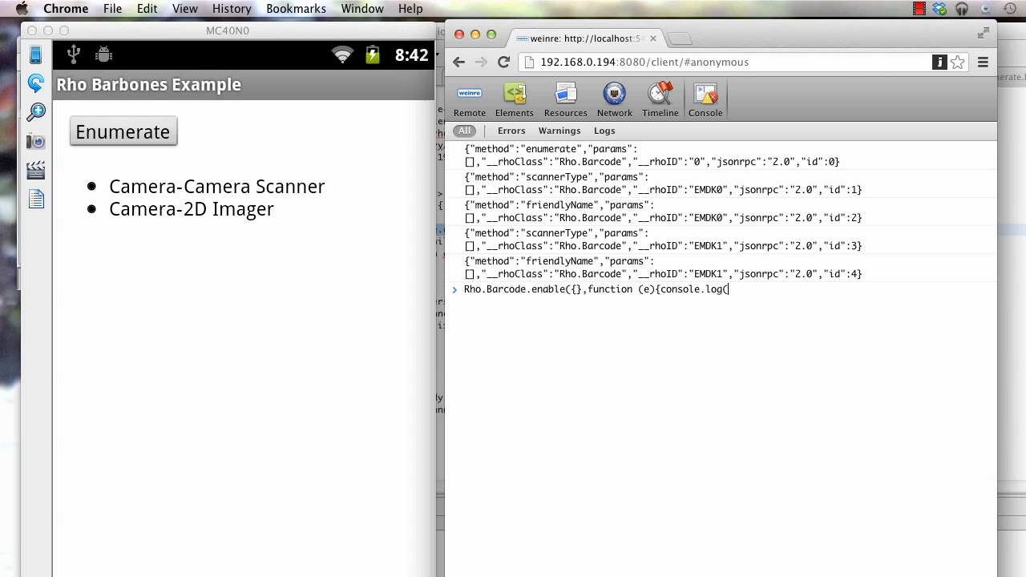
pyautogui.write('e)')
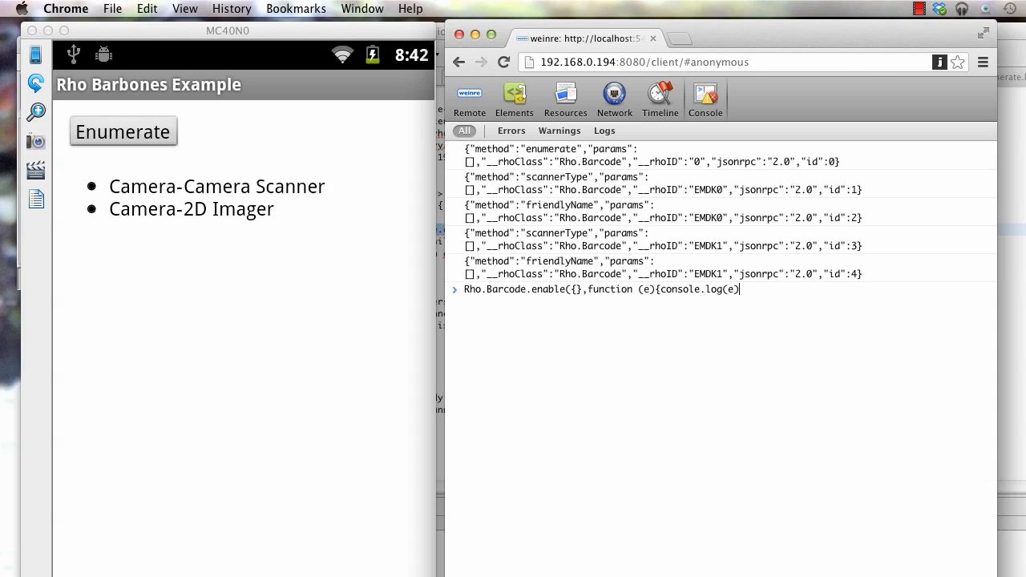
pyautogui.write('})')
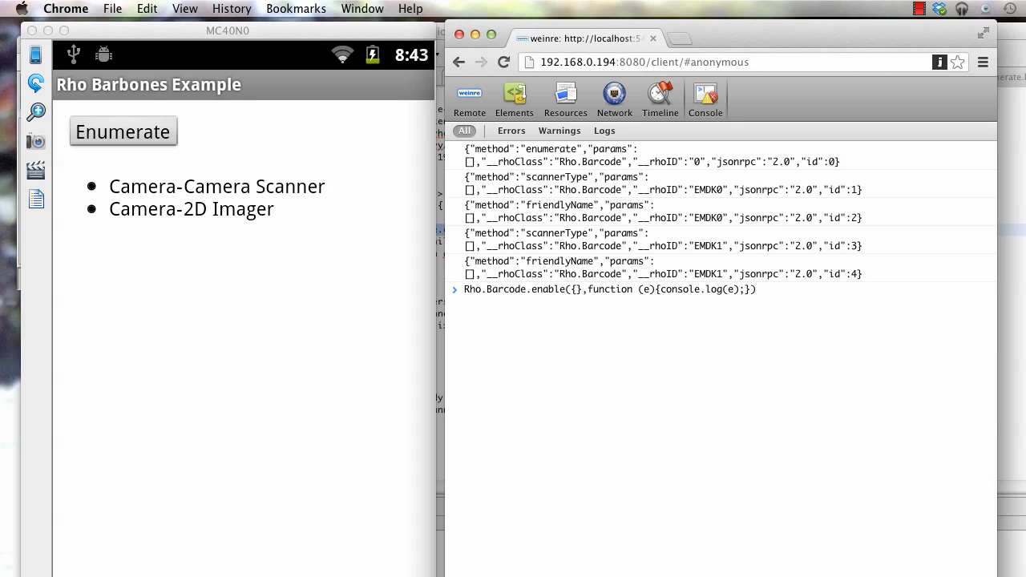
pyautogui.moveTo(237, 308)
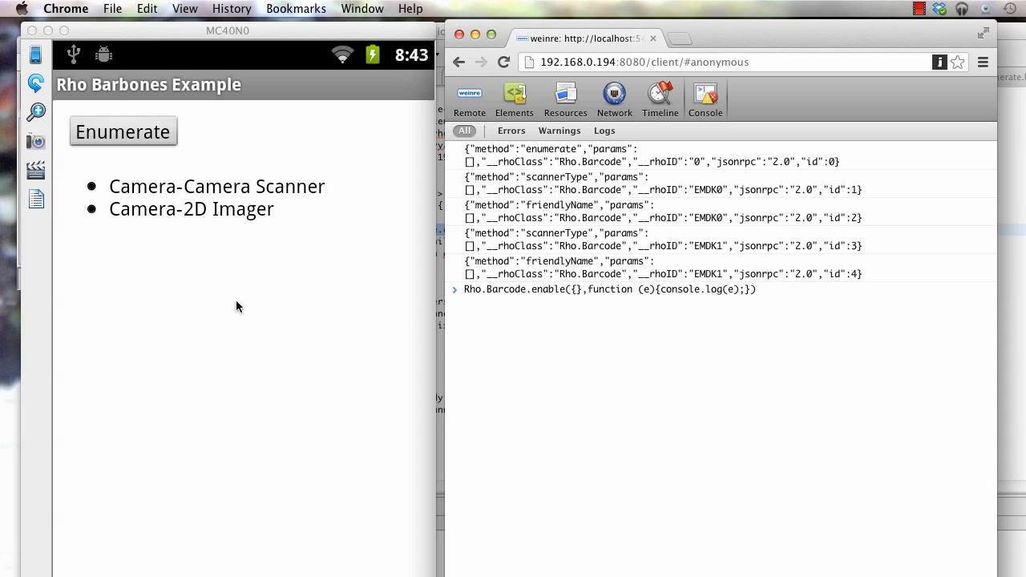
pyautogui.moveTo(721, 288)
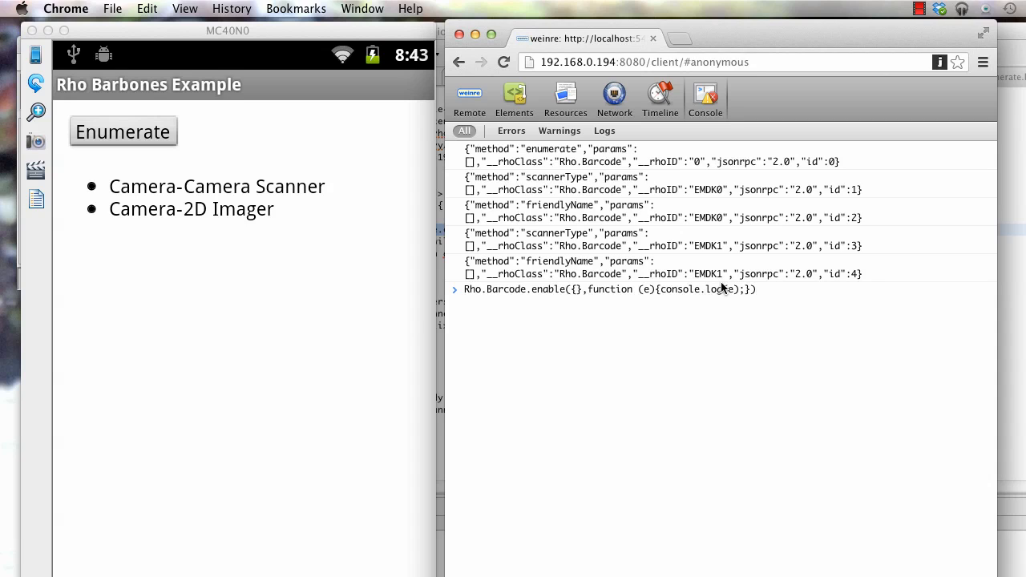
# Run Rho.Barcode.enable on the device and dismiss the licence notice so a scan Object is logged
pyautogui.write(';')
pyautogui.press('Enter')
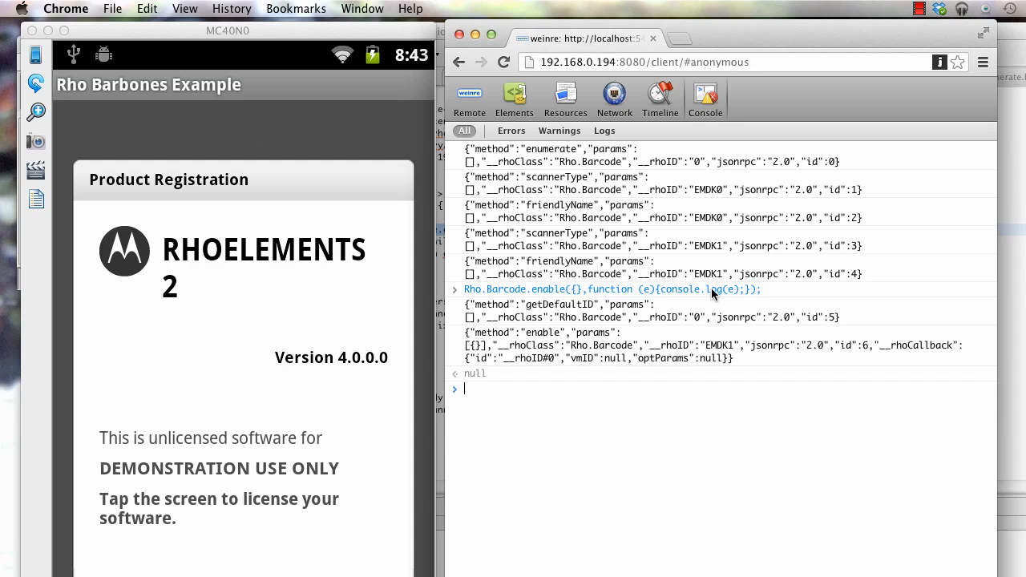
pyautogui.moveTo(513, 296)
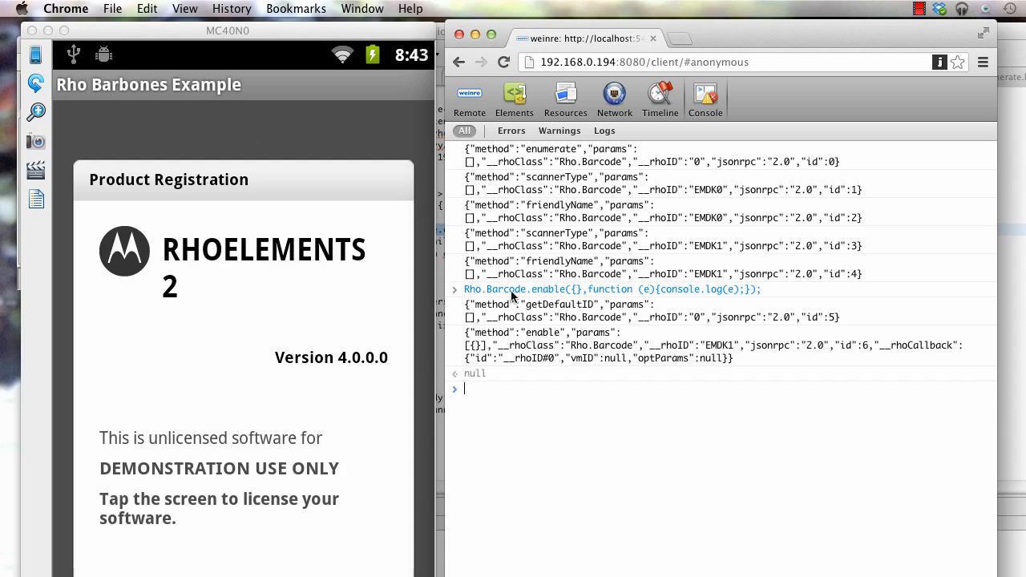
pyautogui.moveTo(372, 375)
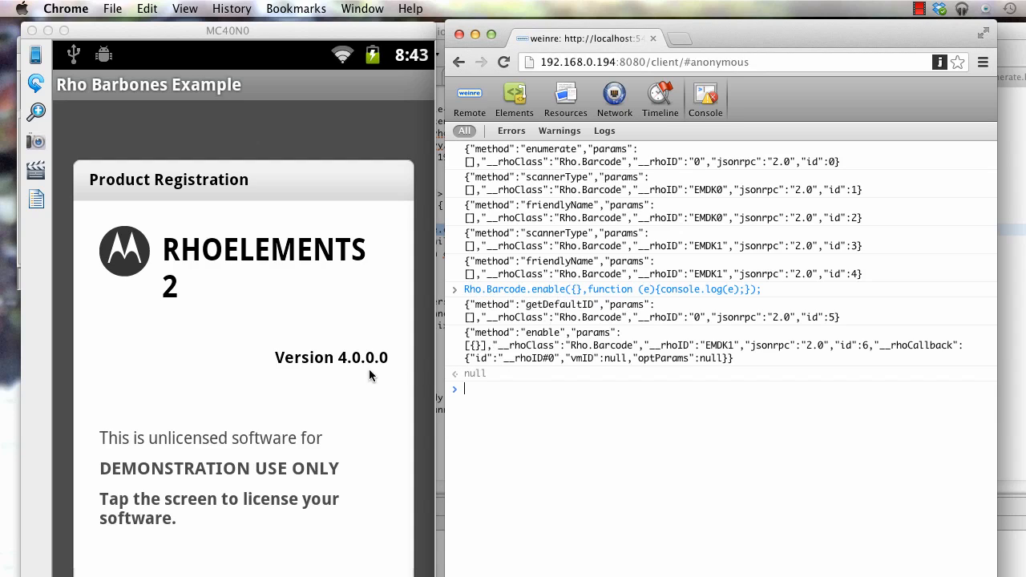
pyautogui.moveTo(334, 324)
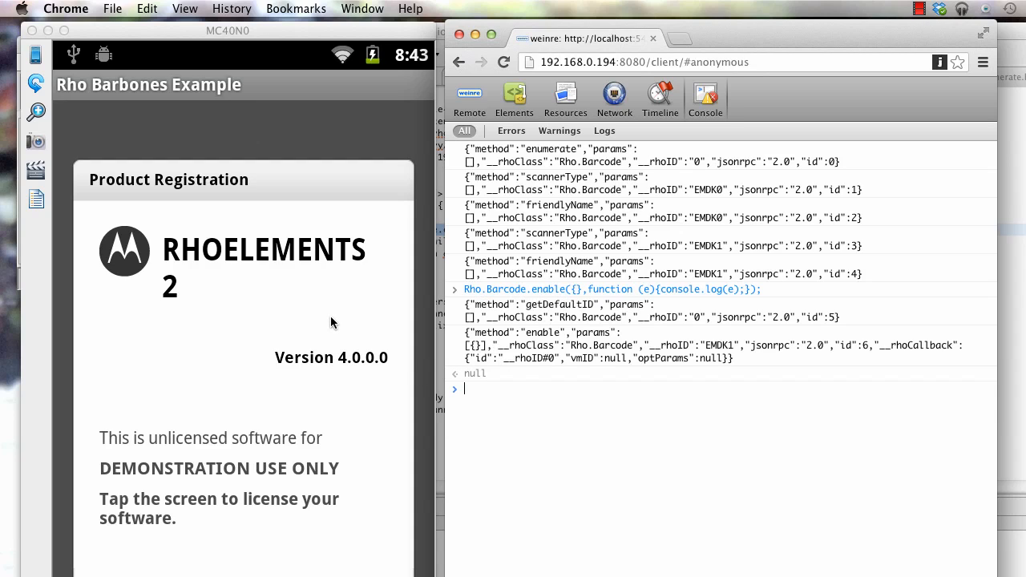
pyautogui.click(333, 322)
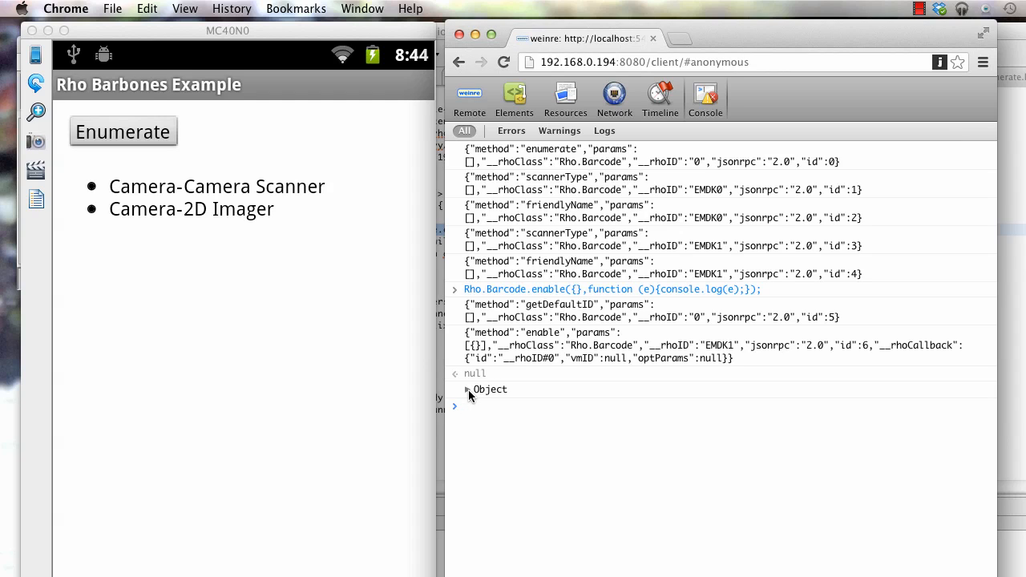
# Expand the logged scan Object to show its CODE 128 data fields, then start a new tab
pyautogui.click(465, 390)
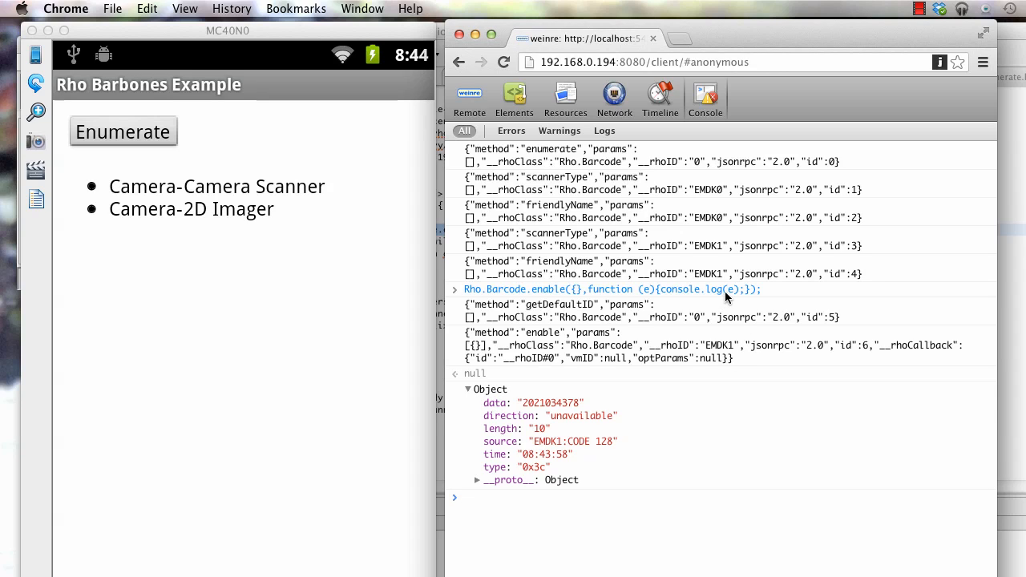
pyautogui.moveTo(542, 294)
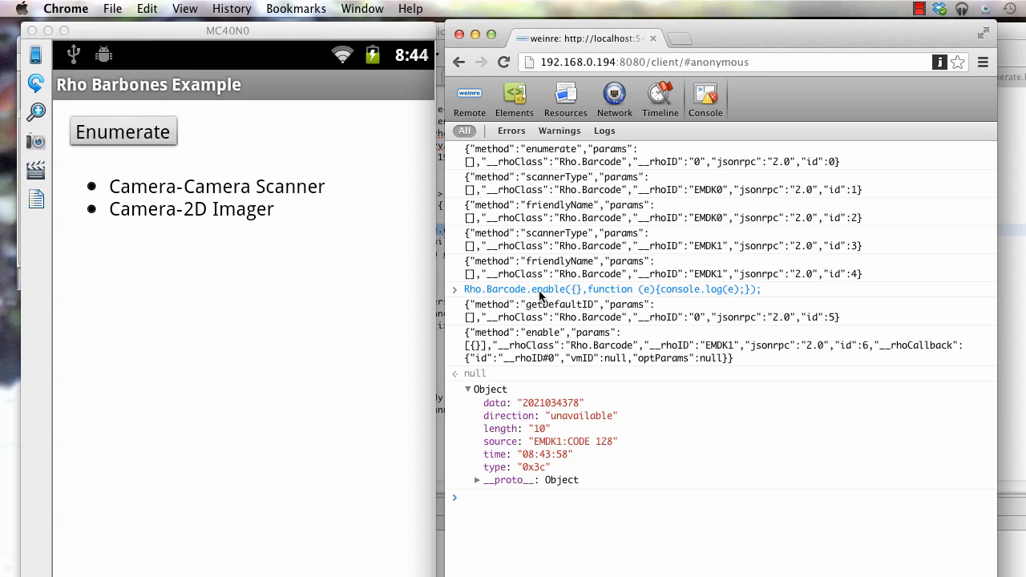
pyautogui.moveTo(641, 311)
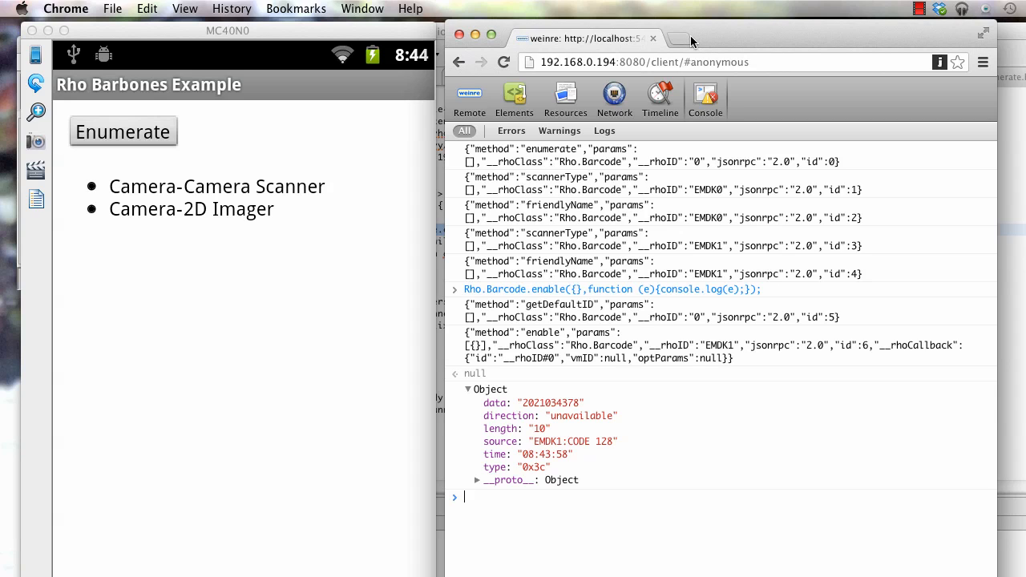
pyautogui.click(681, 38)
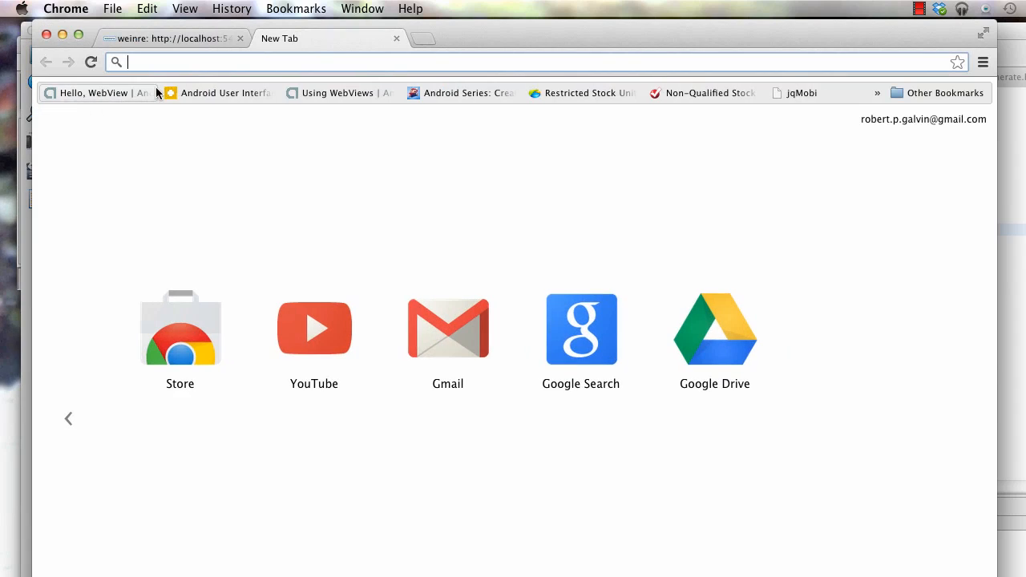
# Navigate to edgedocs.rhomobile.com, the API Reference, and the Barcode API page
pyautogui.write('edgedocs.rhomobile.com')
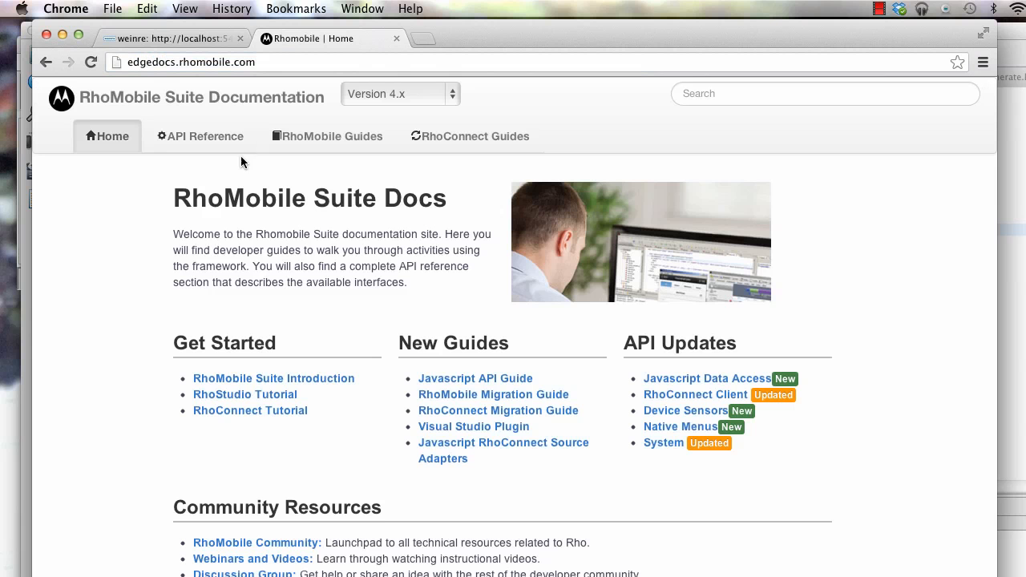
pyautogui.click(199, 135)
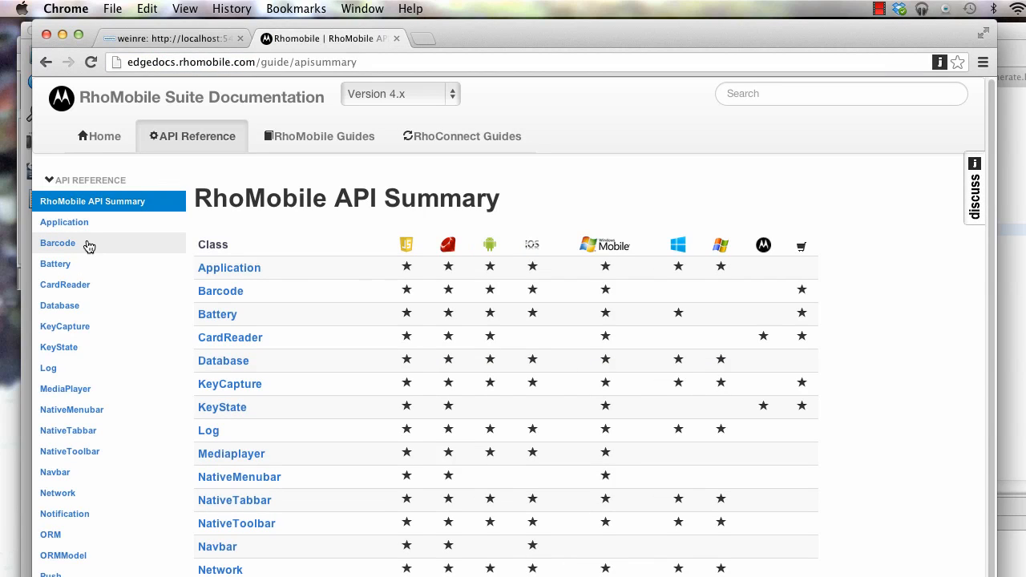
pyautogui.click(58, 244)
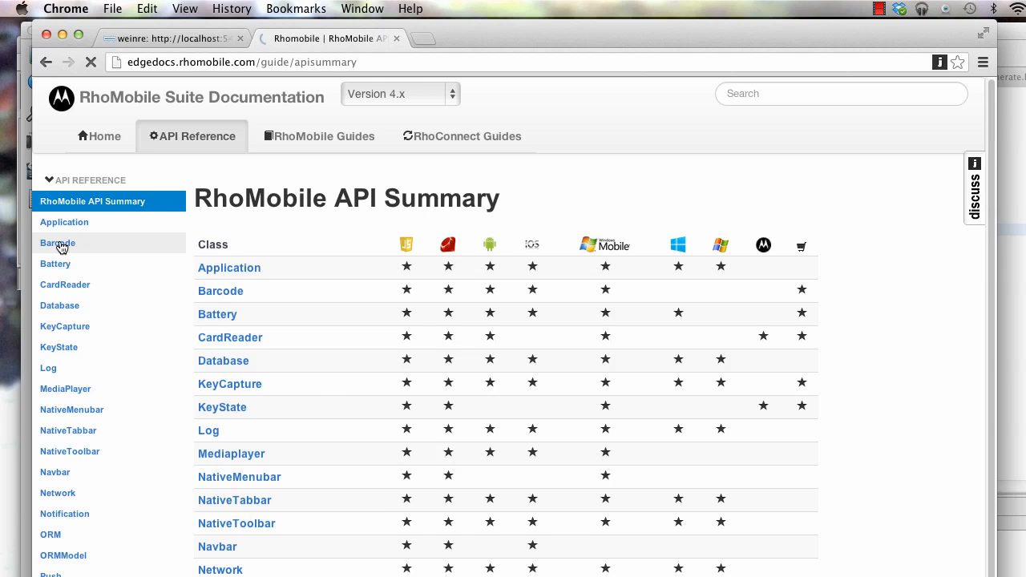
pyautogui.click(57, 243)
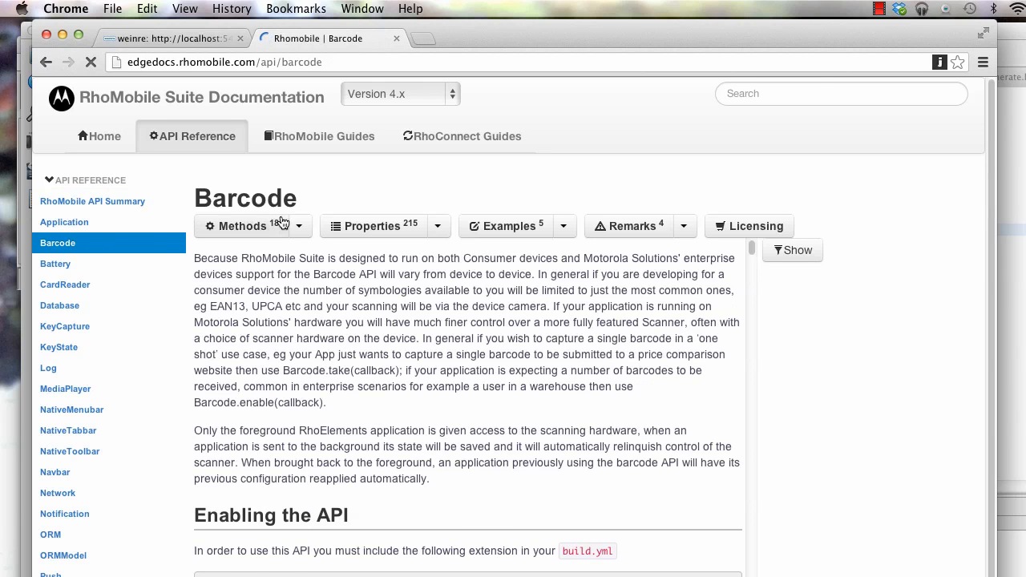
pyautogui.click(244, 225)
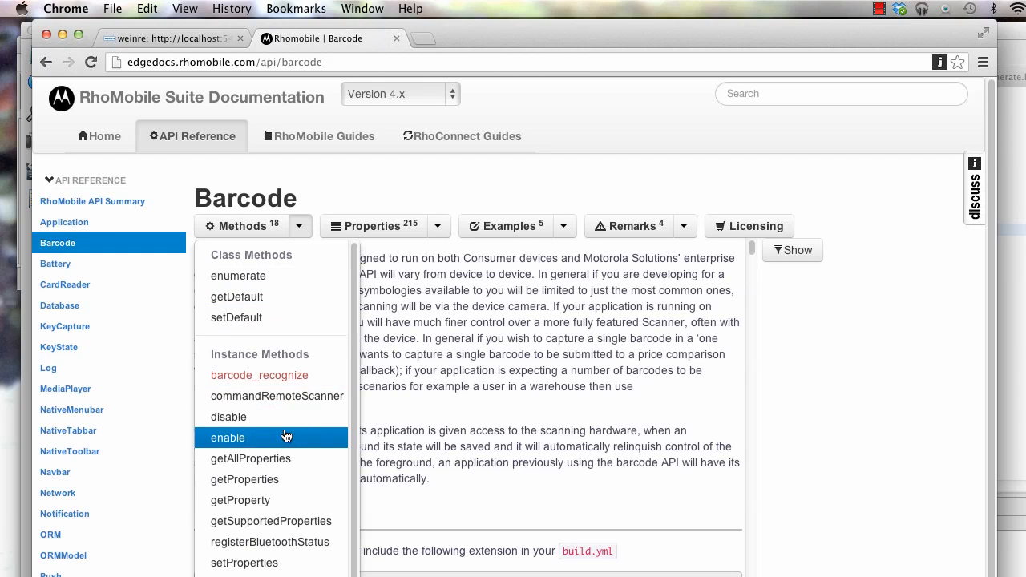
# View the enable method's Callback parameters, then return to the weinre console
pyautogui.click(228, 438)
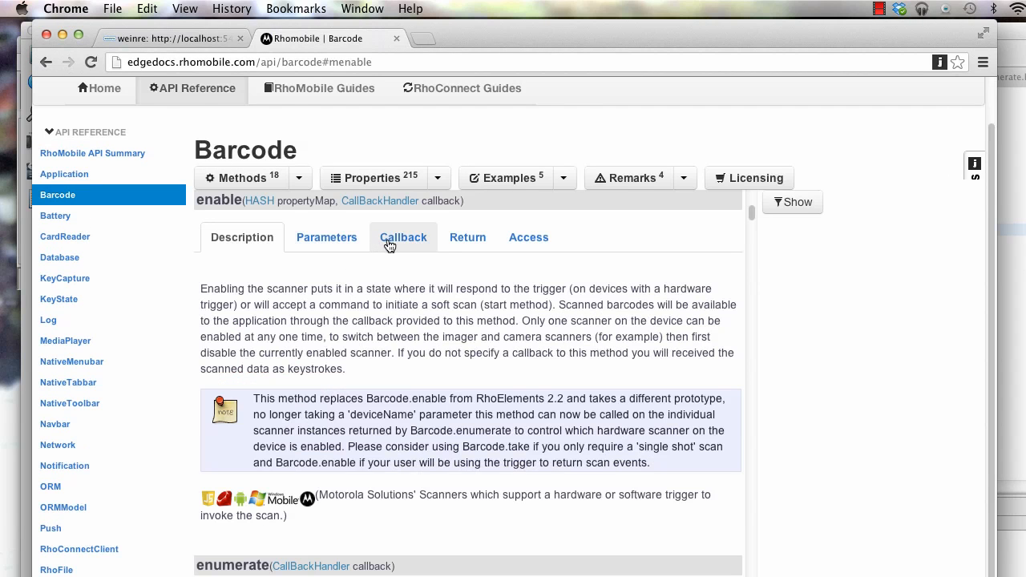
pyautogui.click(404, 237)
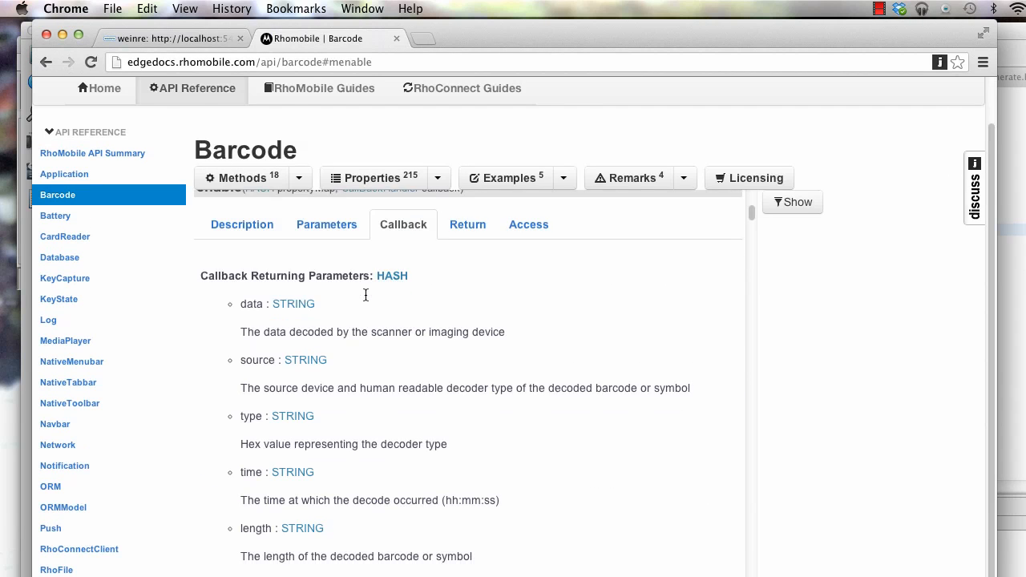
pyautogui.scroll(-3)
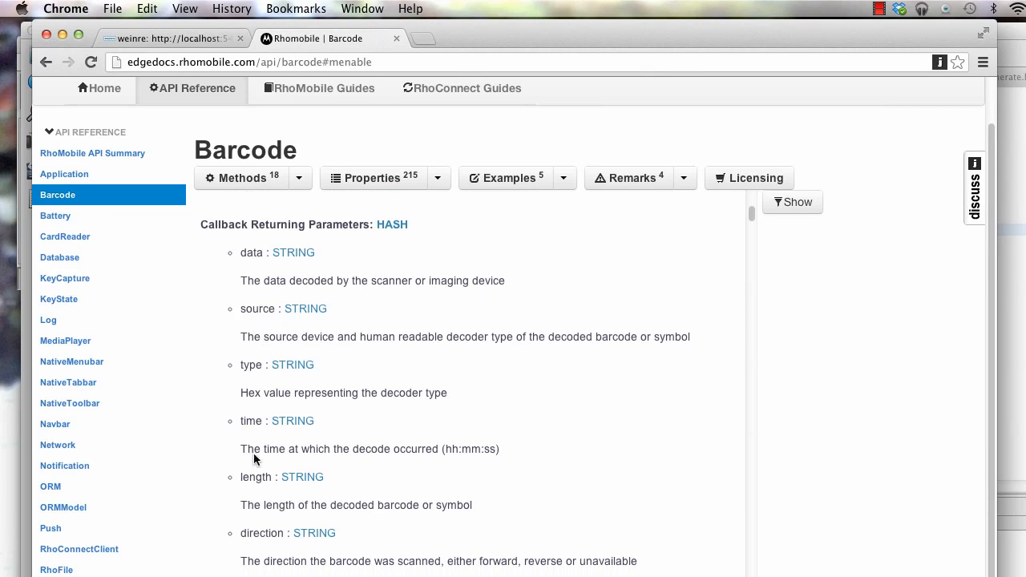
pyautogui.moveTo(289, 365)
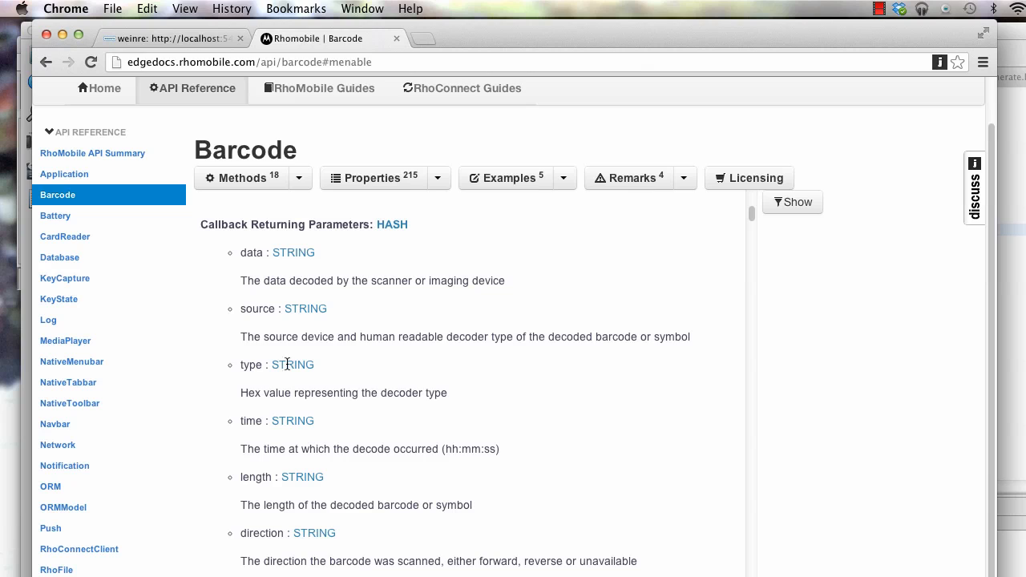
pyautogui.click(168, 39)
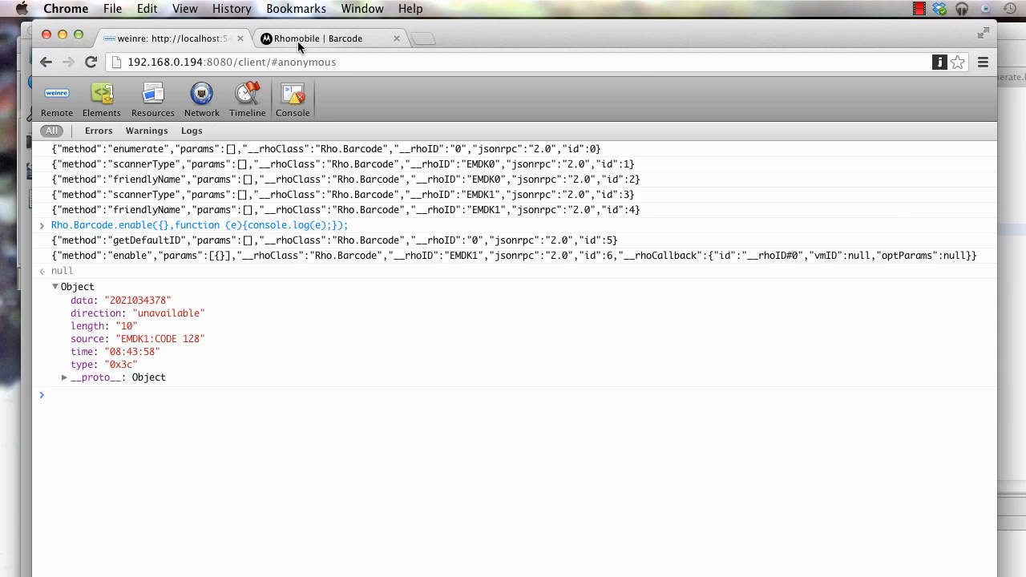
pyautogui.moveTo(297, 46)
pyautogui.write('Rho.')
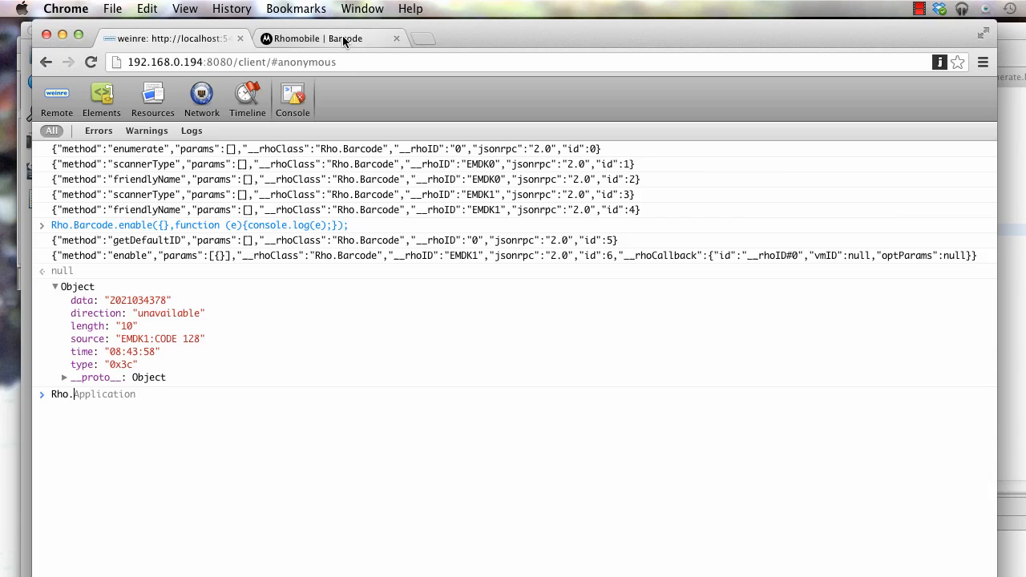
# Switch back to the RhoMobile documentation tab showing the System API
pyautogui.click(343, 39)
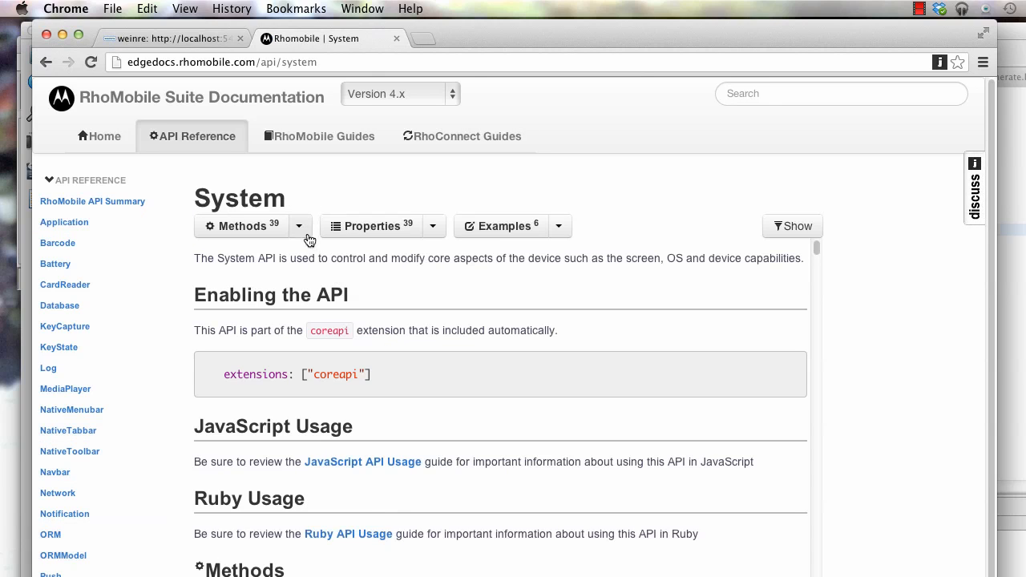
# Look up hasCamera in the System API's Properties list, then return to the weinre console
pyautogui.click(433, 226)
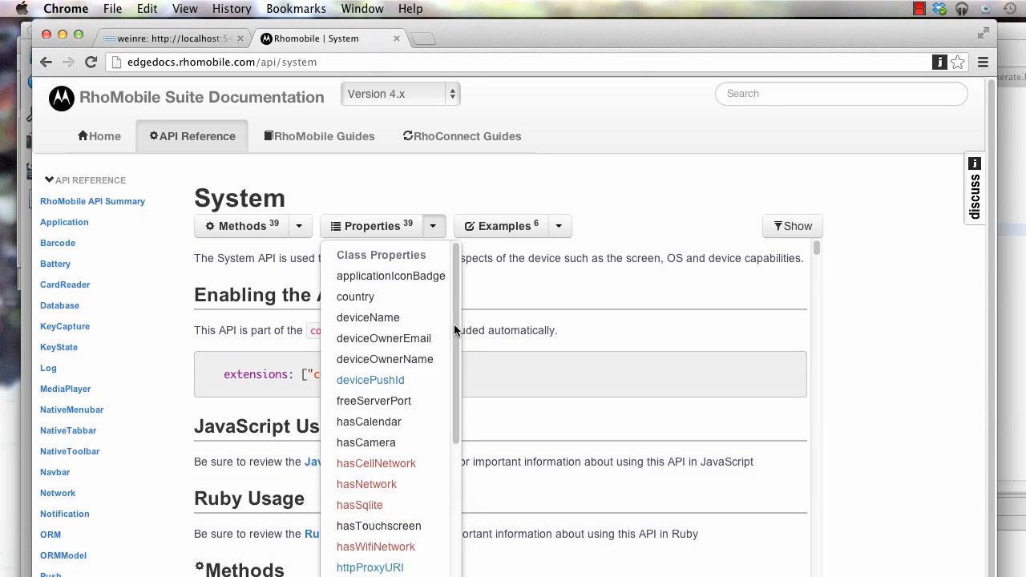
pyautogui.moveTo(414, 449)
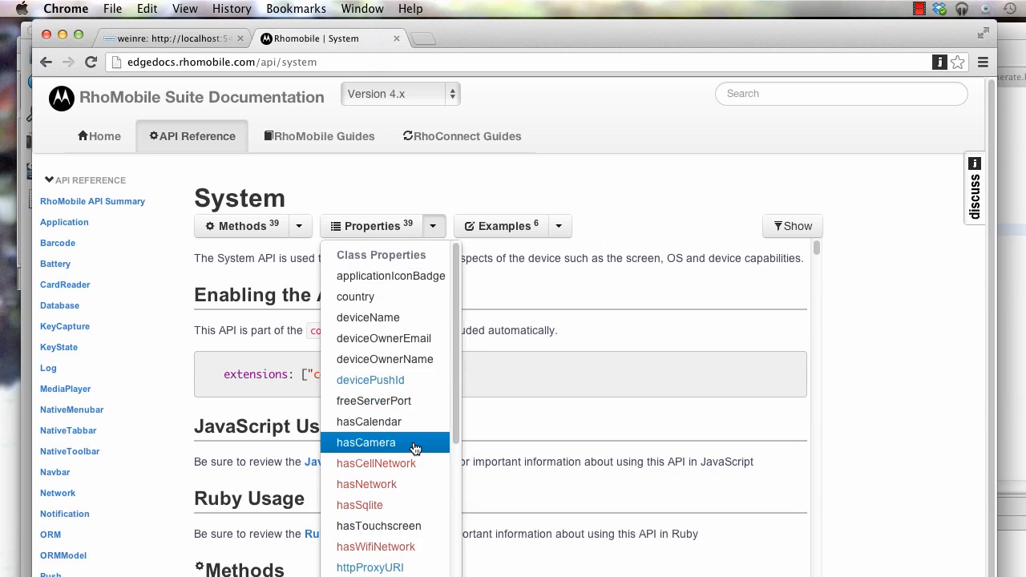
pyautogui.click(168, 38)
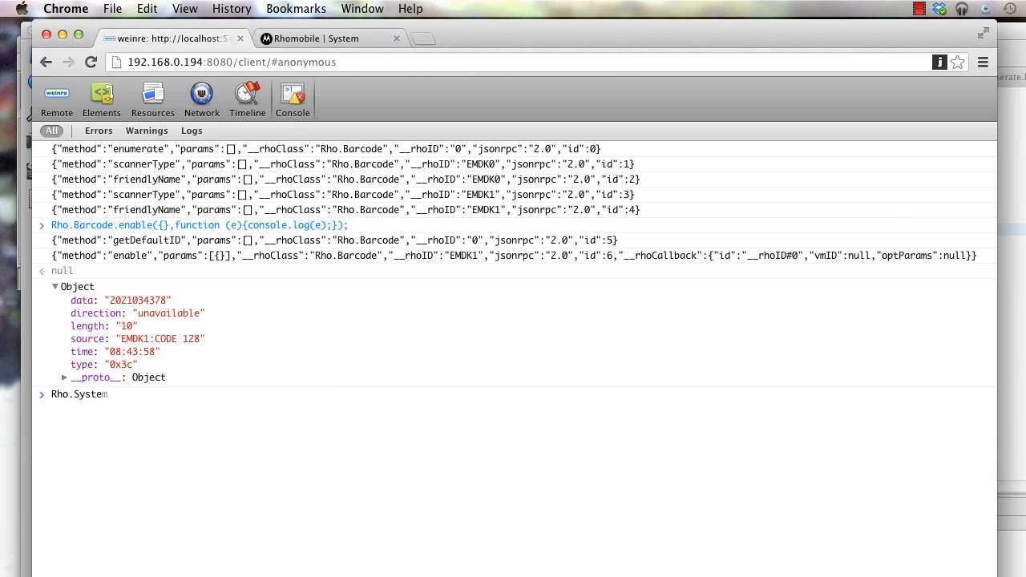
# Evaluate Rho.System.hasCamera in the weinre console, which returns true
pyautogui.write('.hasCamer')
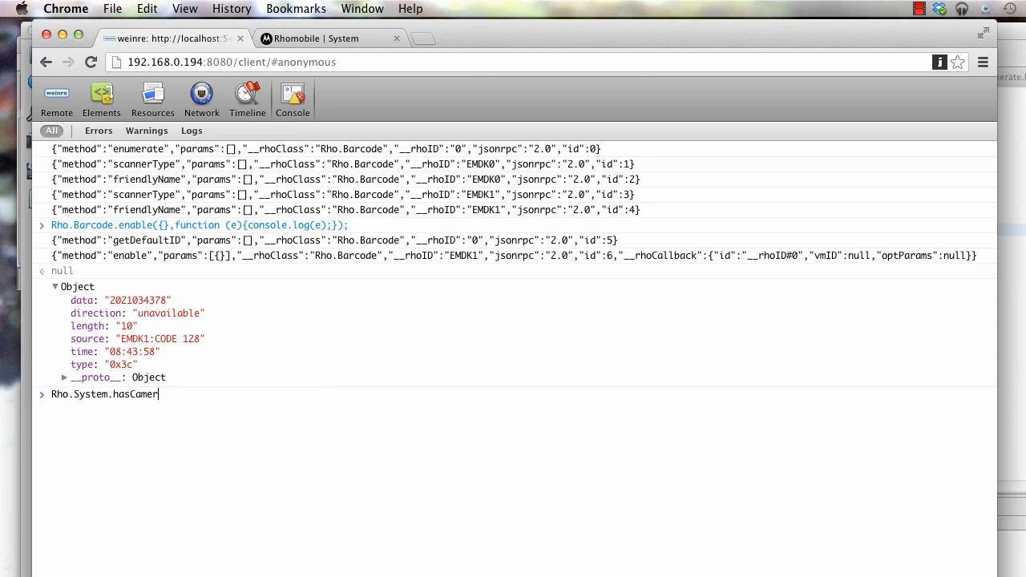
pyautogui.press('Enter')
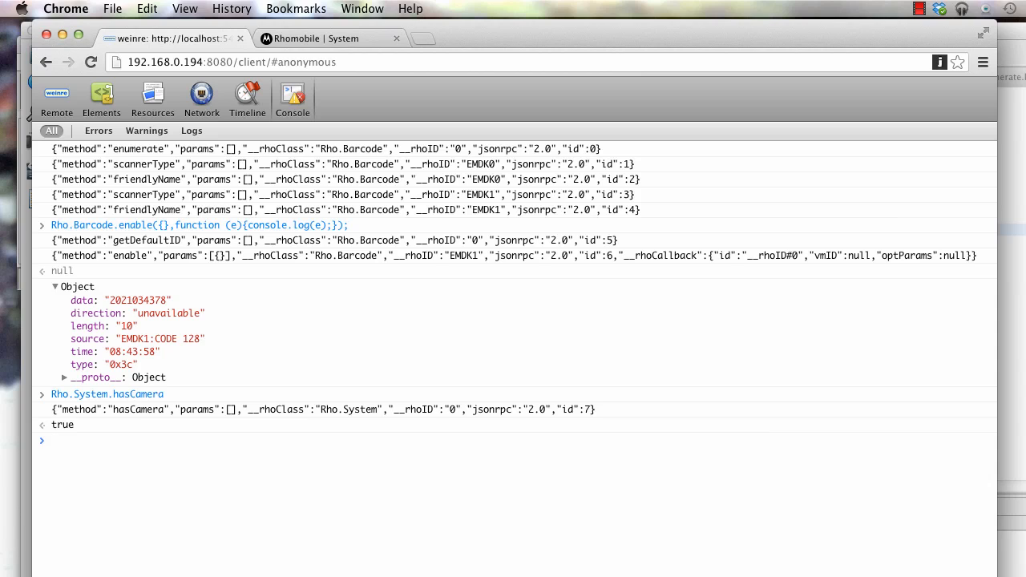
pyautogui.moveTo(74, 430)
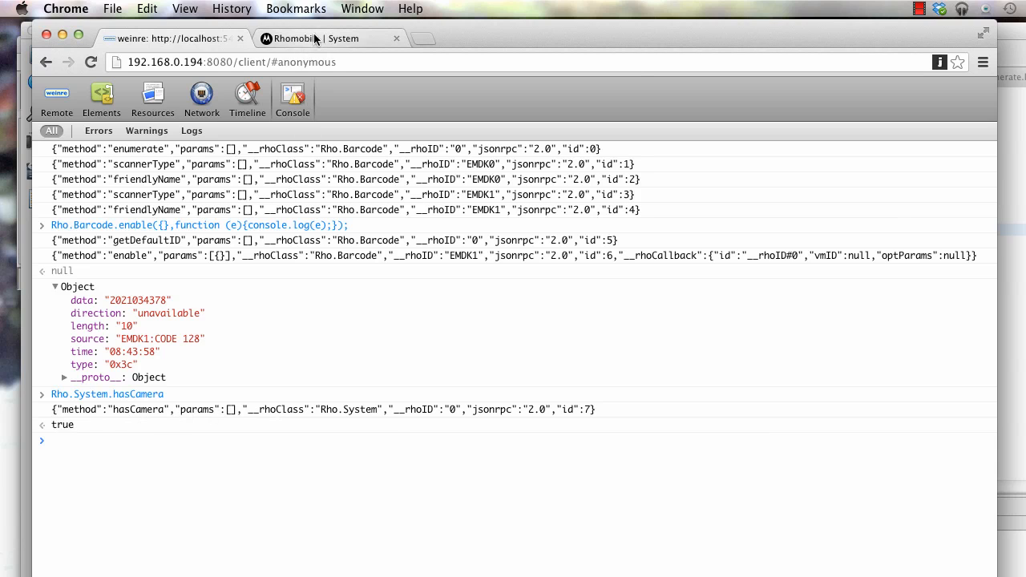
# Review the documentation, return to the weinre console, then switch to RhoStudio's code editor
pyautogui.click(299, 224)
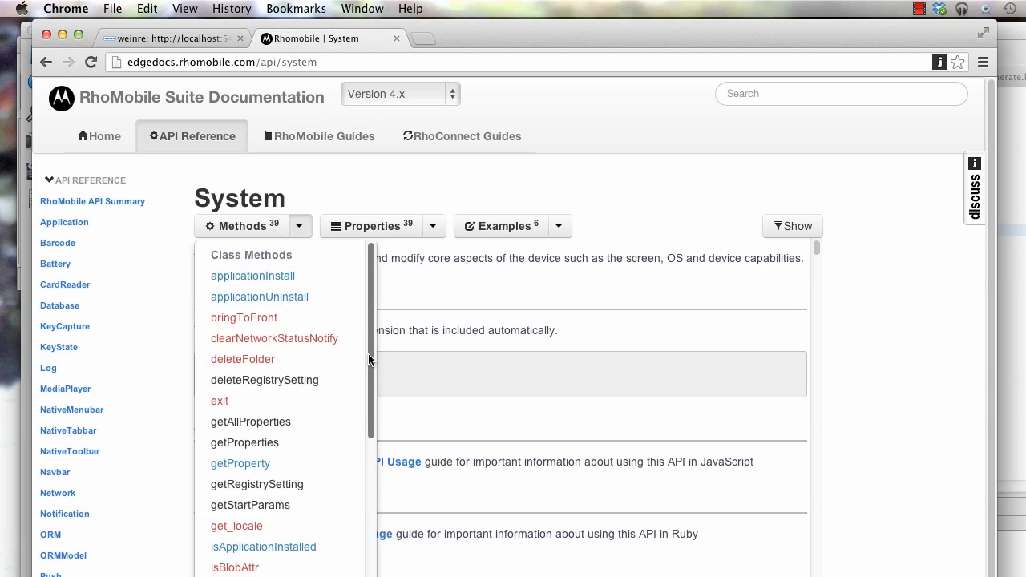
pyautogui.scroll(-3)
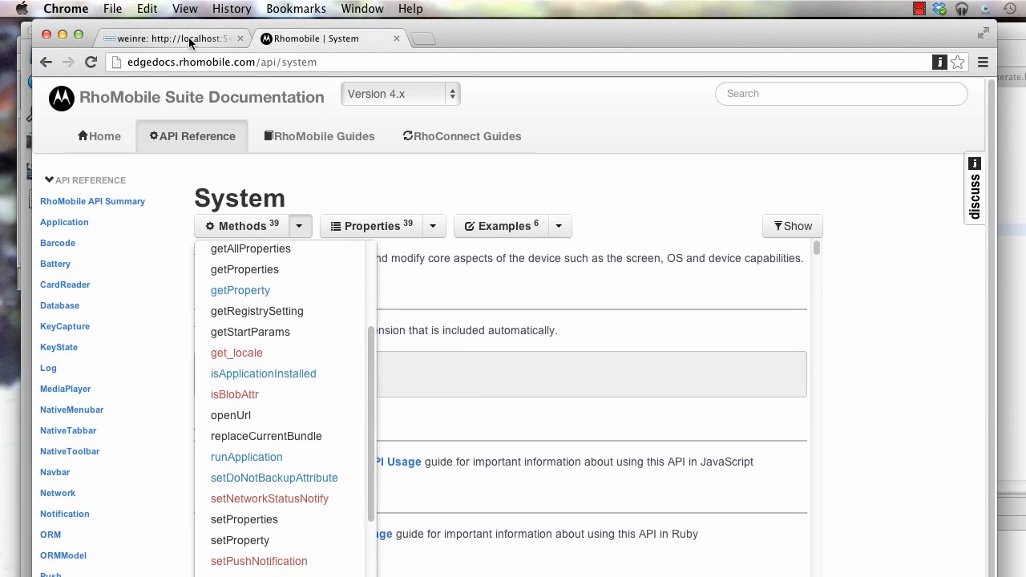
pyautogui.click(169, 39)
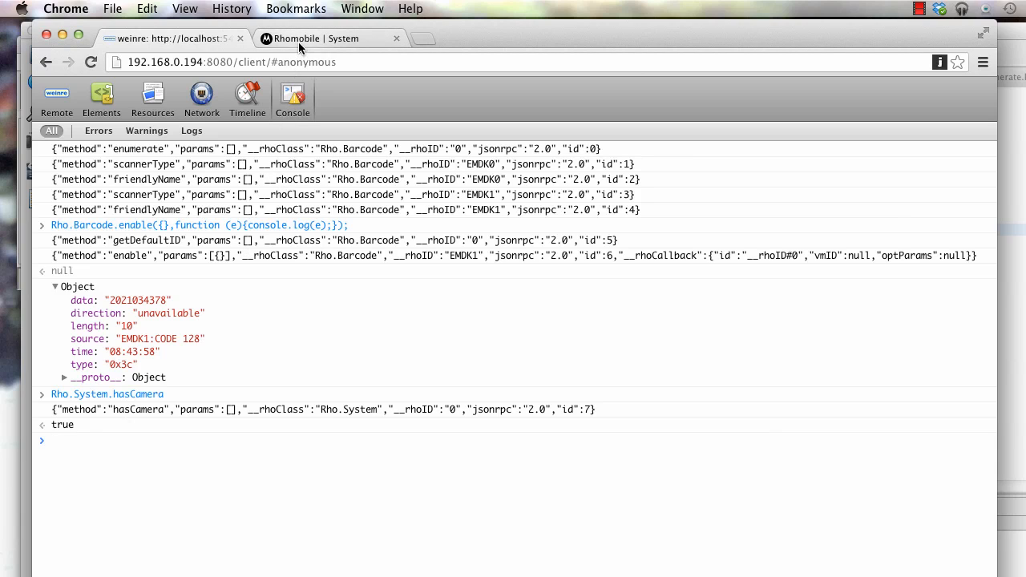
pyautogui.moveTo(279, 48)
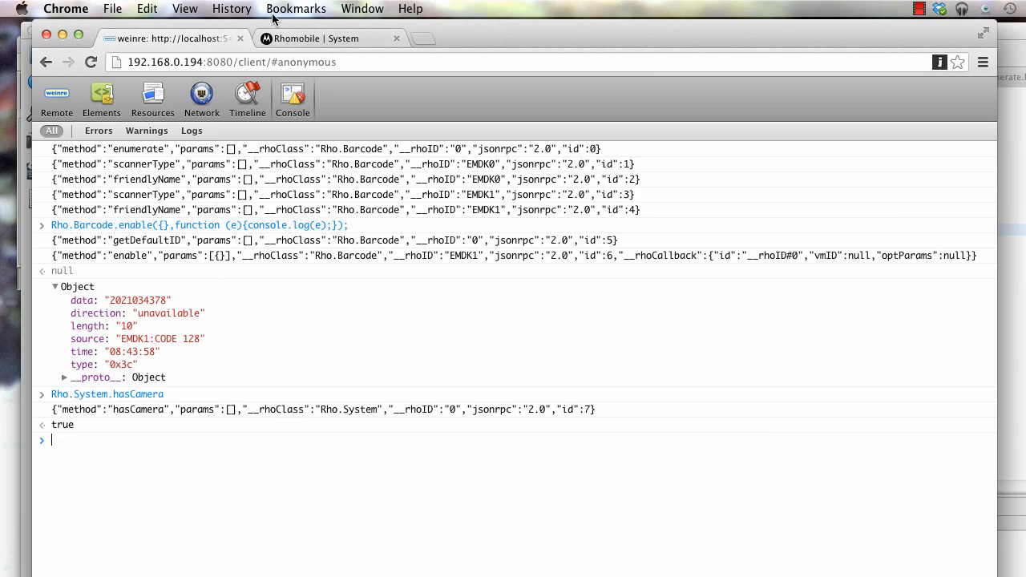
pyautogui.moveTo(149, 497)
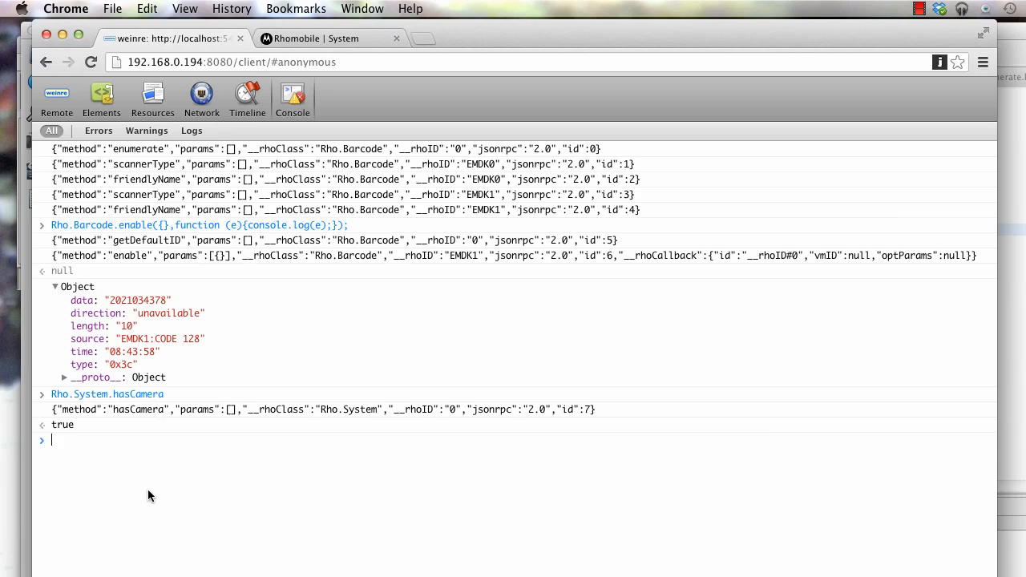
pyautogui.moveTo(183, 483)
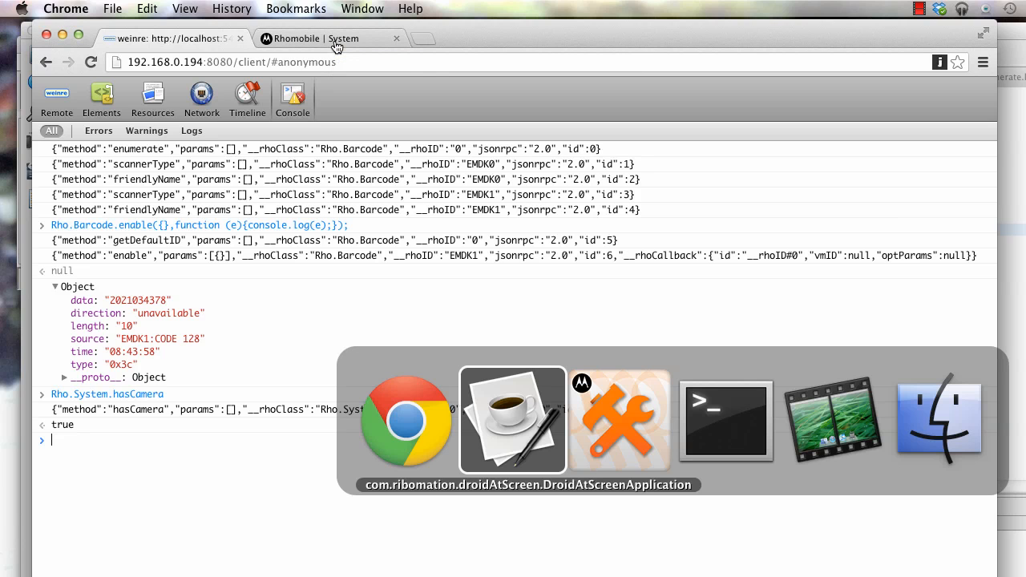
pyautogui.click(619, 420)
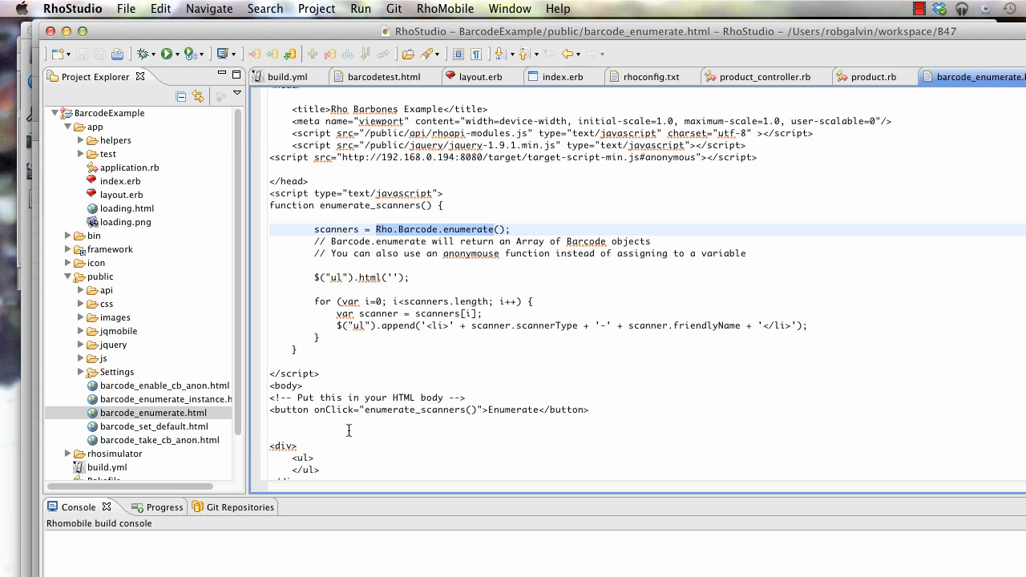
# Open the BarcodeExample project's build.yml in RhoStudio's editor
pyautogui.click(286, 77)
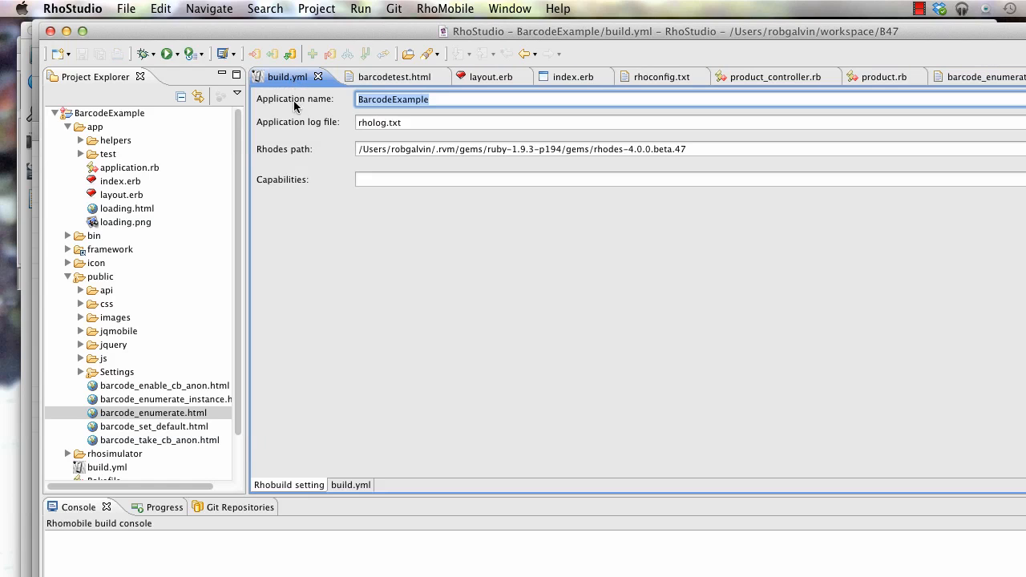
pyautogui.click(349, 484)
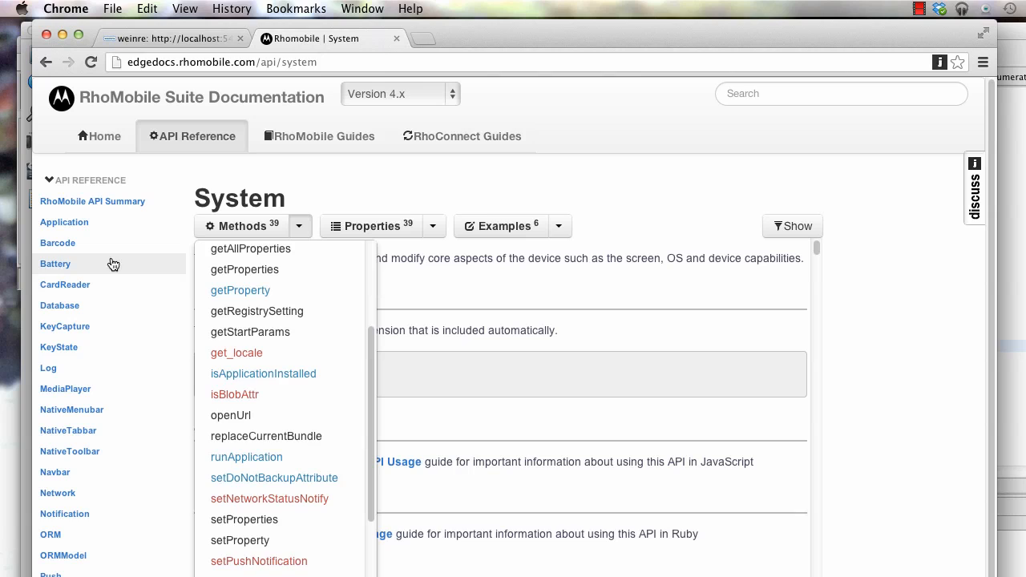
# From the RhoMobile API Summary, open the Sensor API page showing its extensions: ["sensor"] requirement
pyautogui.click(93, 202)
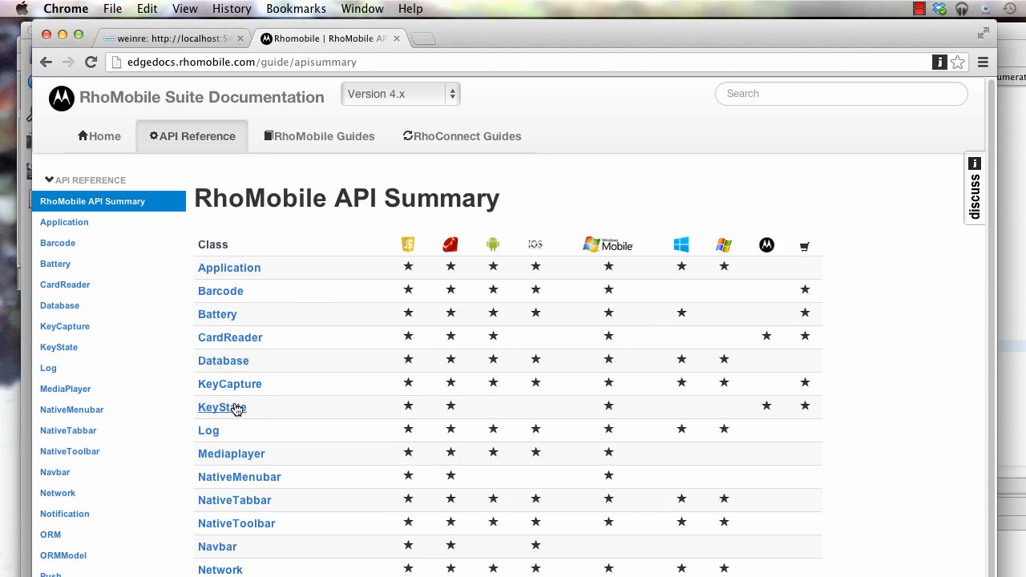
pyautogui.scroll(-3)
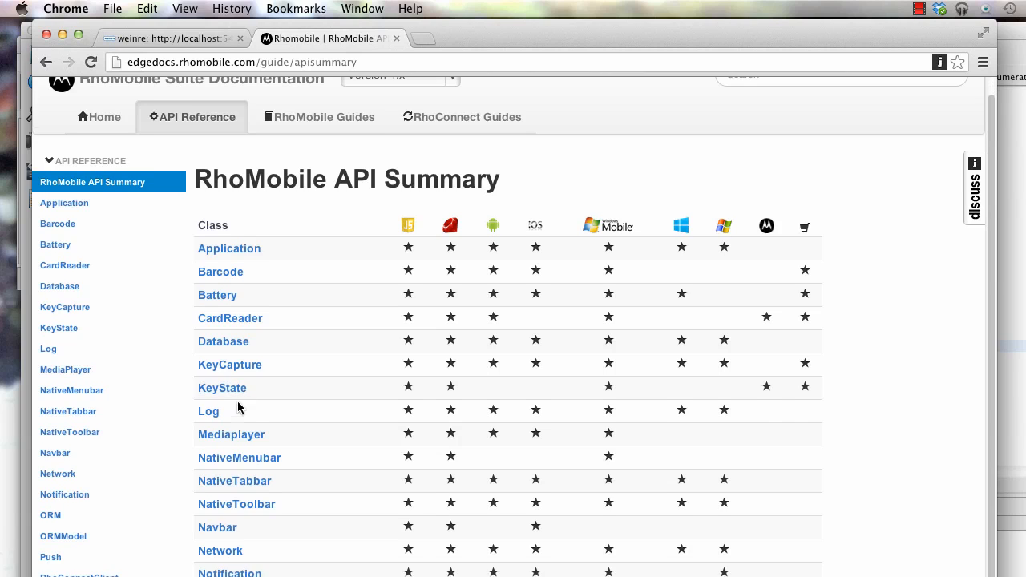
pyautogui.scroll(-3)
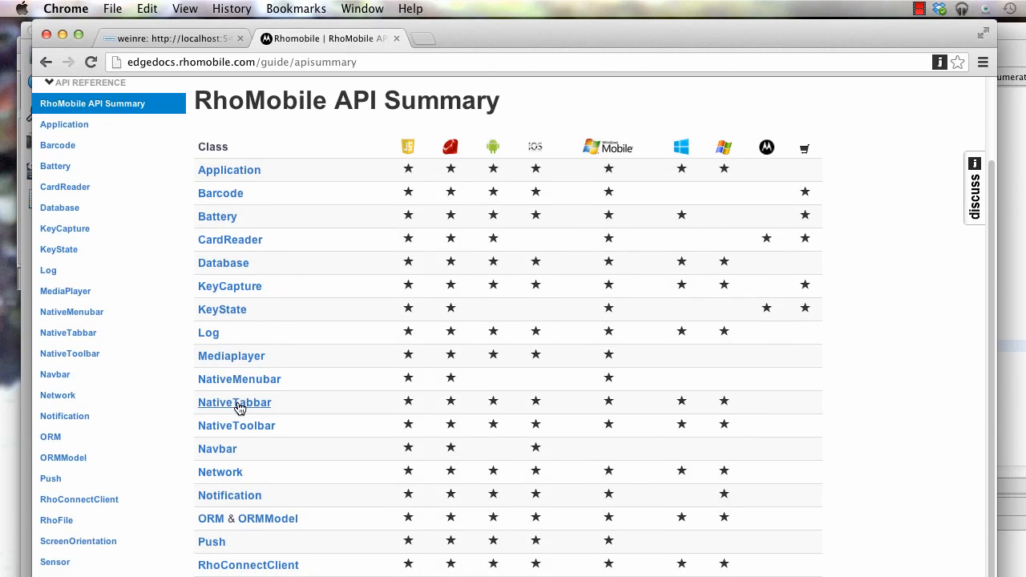
pyautogui.scroll(-3)
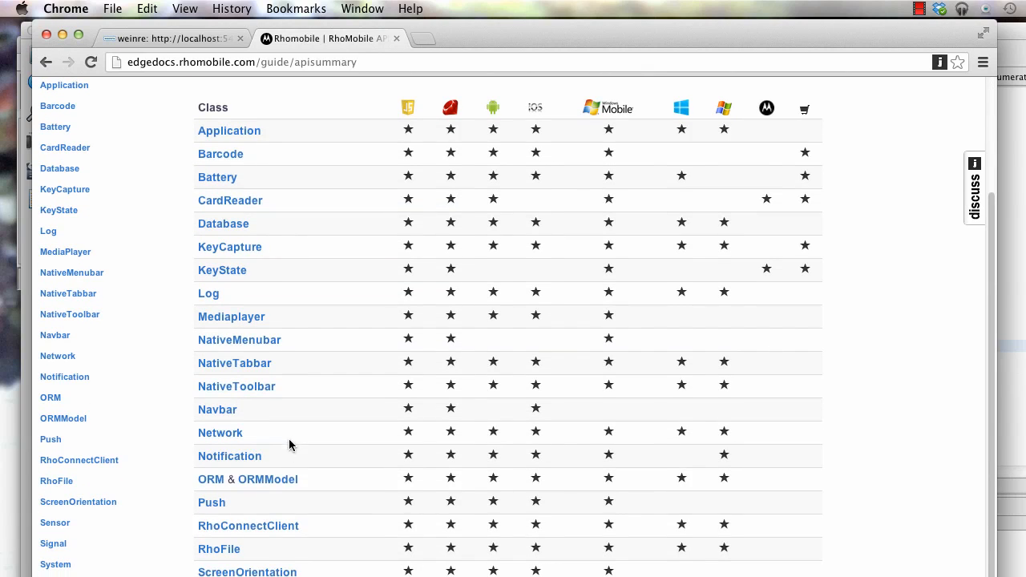
pyautogui.moveTo(924, 218)
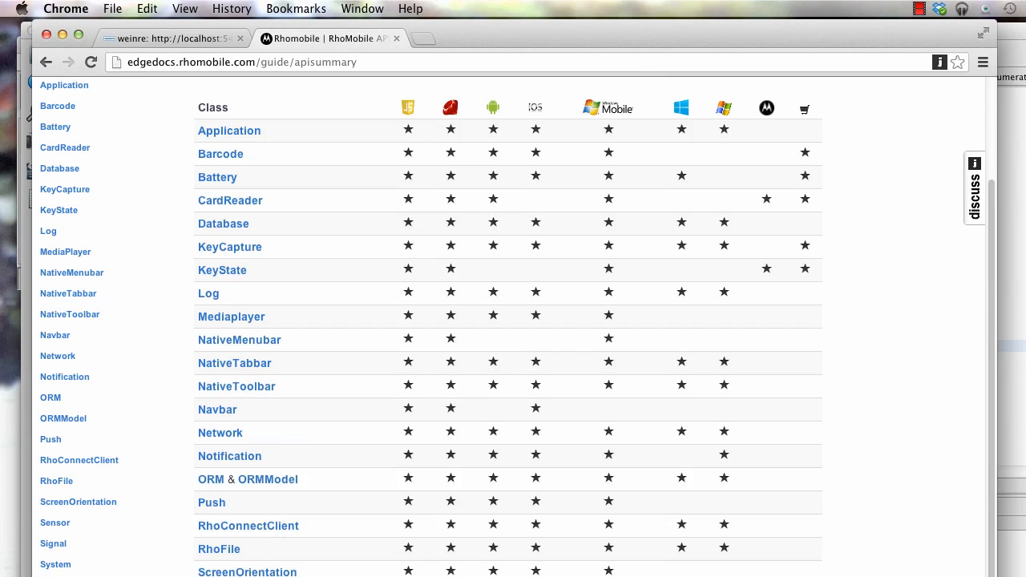
pyautogui.scroll(-3)
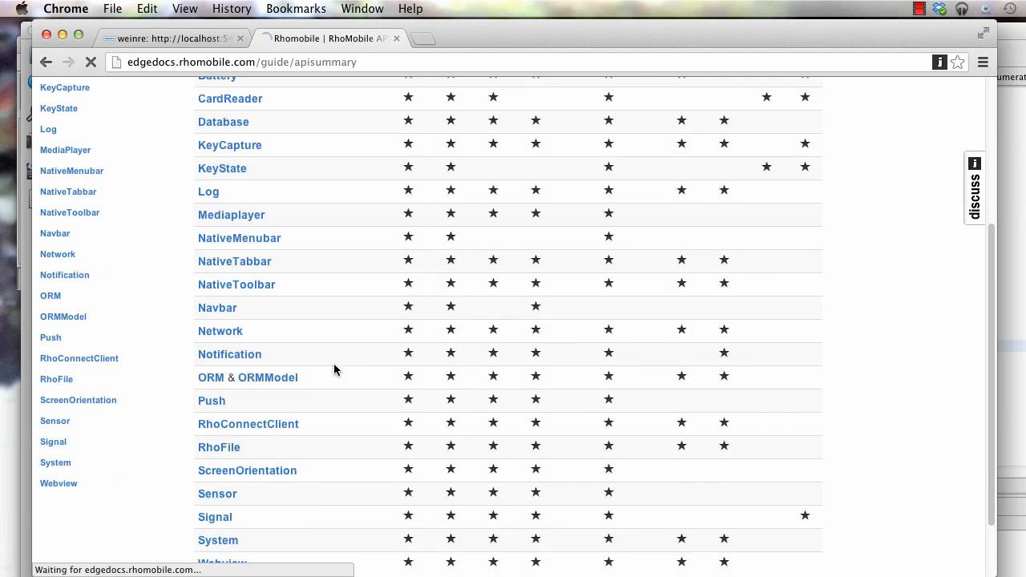
pyautogui.click(218, 494)
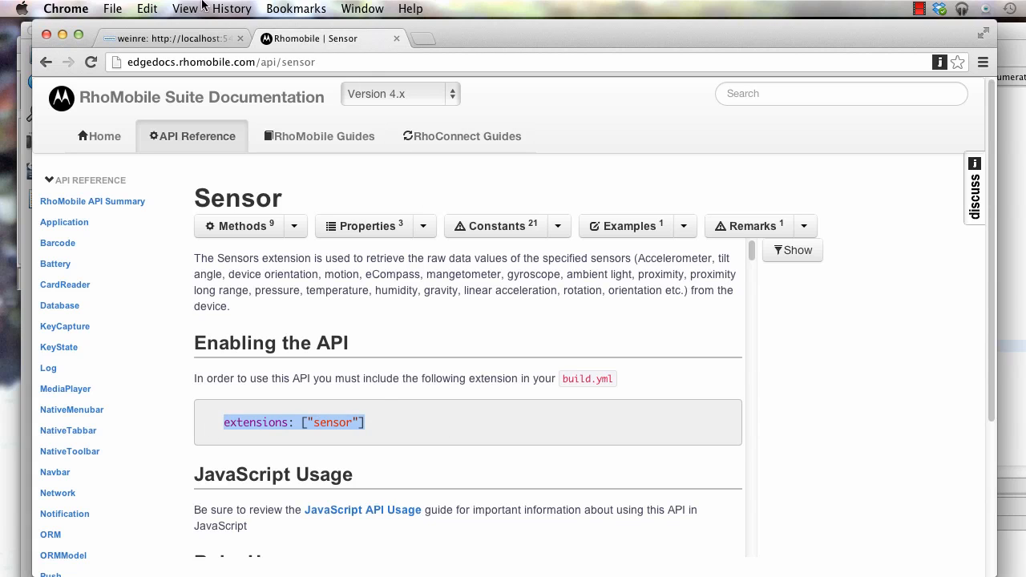
# Evaluate Rho.Sensor in the weinre console, which returns undefined
pyautogui.click(168, 39)
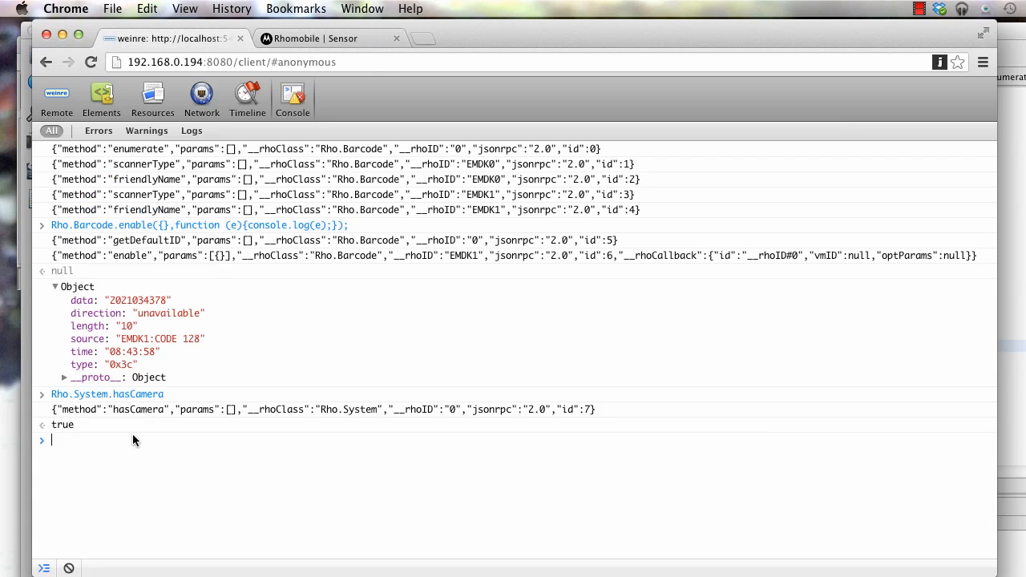
pyautogui.write('Rho.Sen')
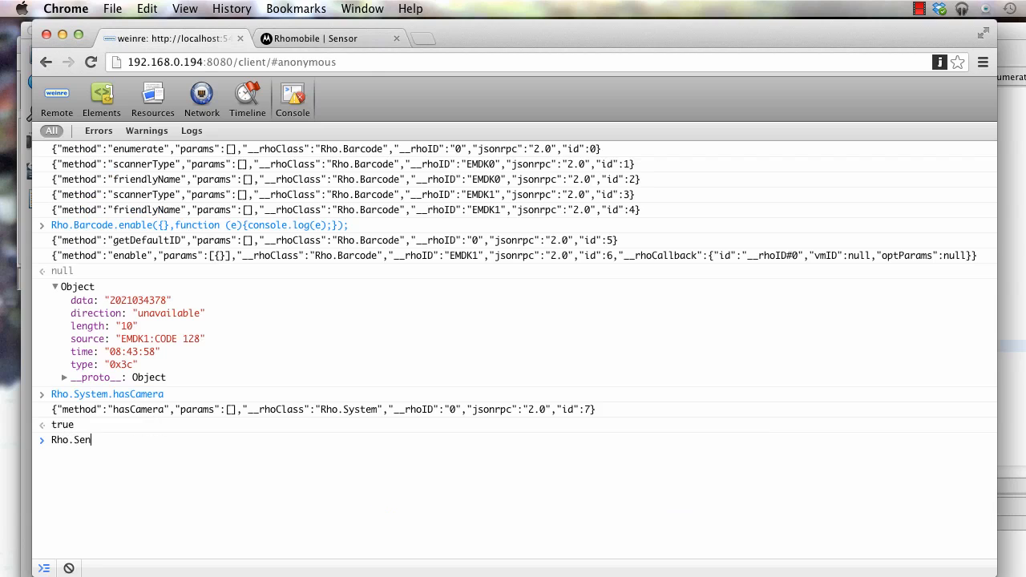
pyautogui.write('s')
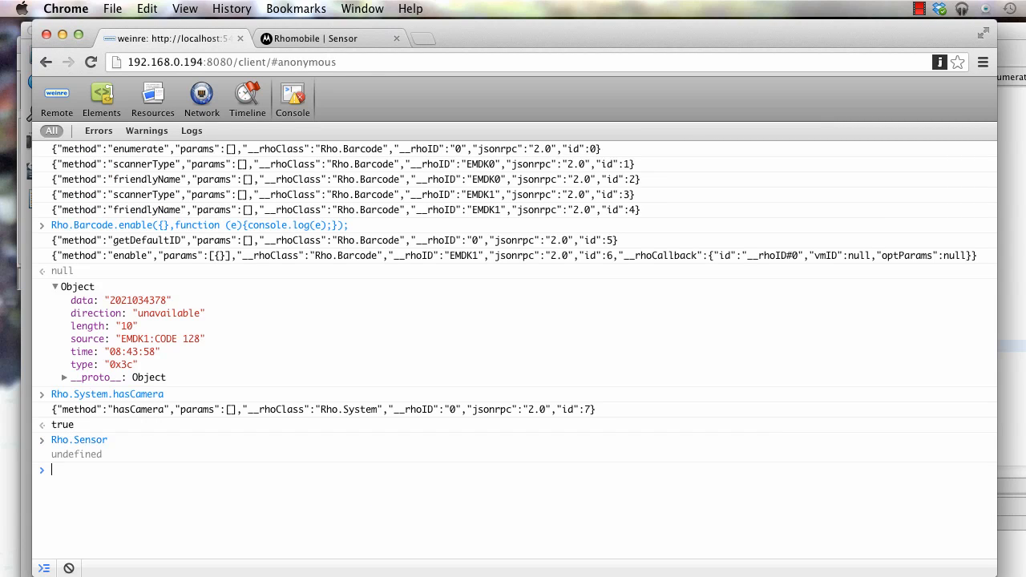
pyautogui.moveTo(167, 415)
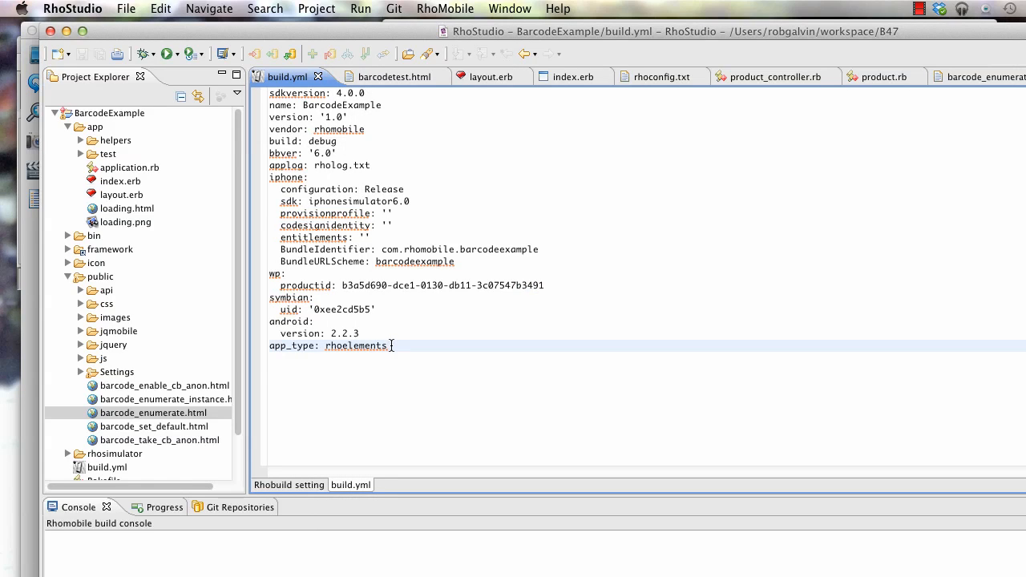
# Add the line extensions: ["sensor"] to build.yml after app_type
pyautogui.write('exten')
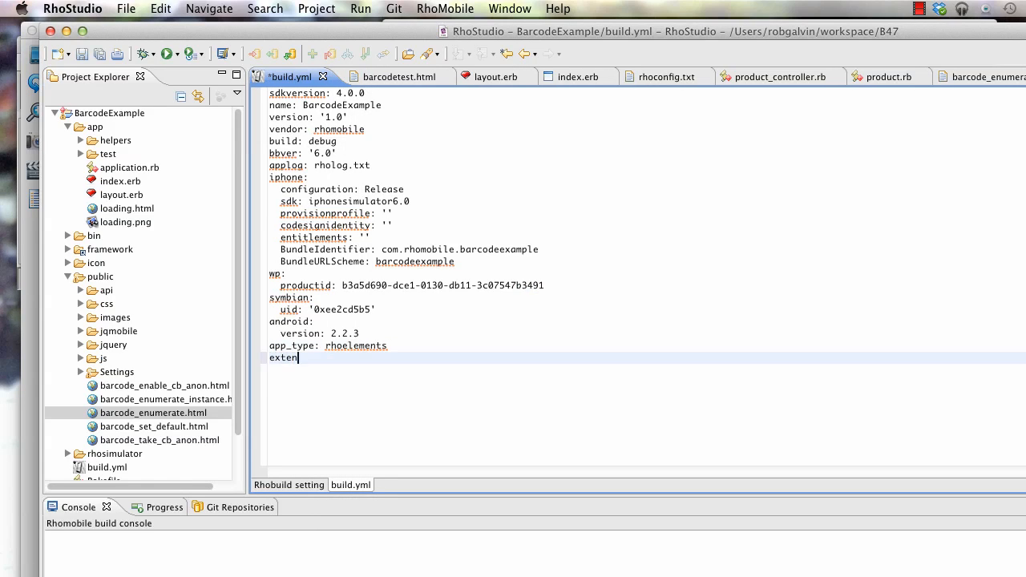
pyautogui.write('sions:')
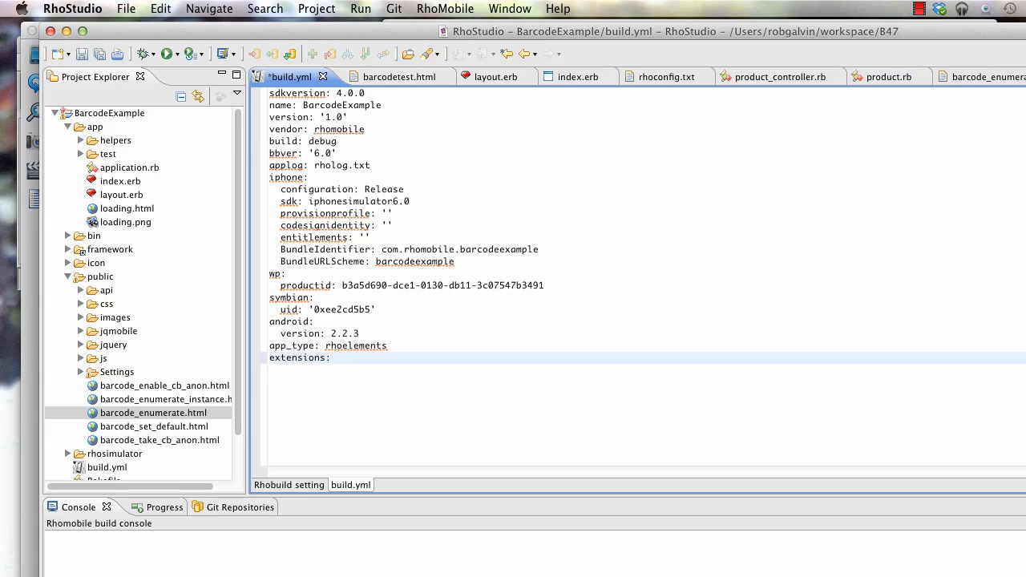
pyautogui.write('["sens')
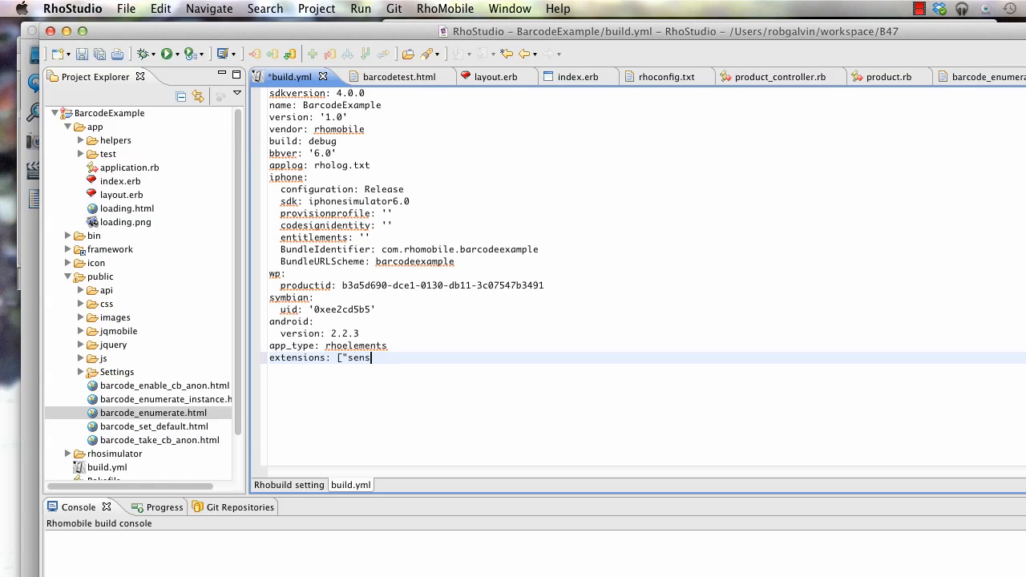
pyautogui.write('or"]')
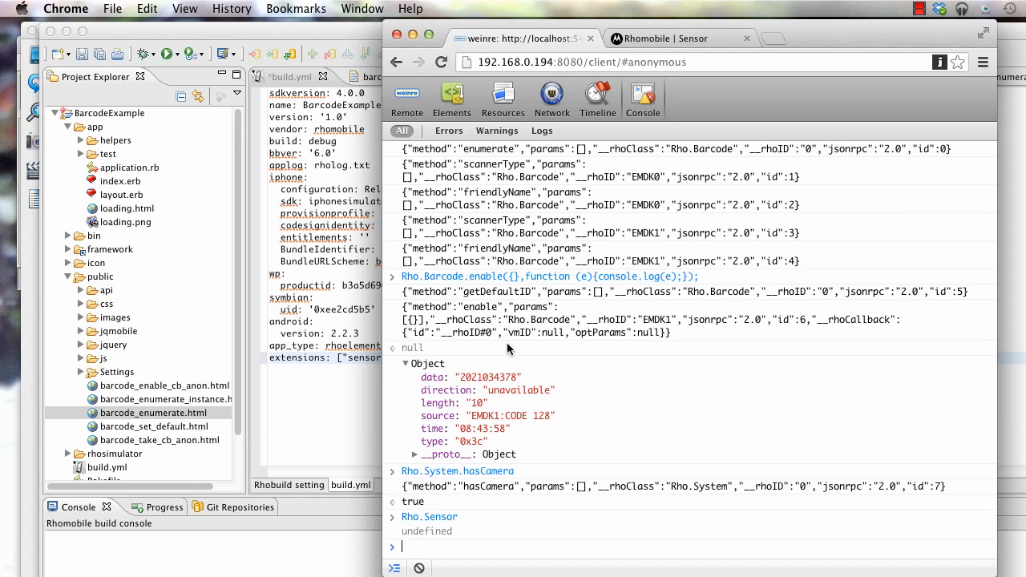
pyautogui.moveTo(610, 311)
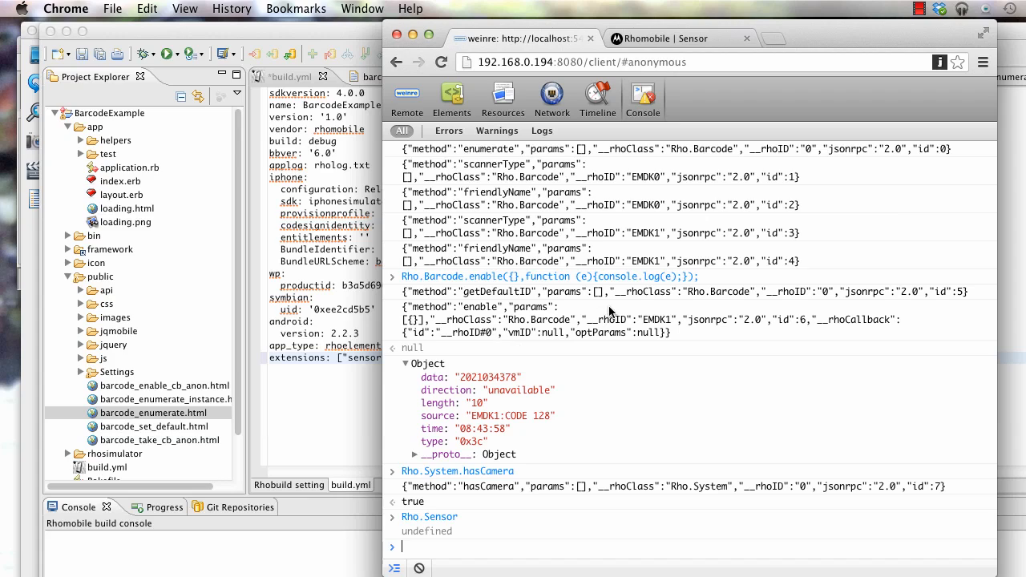
pyautogui.moveTo(452, 463)
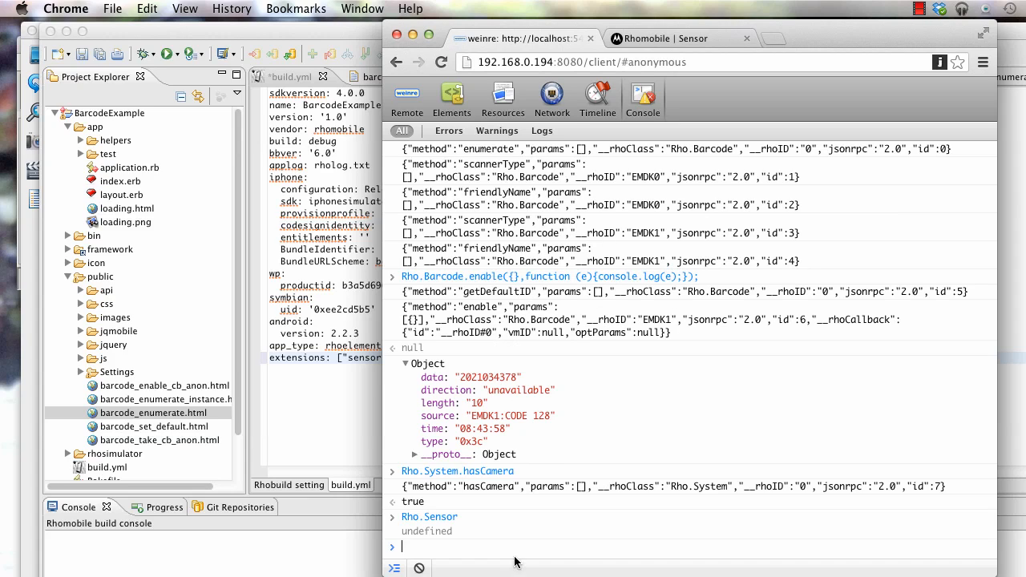
pyautogui.moveTo(569, 273)
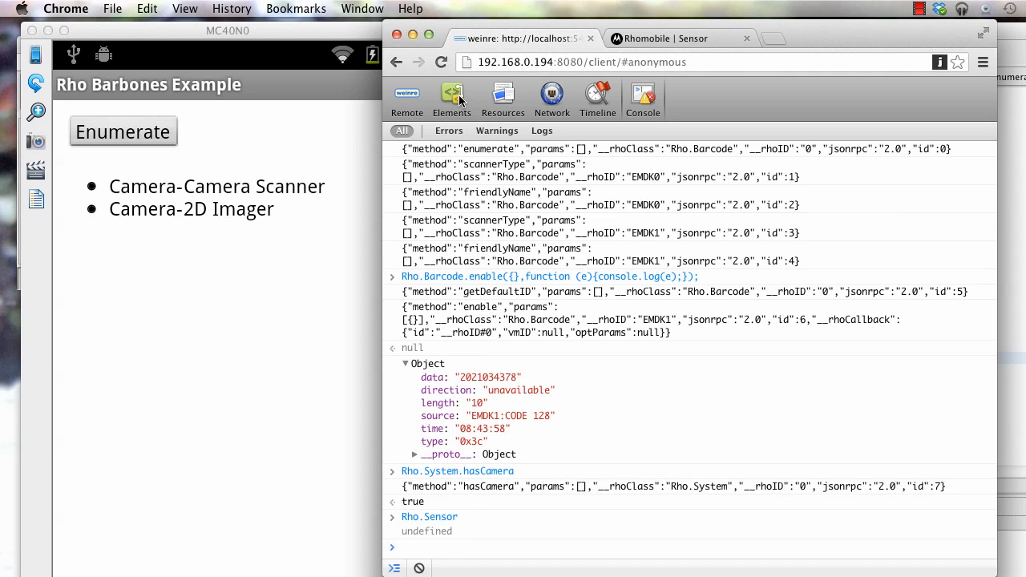
pyautogui.moveTo(484, 96)
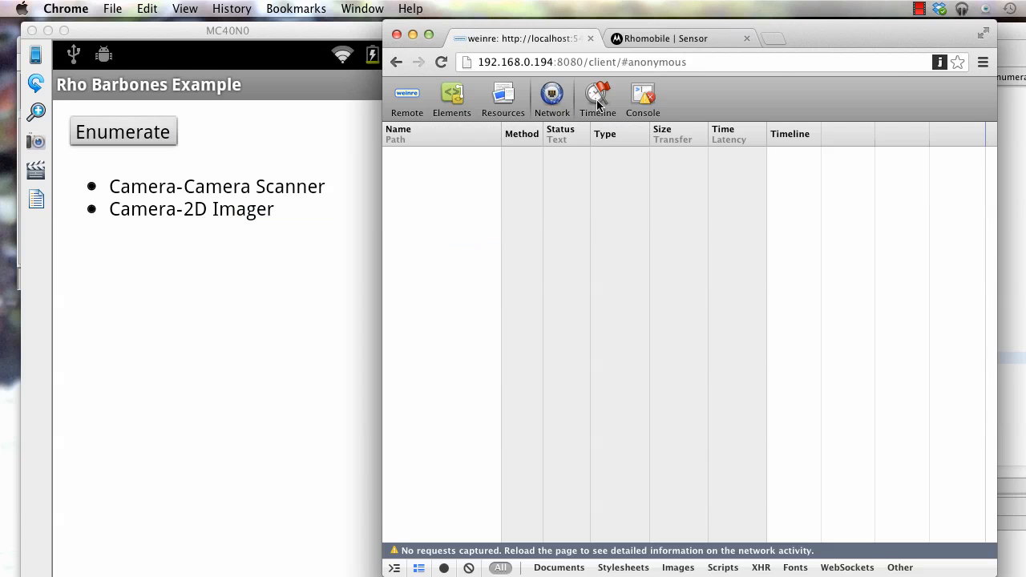
# Return the weinre remote inspector to the Console panel beside the mirrored MC40 screen
pyautogui.click(643, 96)
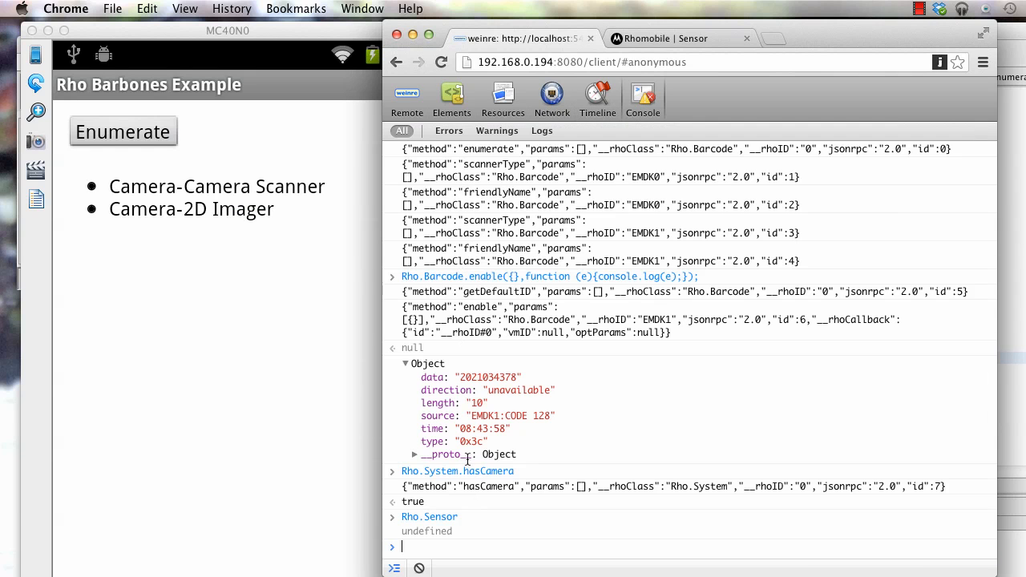